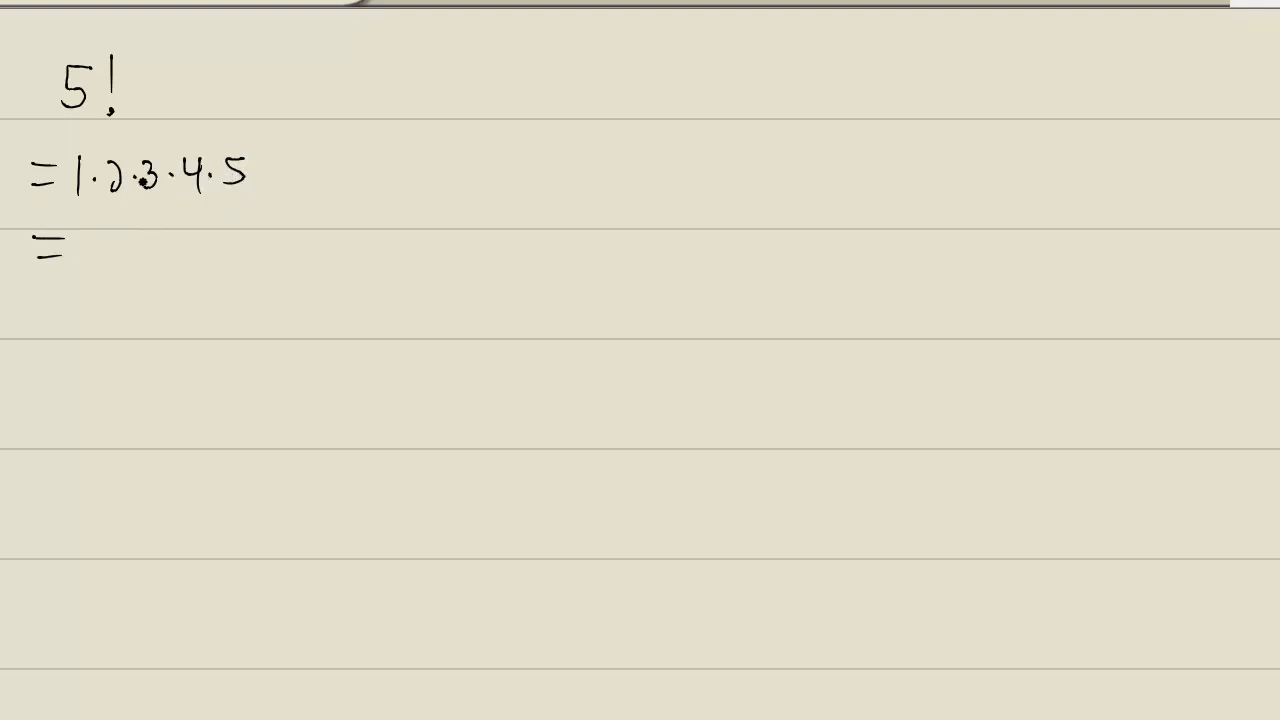
- Declare fact As Integer in the Button1_Click handler
text(120)
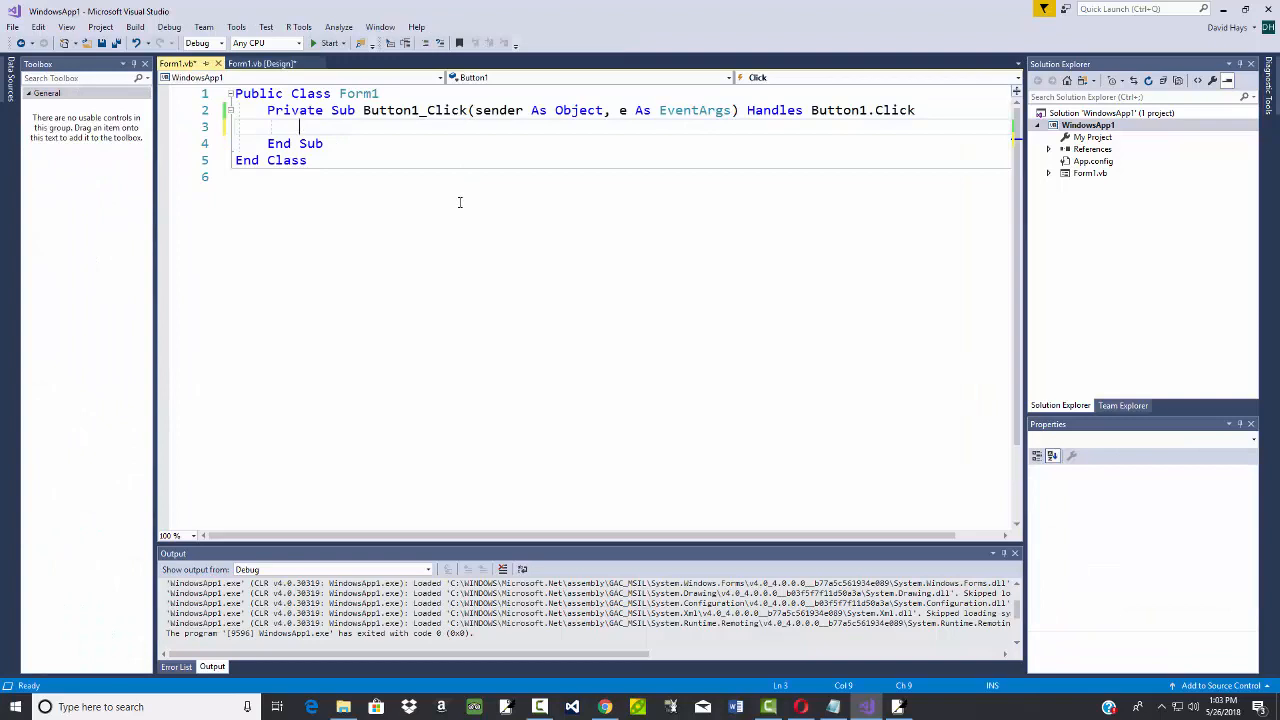
text(dim)
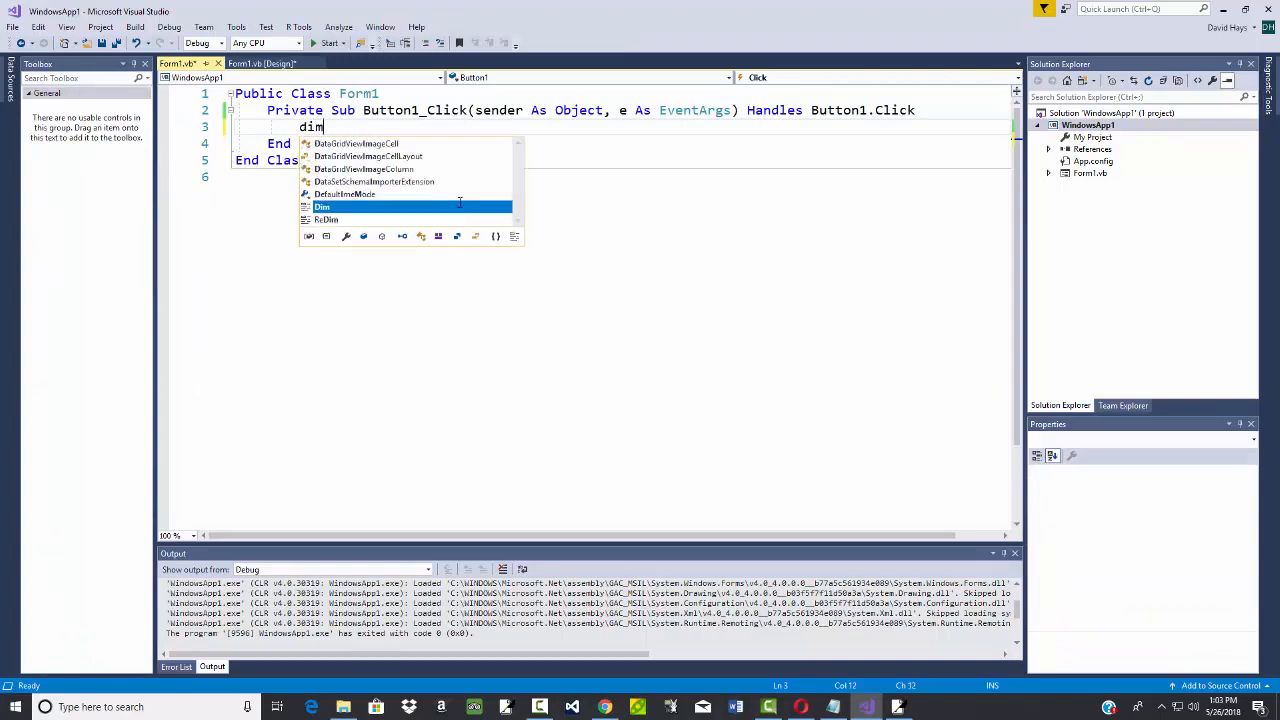
text(fact)
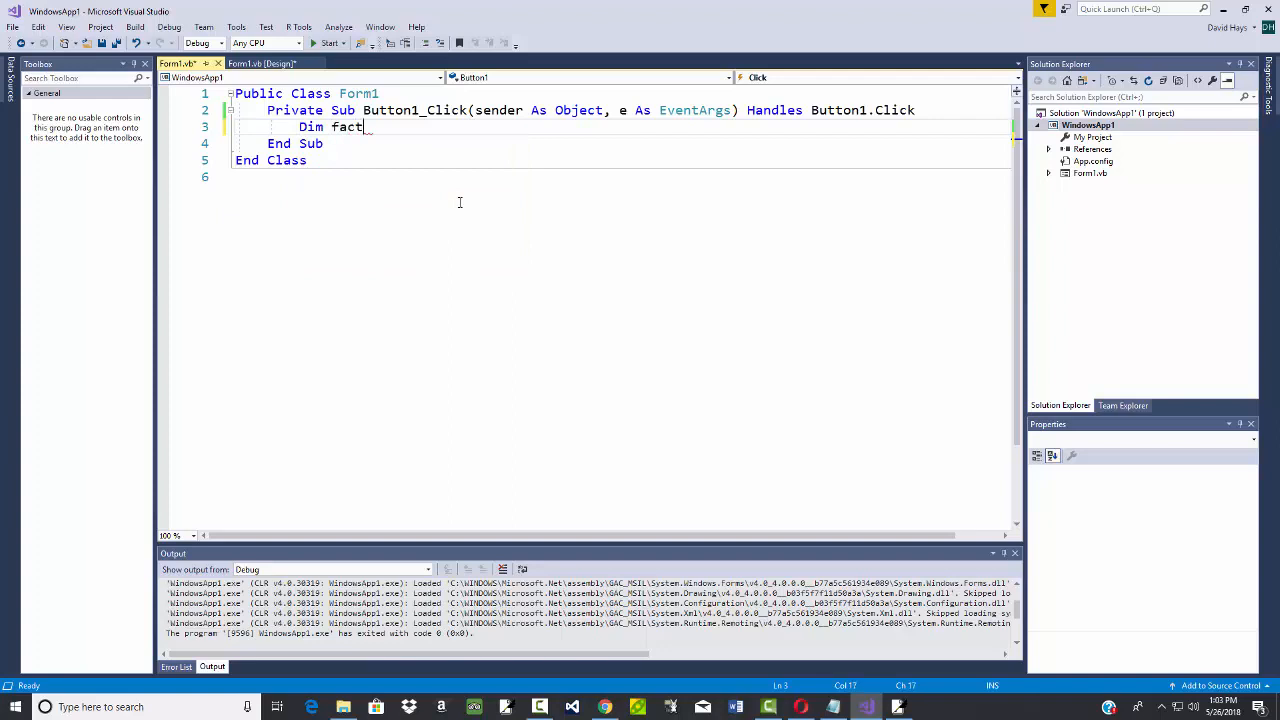
text(As integer)
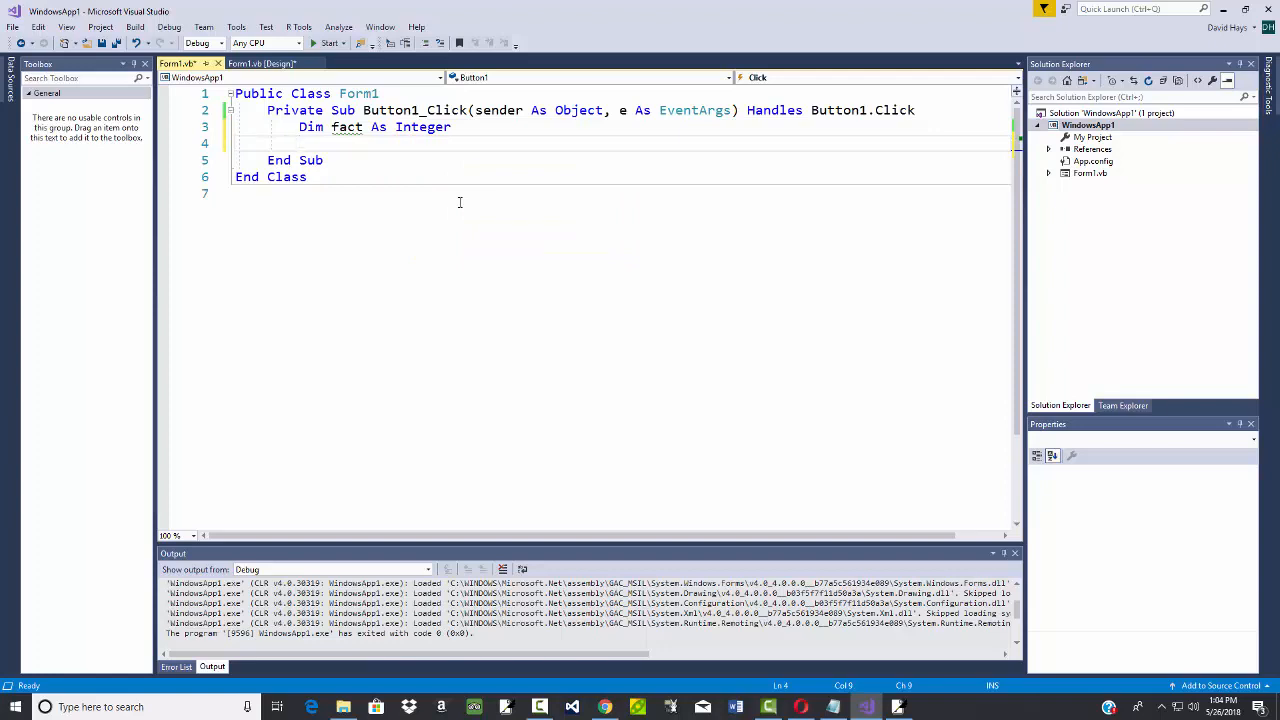
- Add a For x = 1 loop setting fact = fact * x, followed by MsgBox(fact)
text(For)
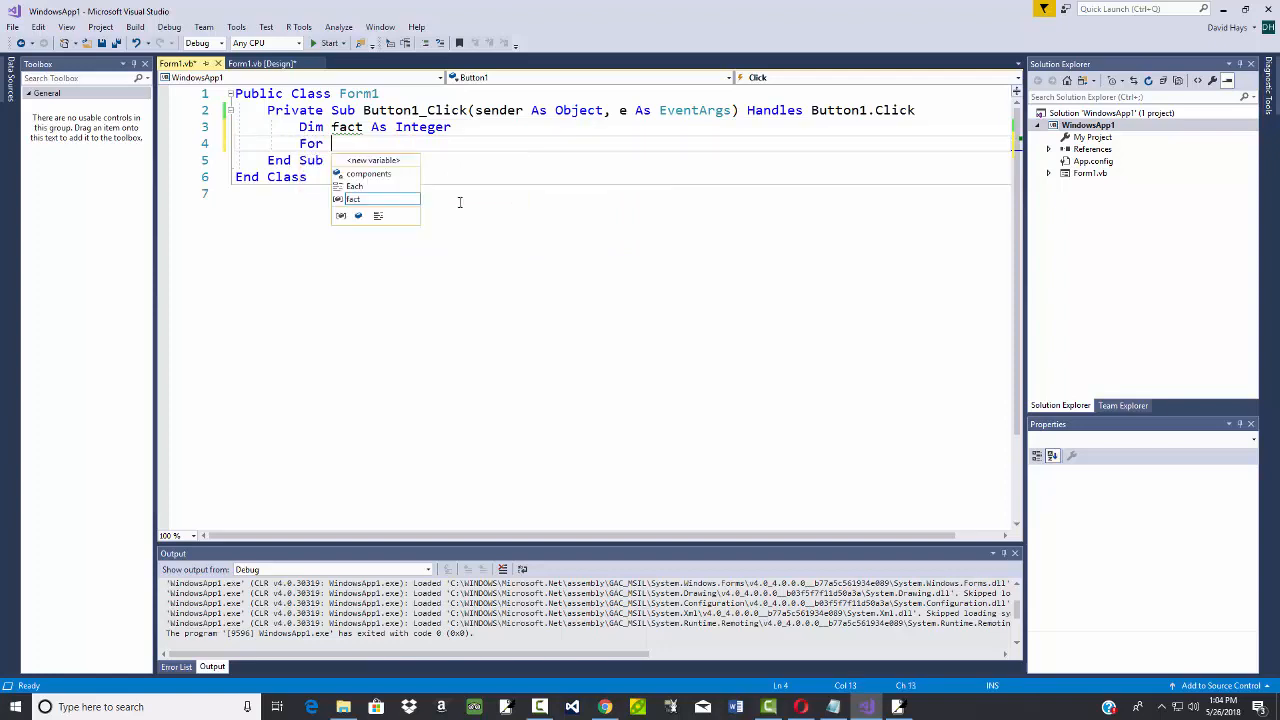
text(x = 1 To fact + 1)
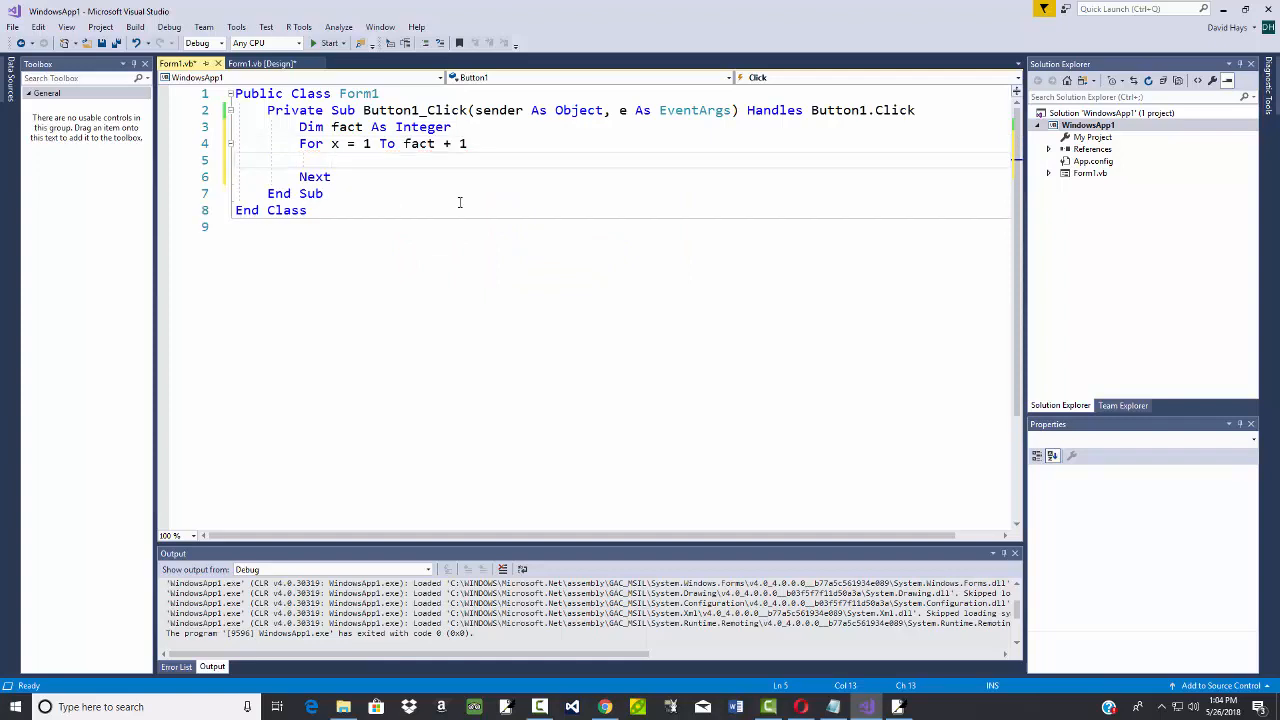
text(fact = f)
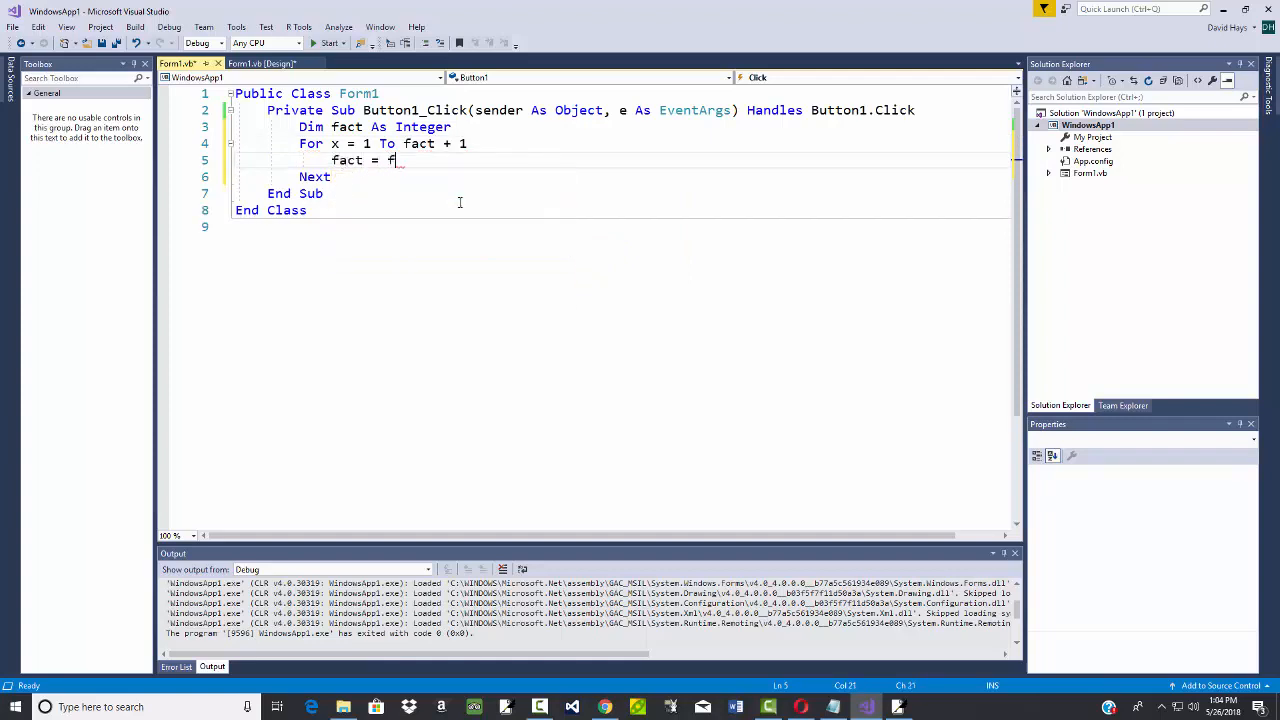
text(act * x)
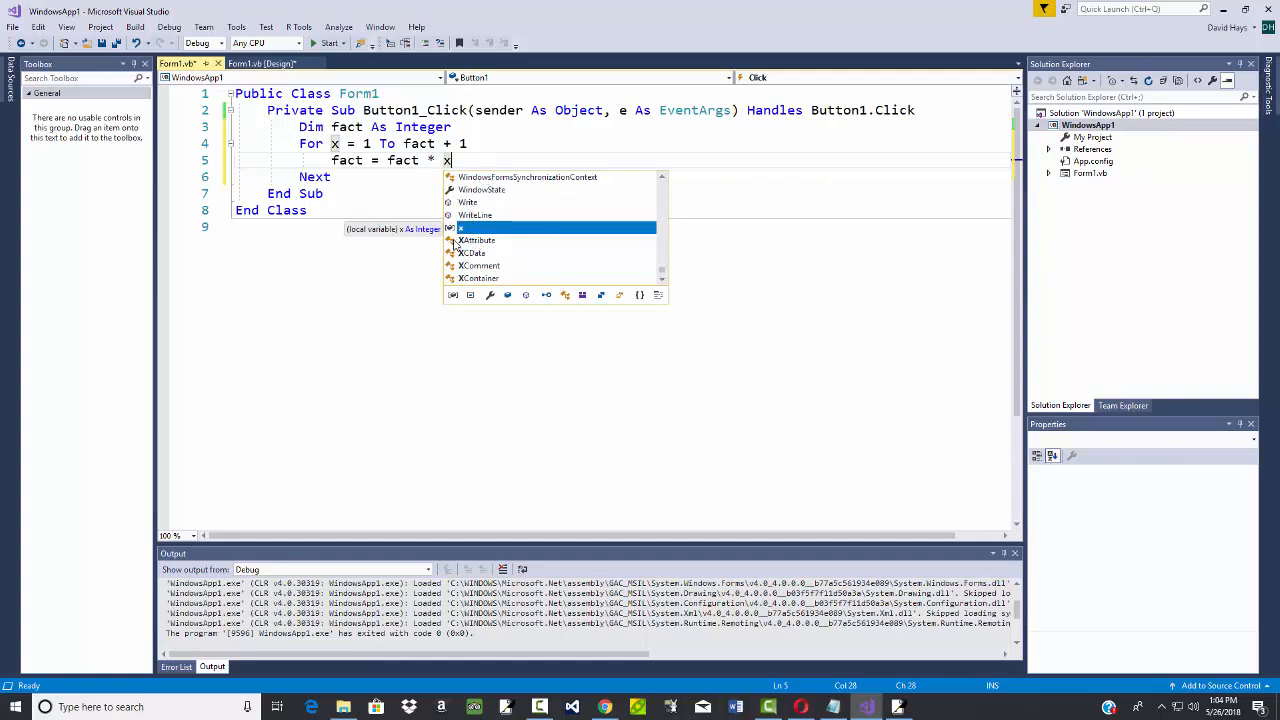
key(Escape)
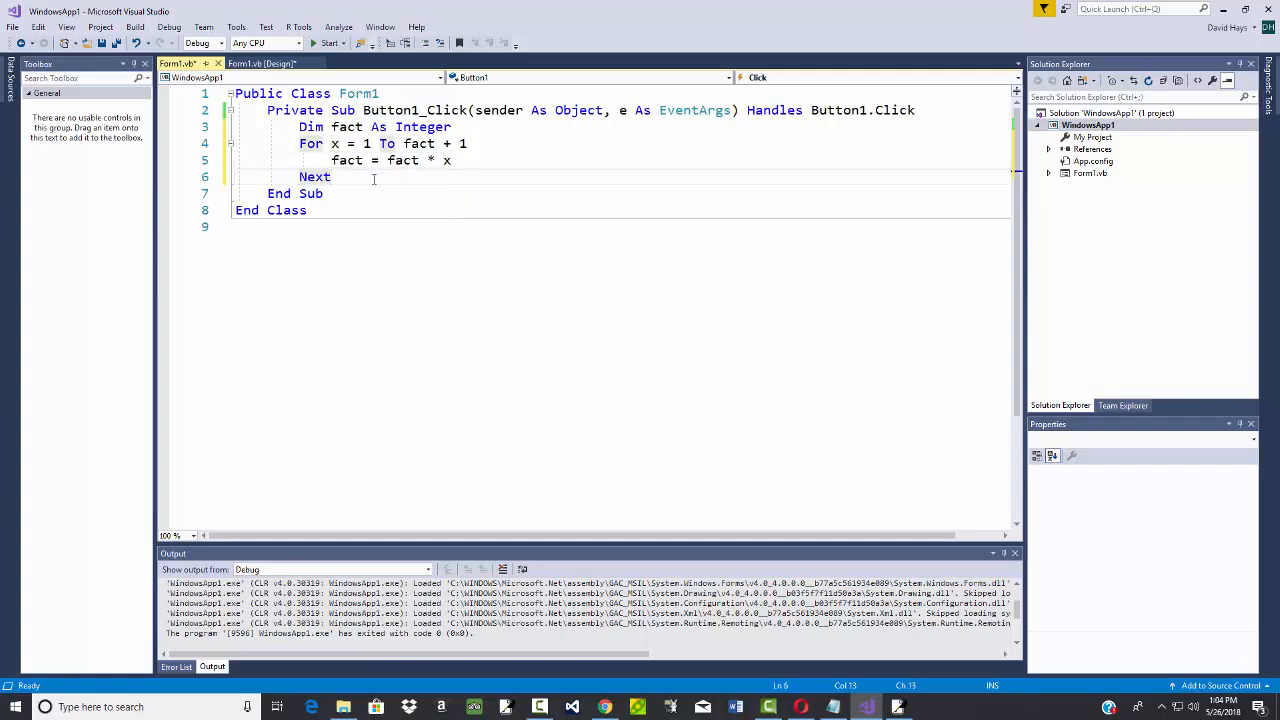
text(msgbox)
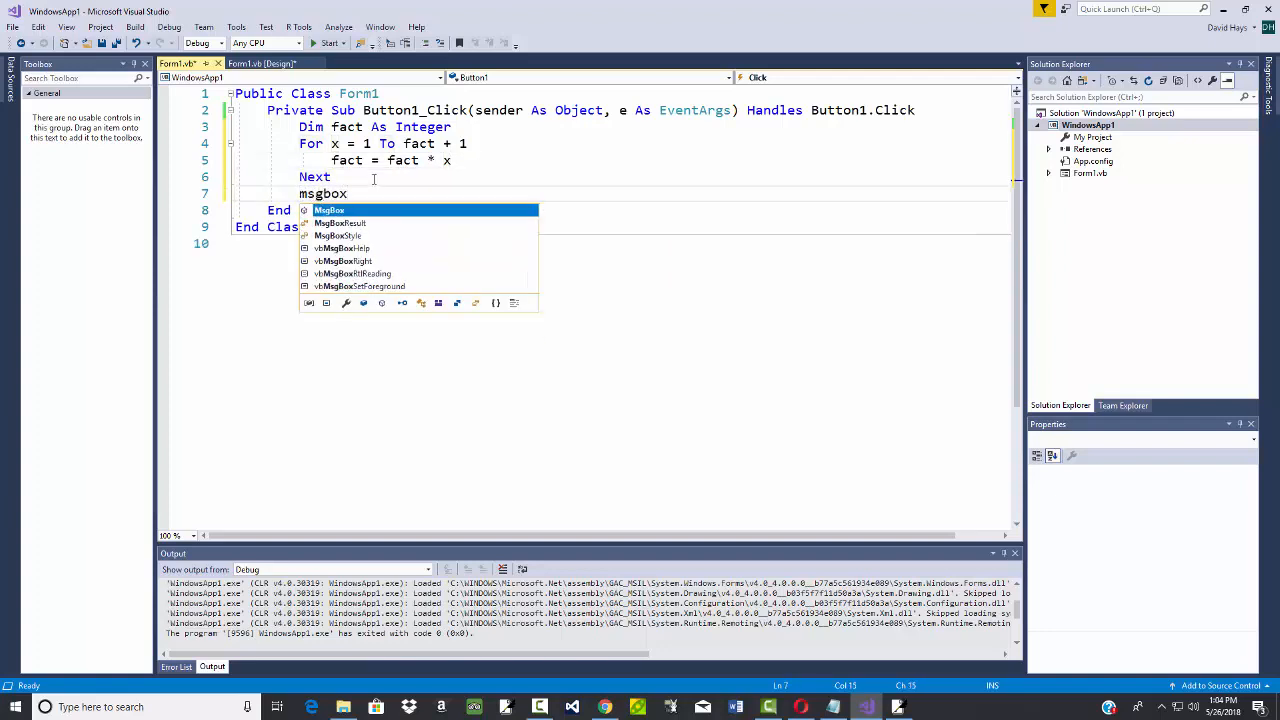
text((fact)
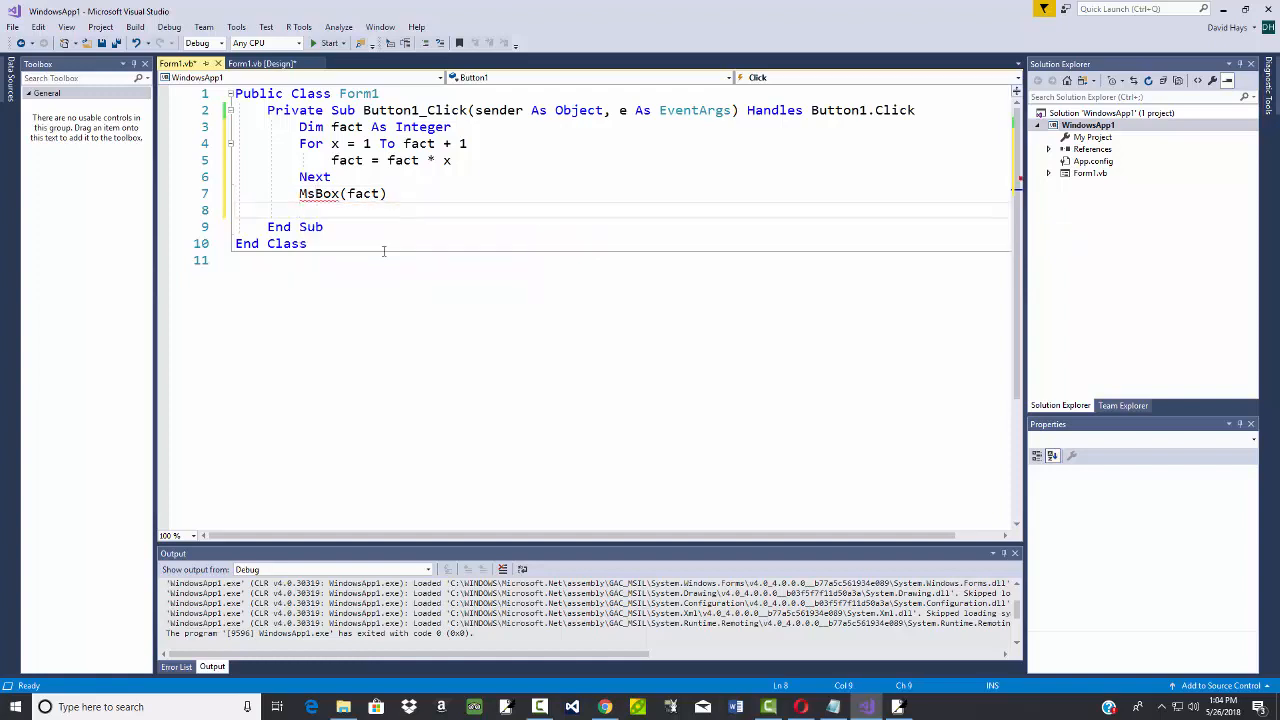
mouse_move(375, 235)
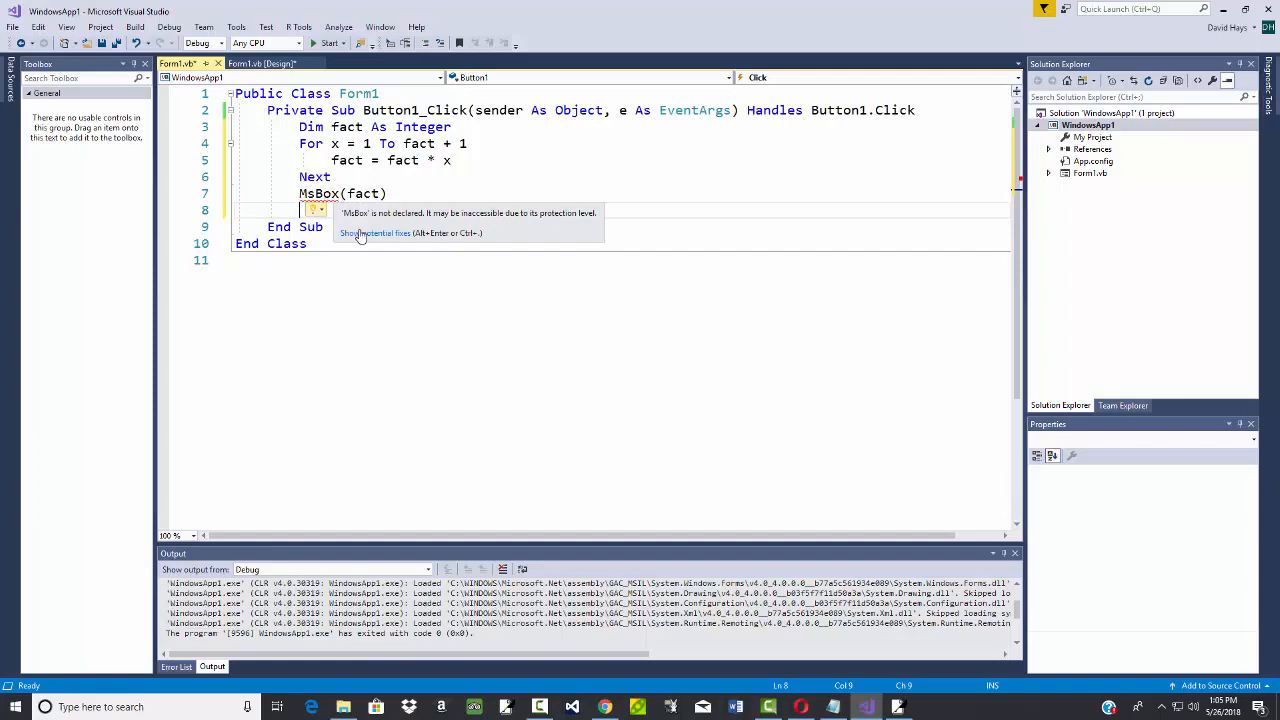
mouse_move(372, 240)
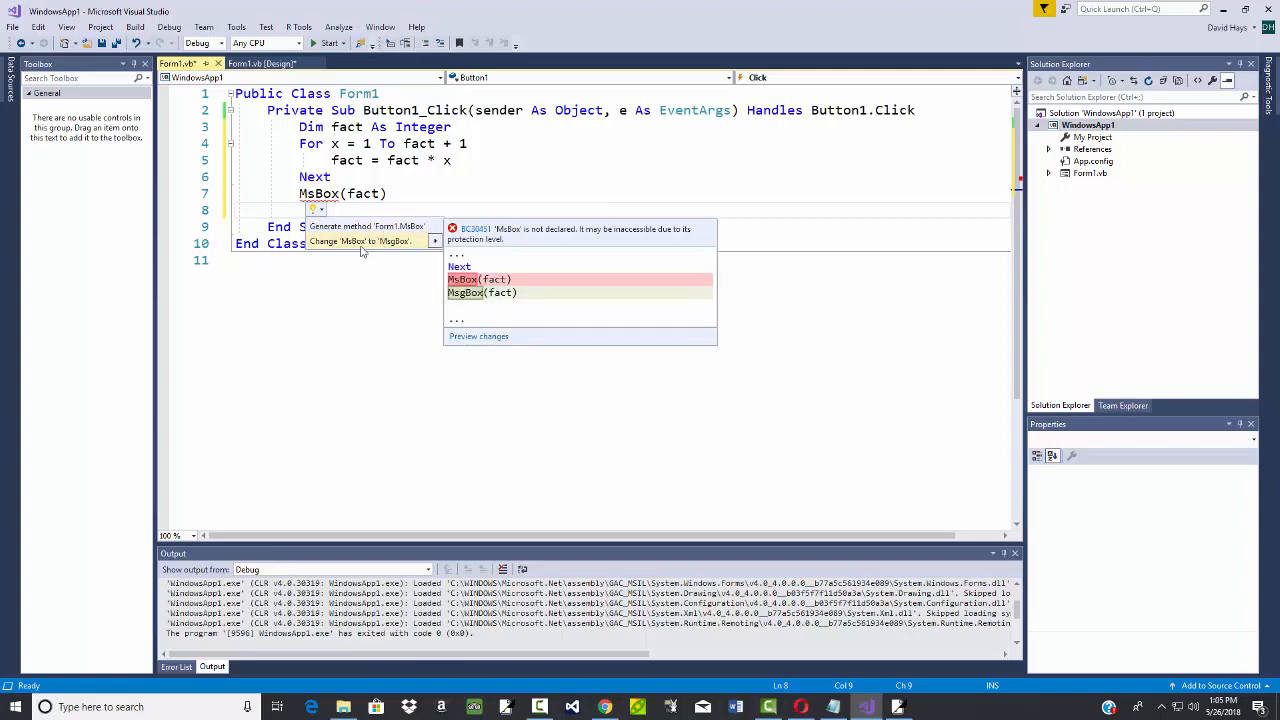
mouse_move(398, 247)
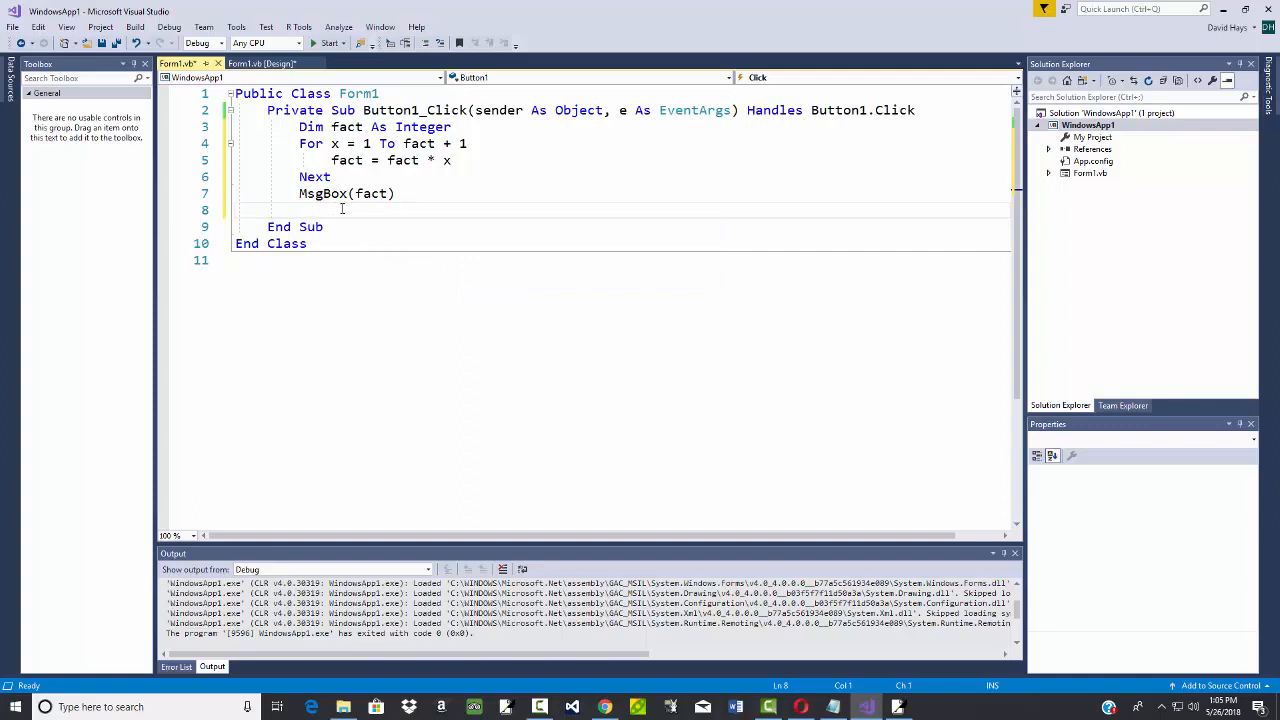
mouse_move(347, 160)
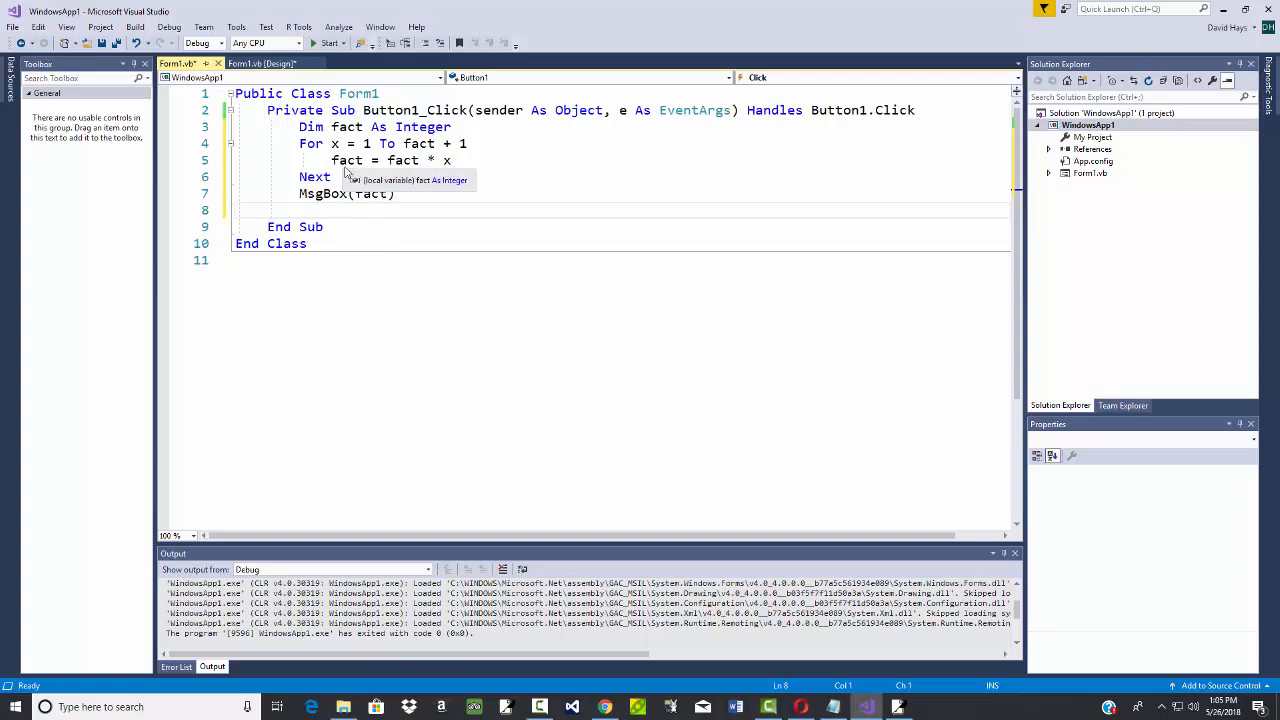
- Run the app, press Button1, and dismiss the message reading 0
click(329, 43)
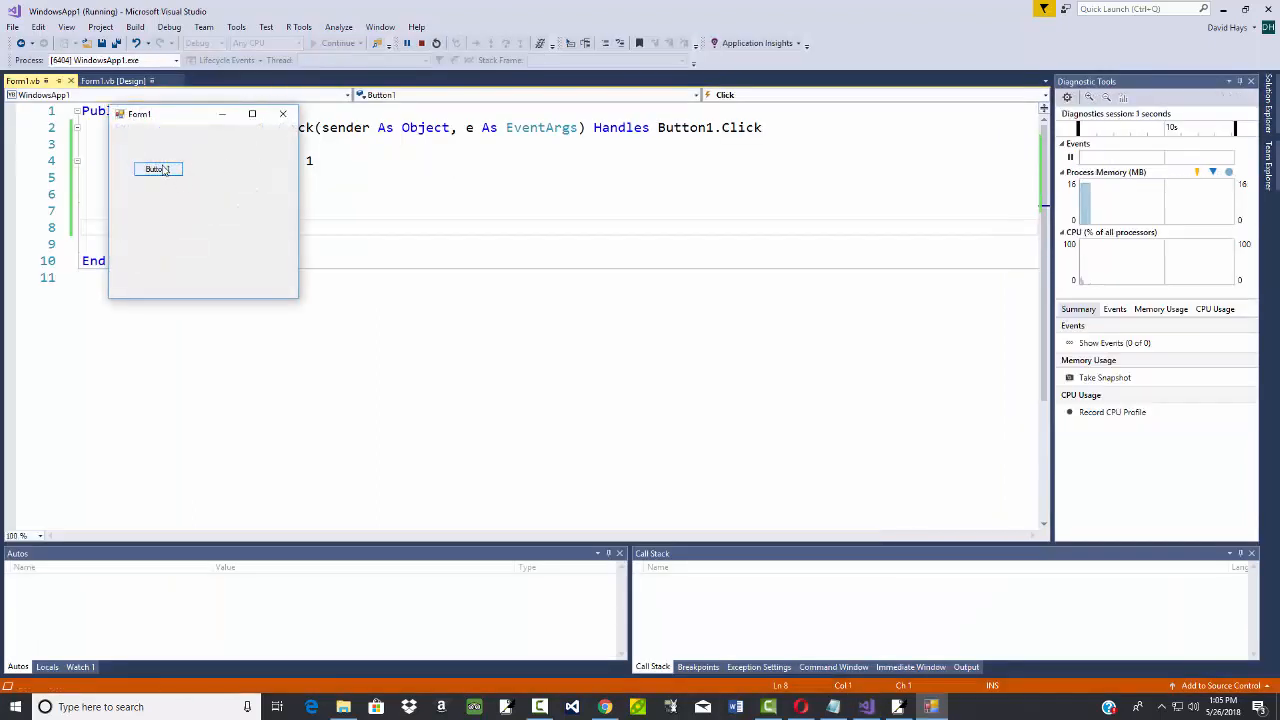
click(158, 168)
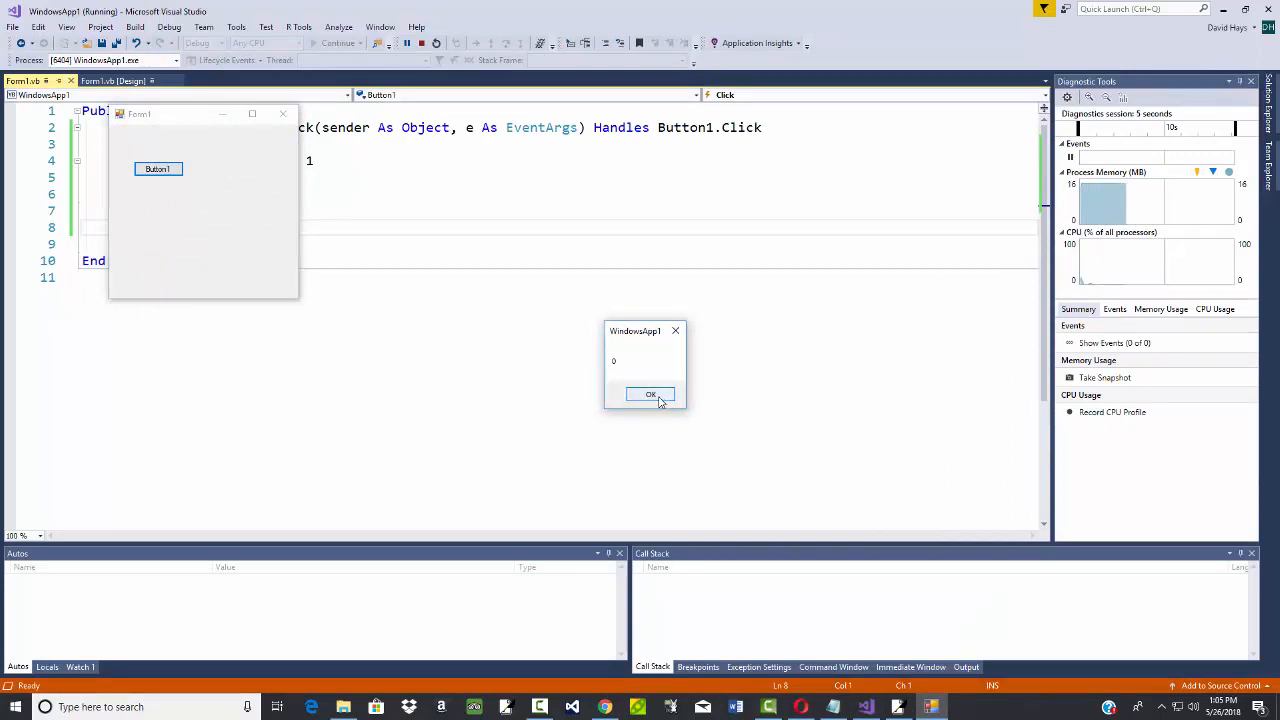
click(650, 393)
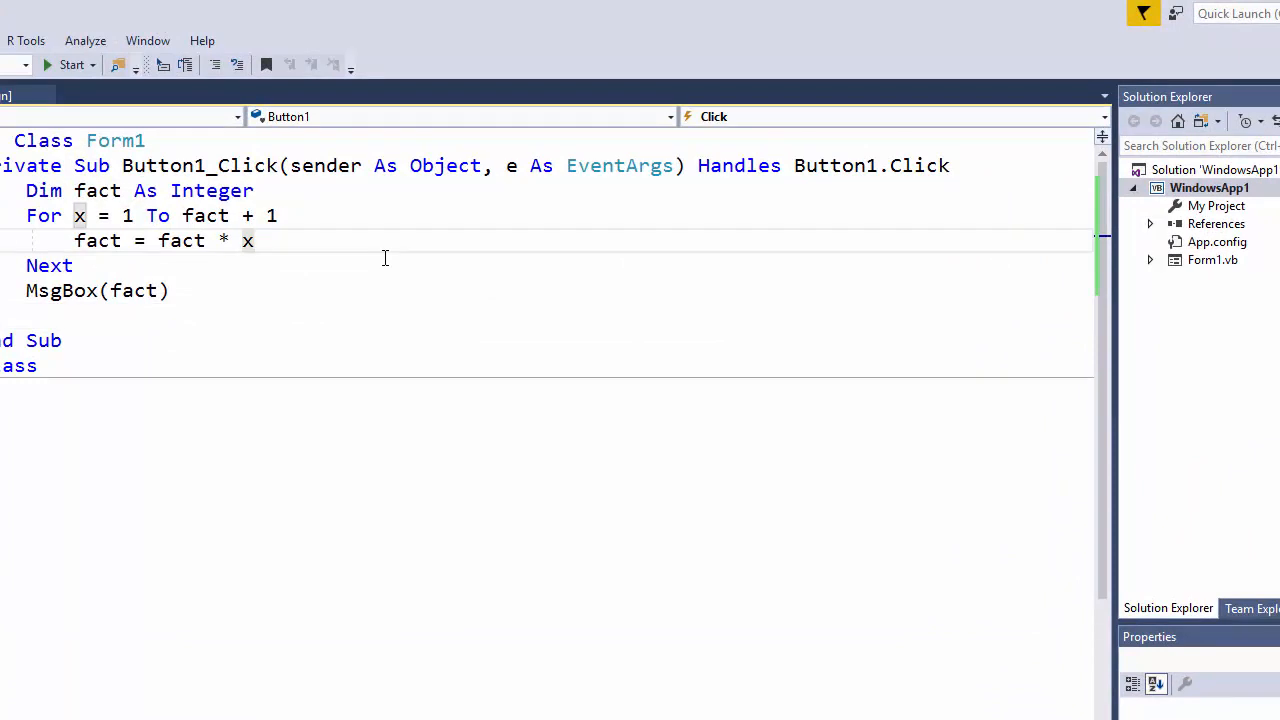
- Add MsgBox(fact) inside the loop, rerun, press Button1, and dismiss the 0 message
text(msgb)
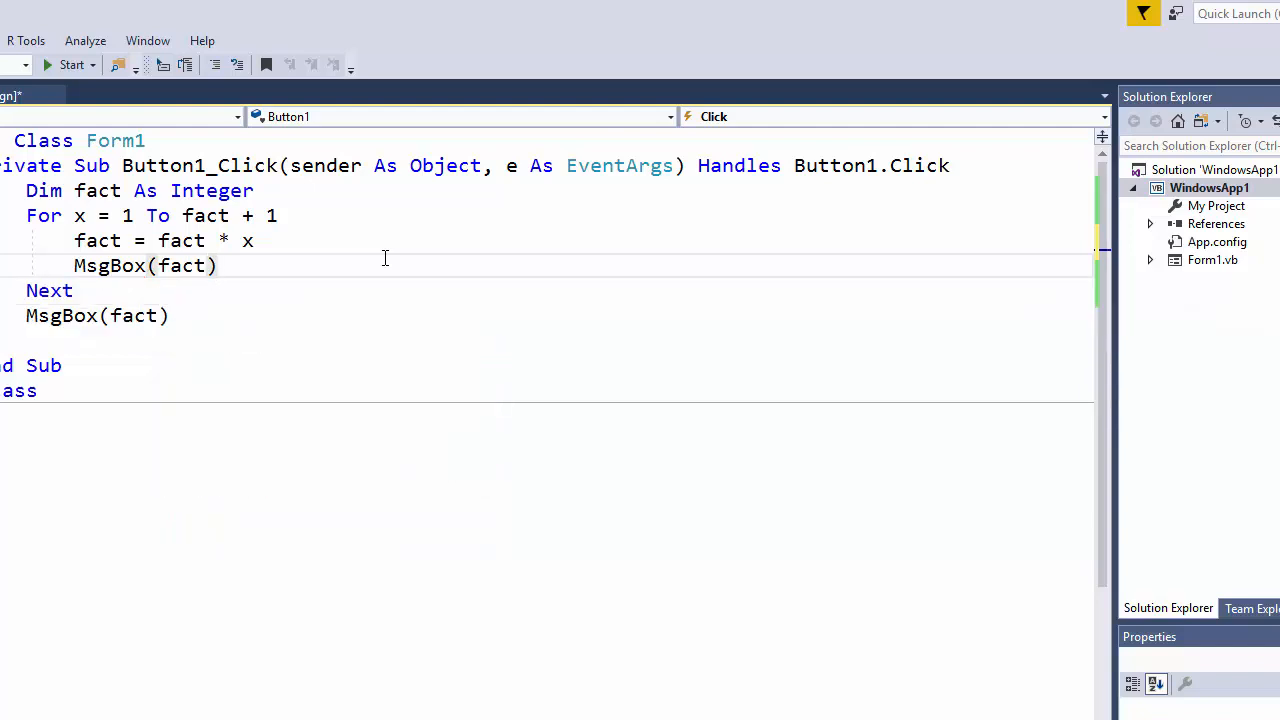
mouse_move(182, 265)
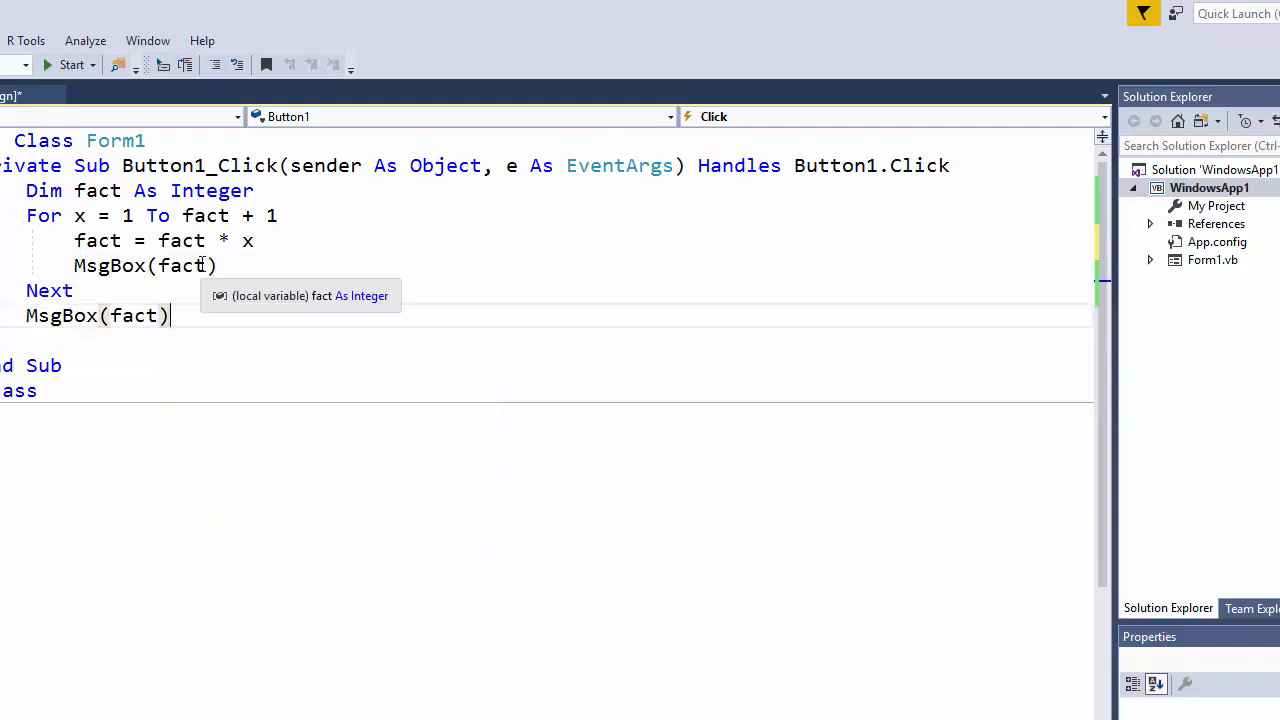
mouse_move(70, 65)
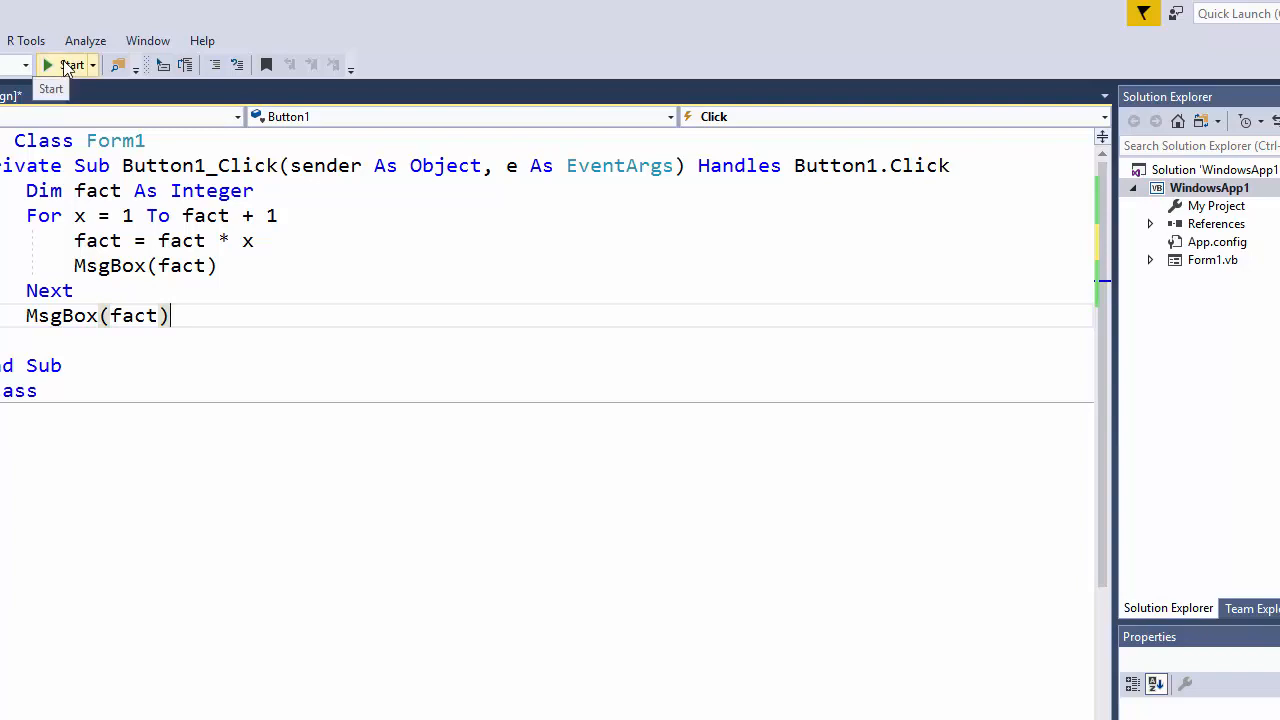
click(71, 65)
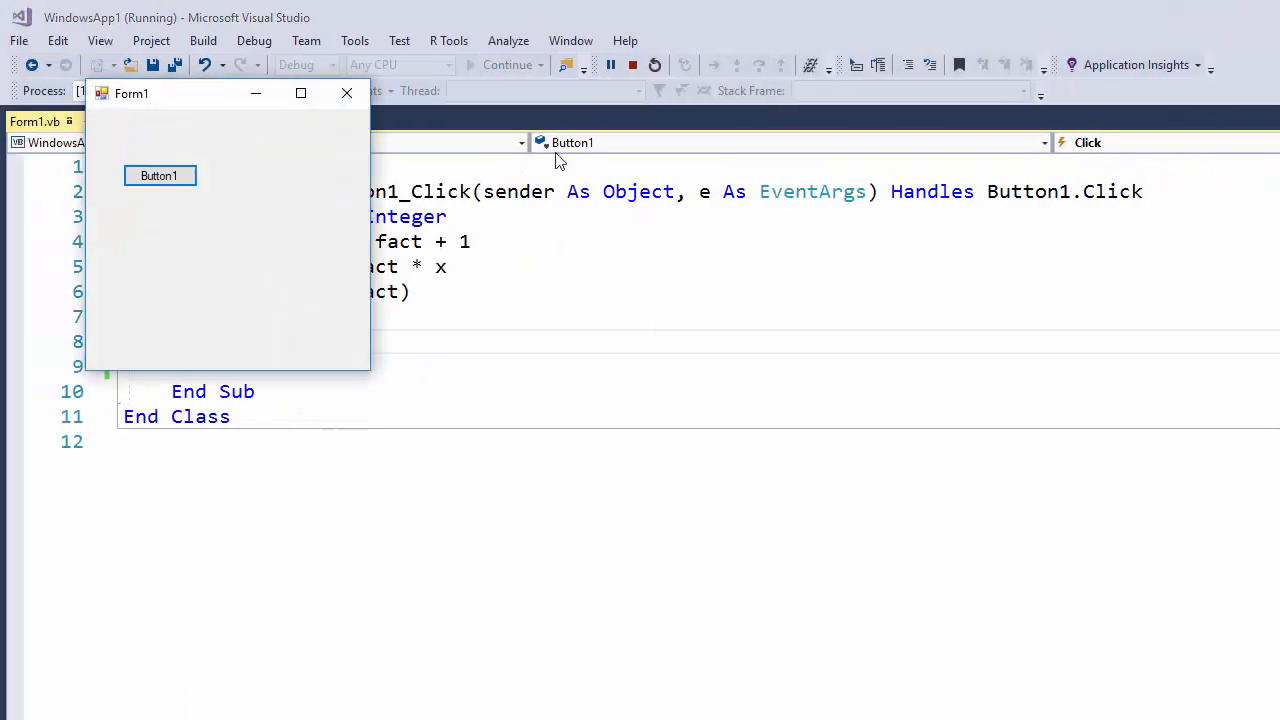
click(158, 175)
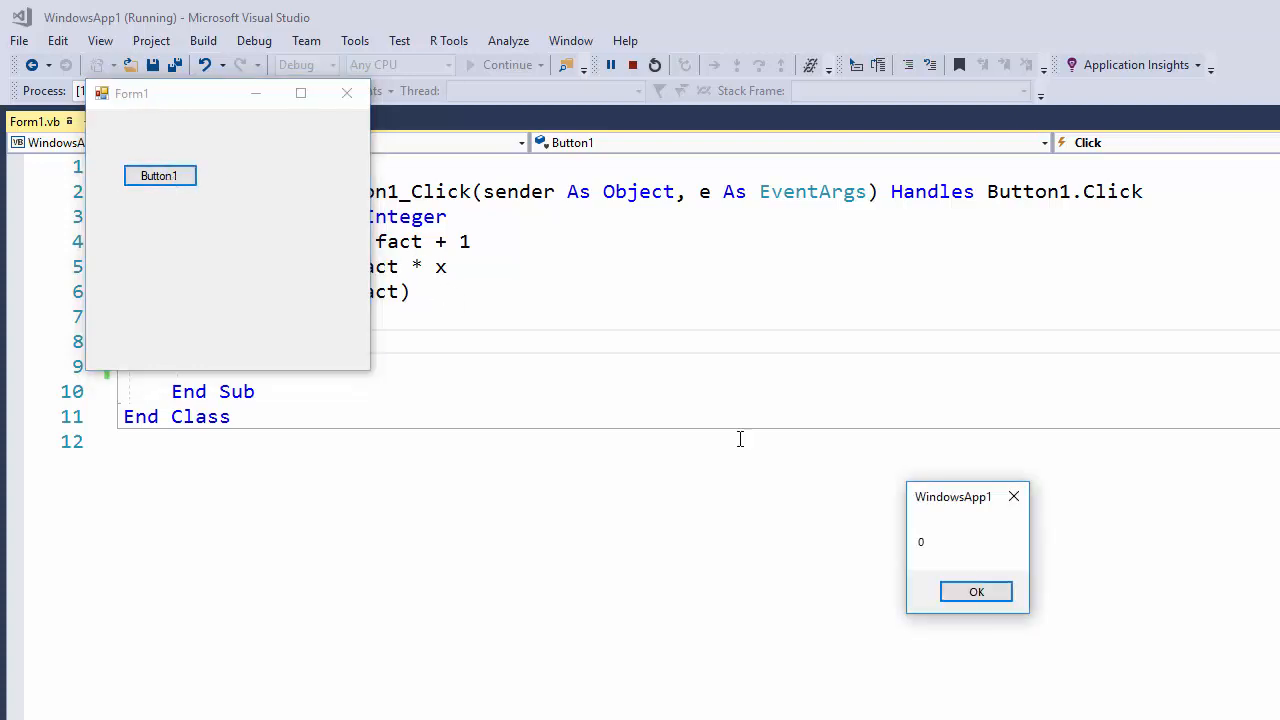
click(976, 591)
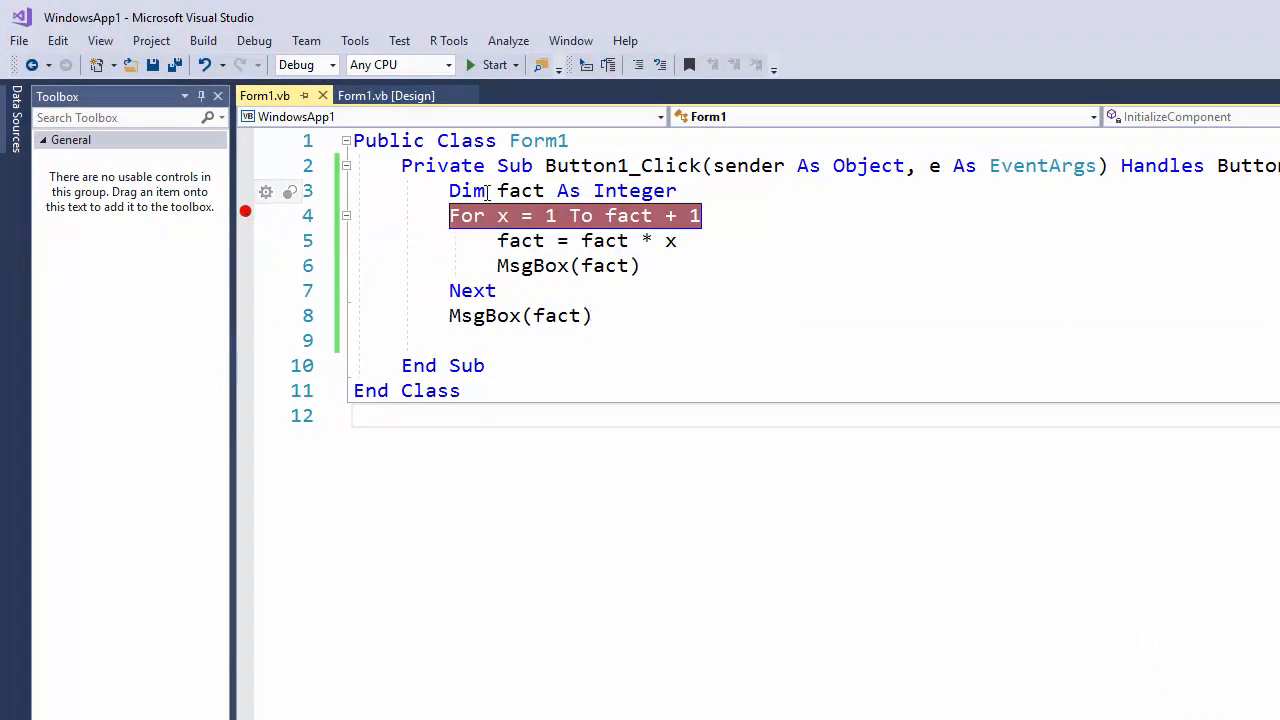
- Start debugging from the Debug menu, press Button1 to hit the For-line breakpoint, then stop debugging
click(254, 41)
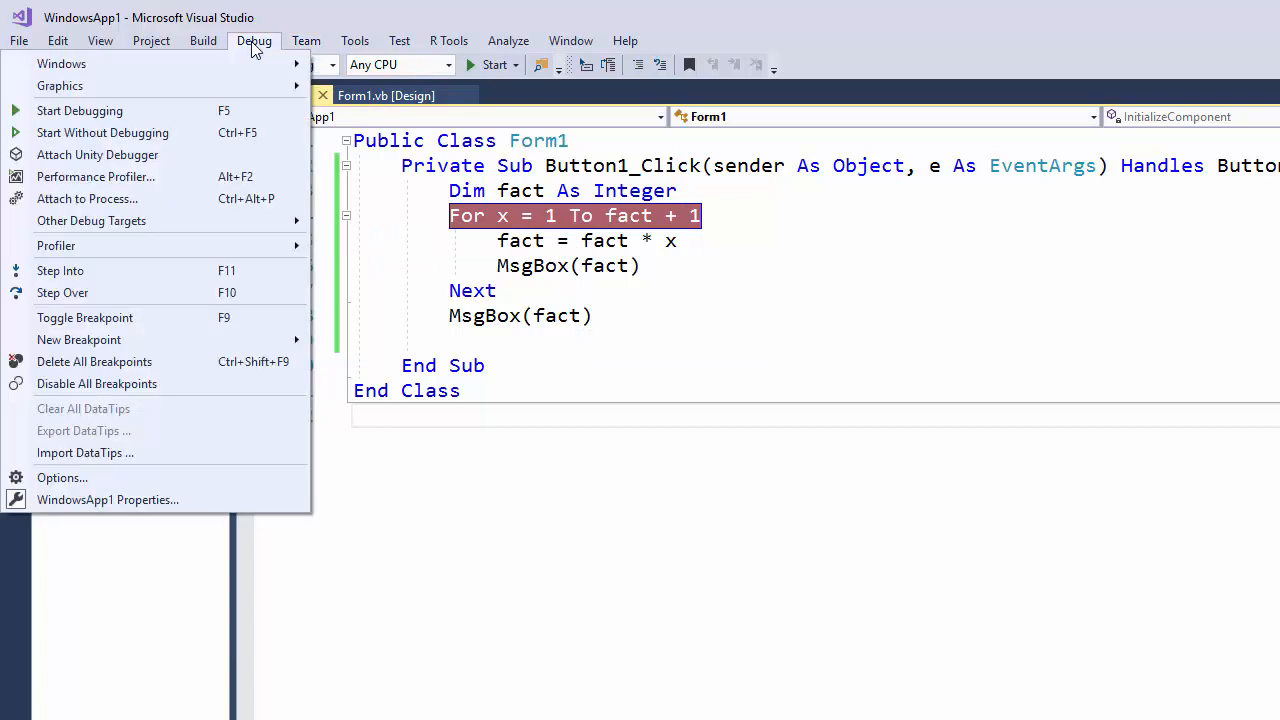
mouse_move(80, 111)
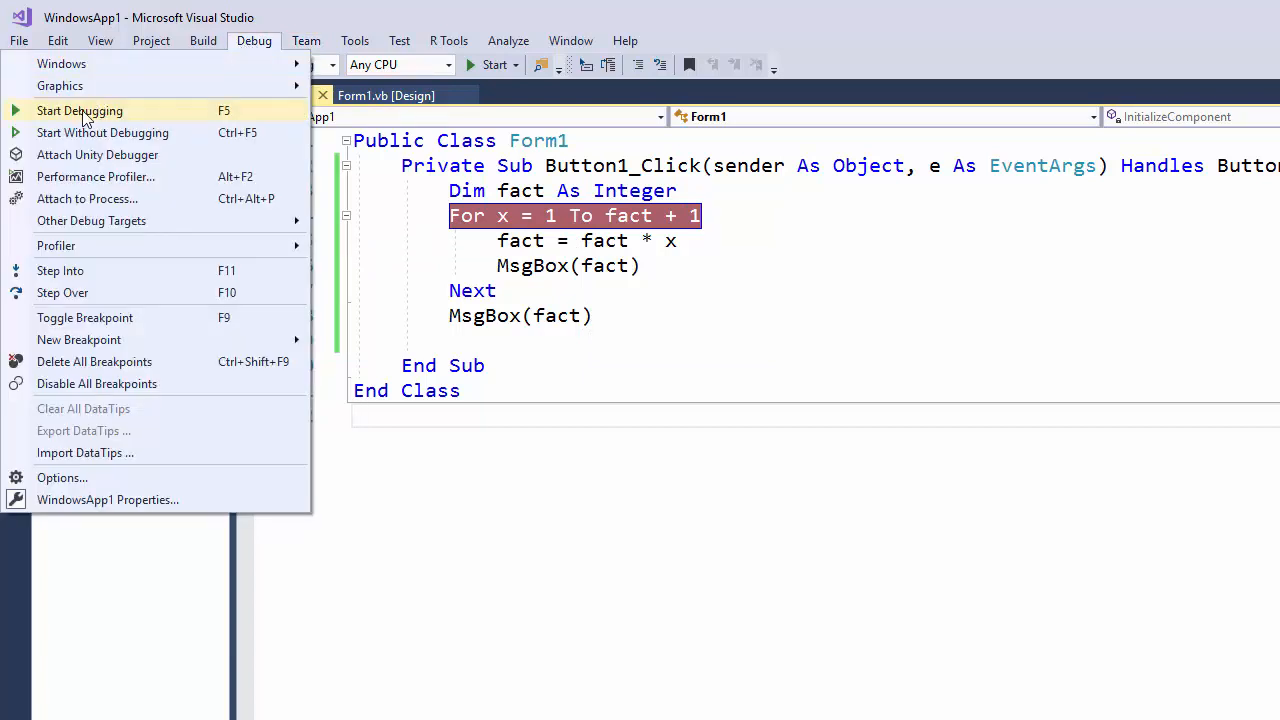
mouse_move(140, 118)
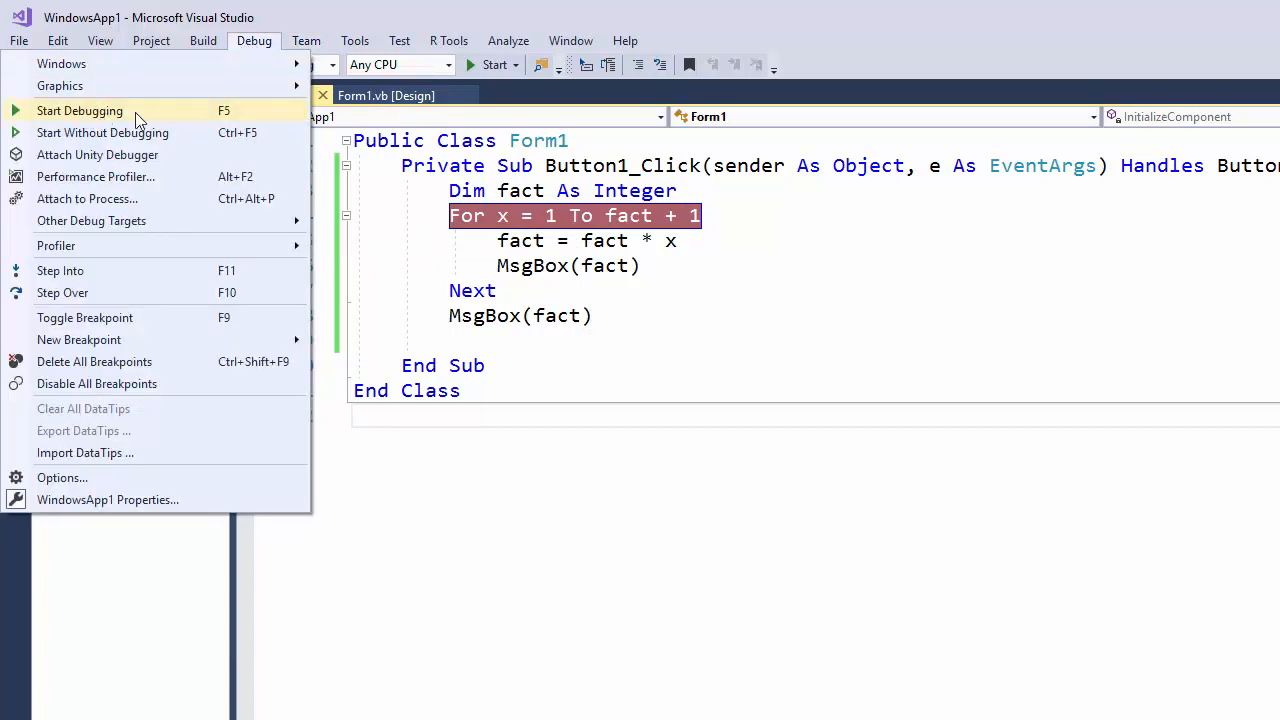
click(79, 110)
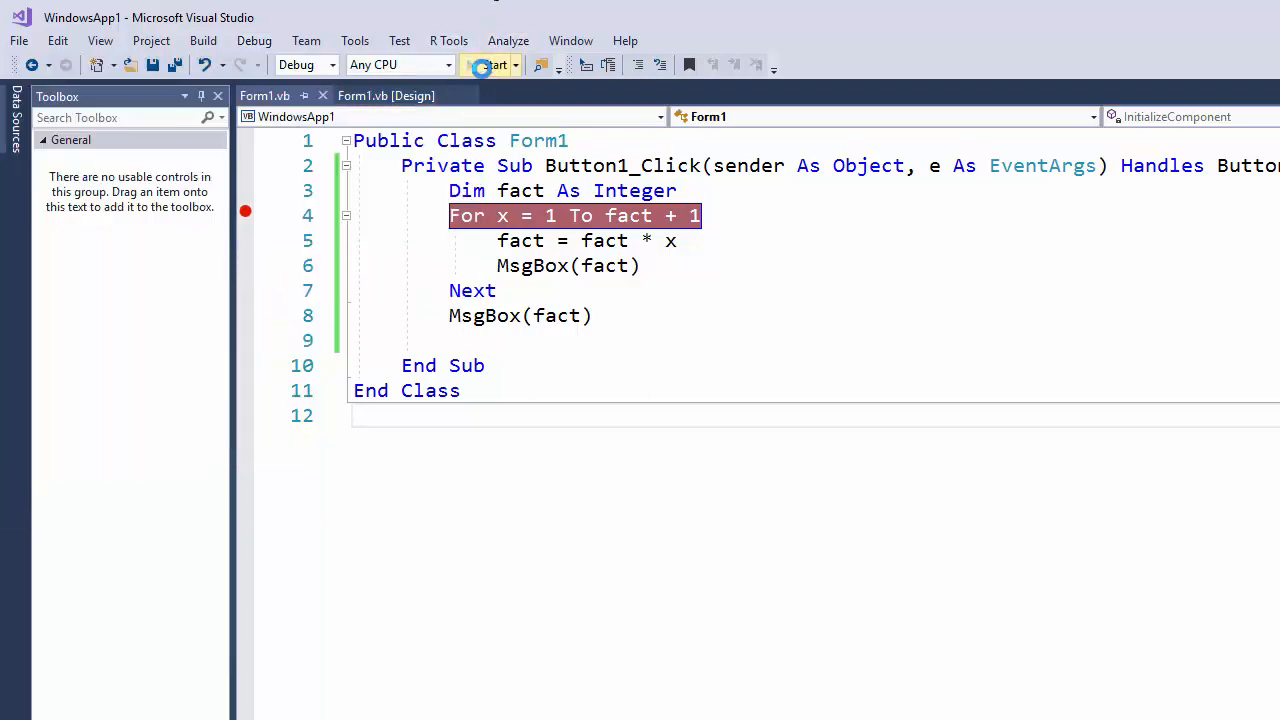
click(489, 64)
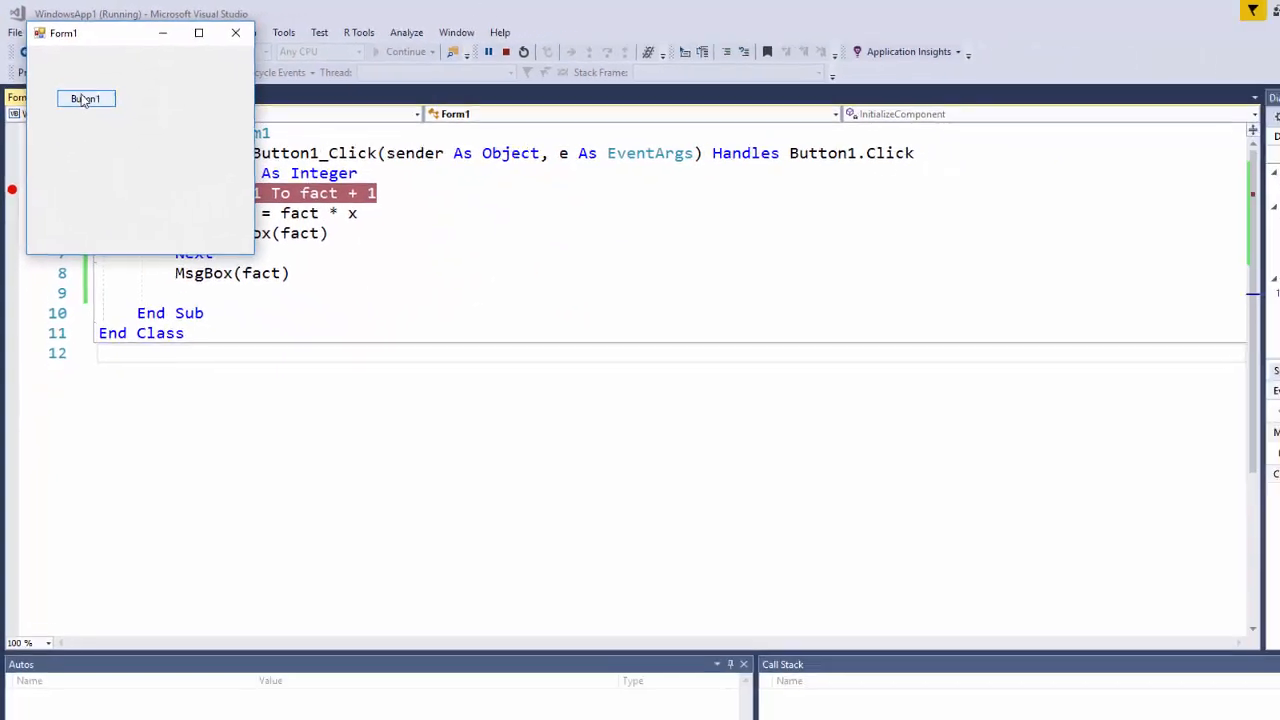
click(85, 98)
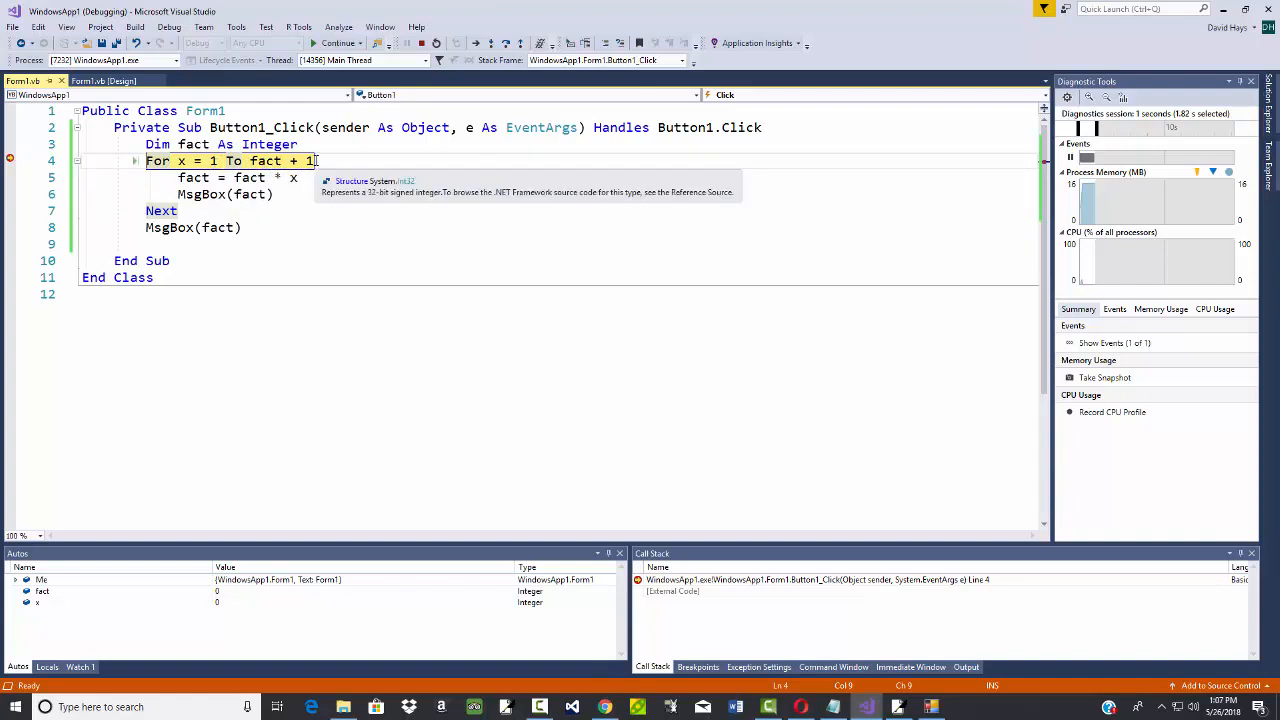
click(421, 43)
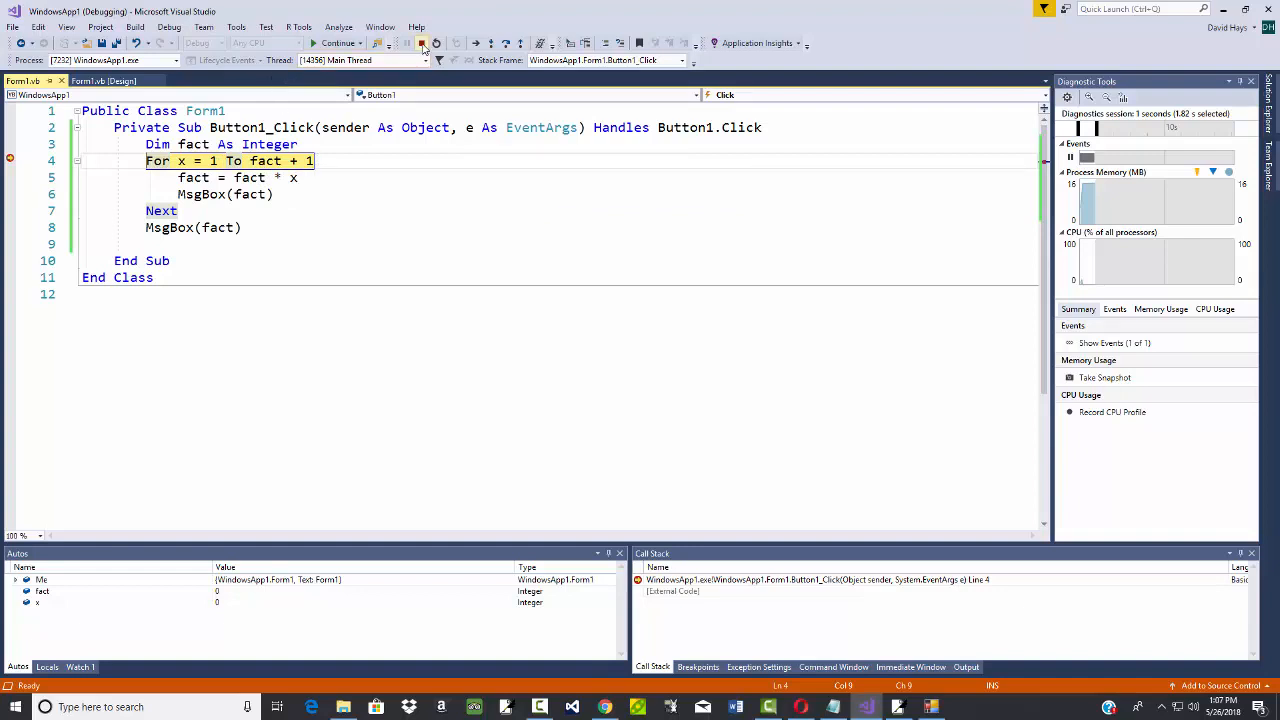
mouse_move(421, 43)
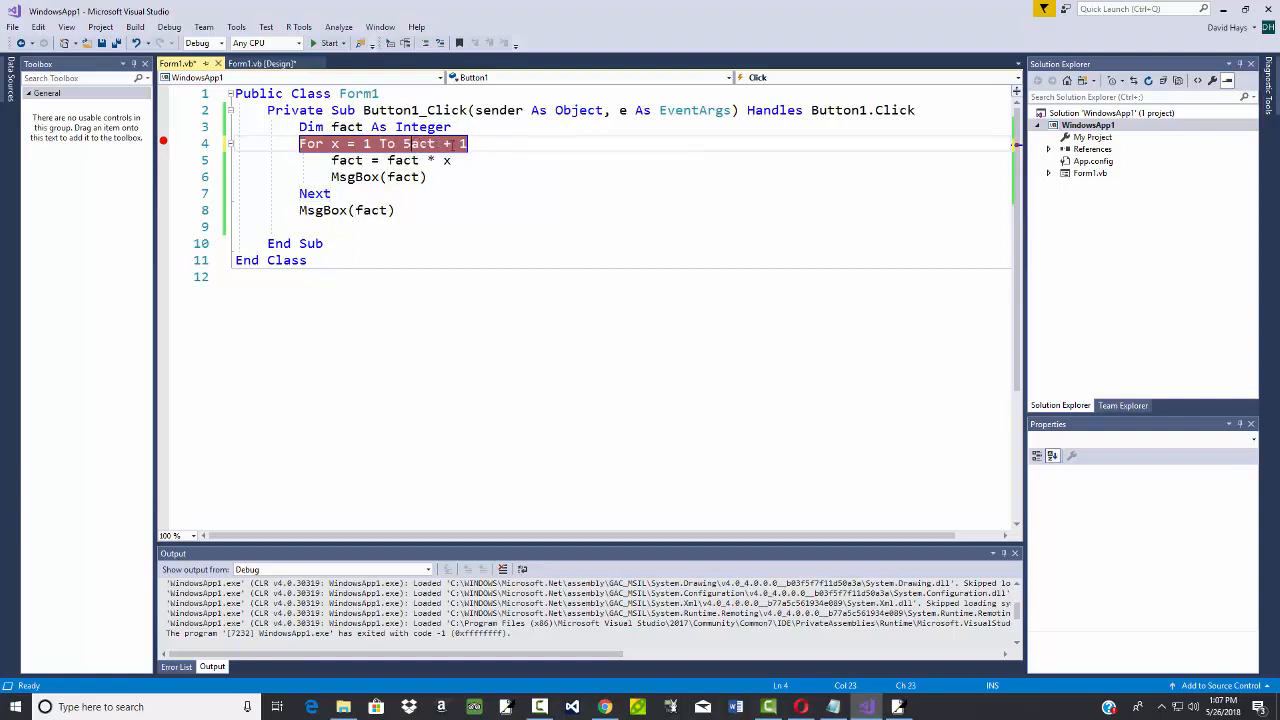
- Change the loop bound to 1 To 3, run, press Button1, dismiss the 0 message, and close Form1
text(5)
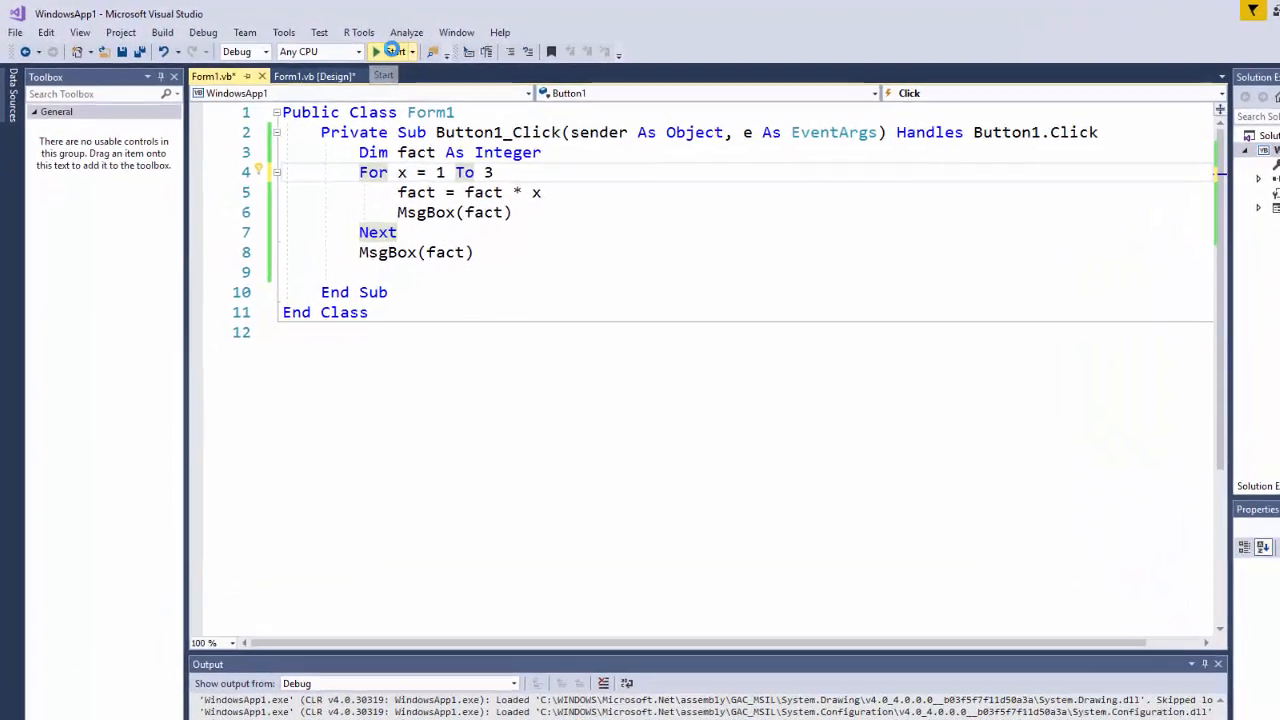
click(377, 51)
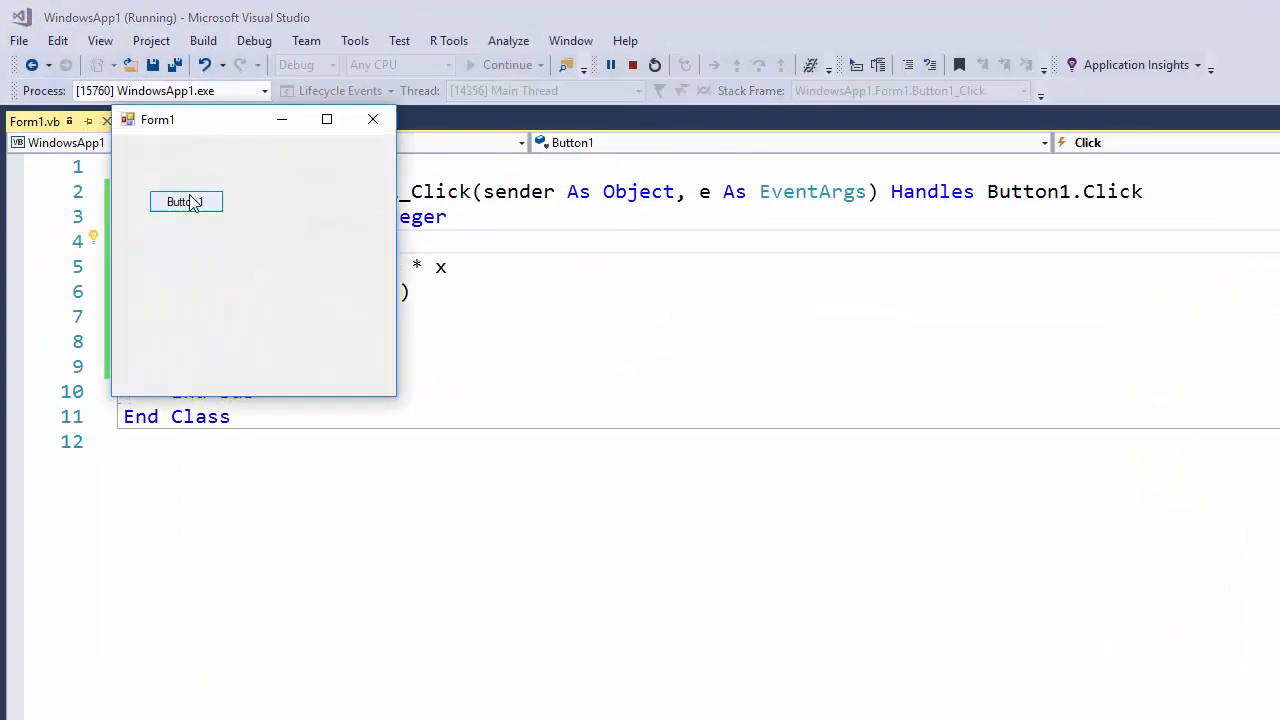
click(185, 201)
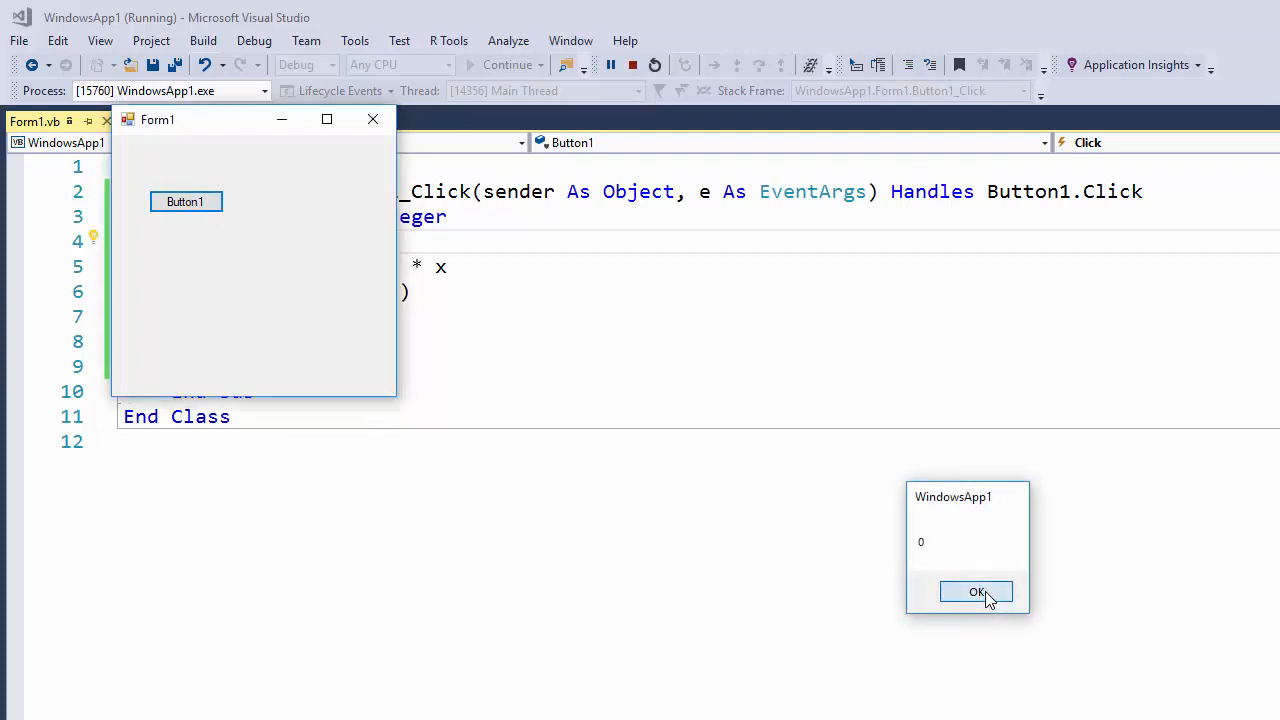
click(976, 591)
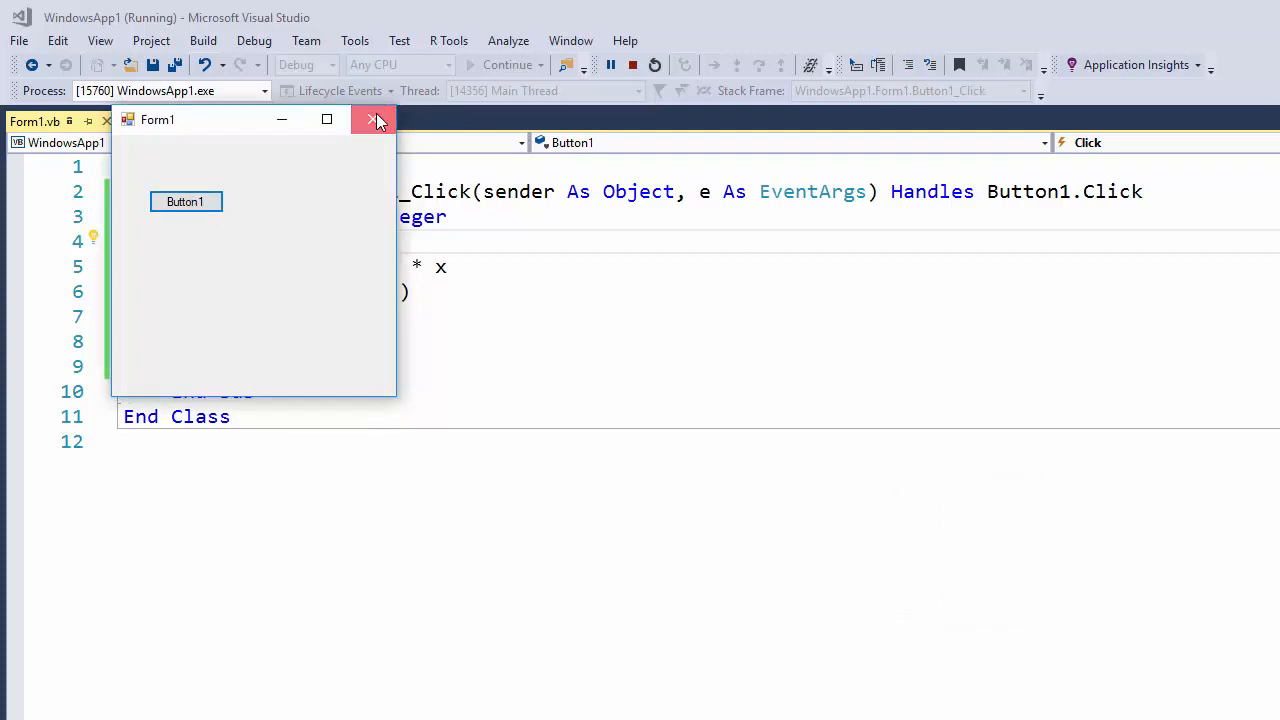
click(375, 119)
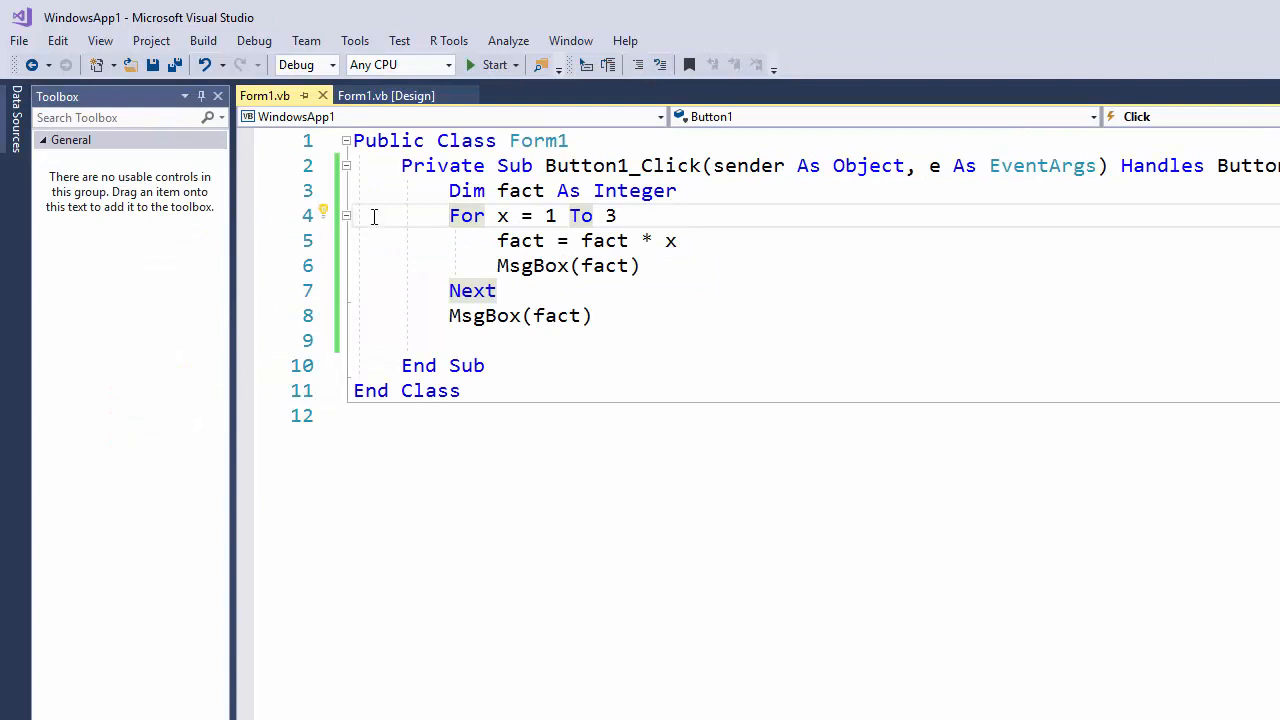
- Add a breakpoint on the For x = 1 To 3 line and start debugging
click(243, 216)
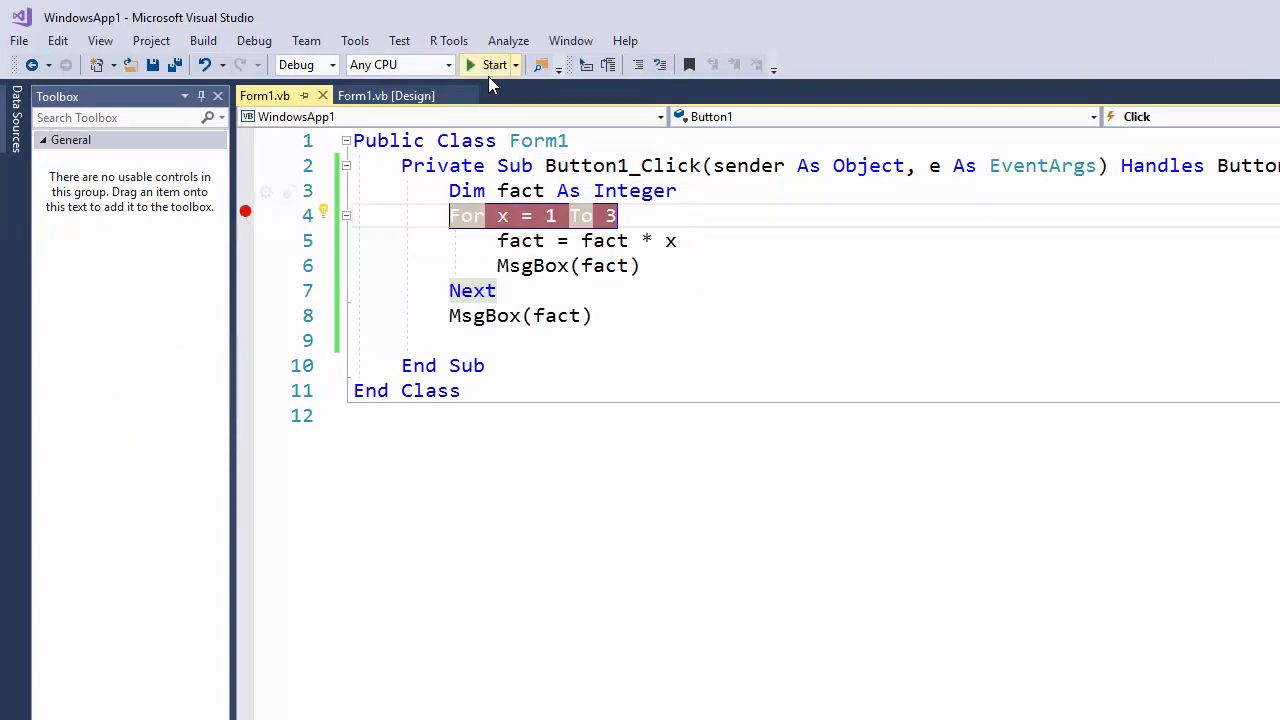
click(489, 64)
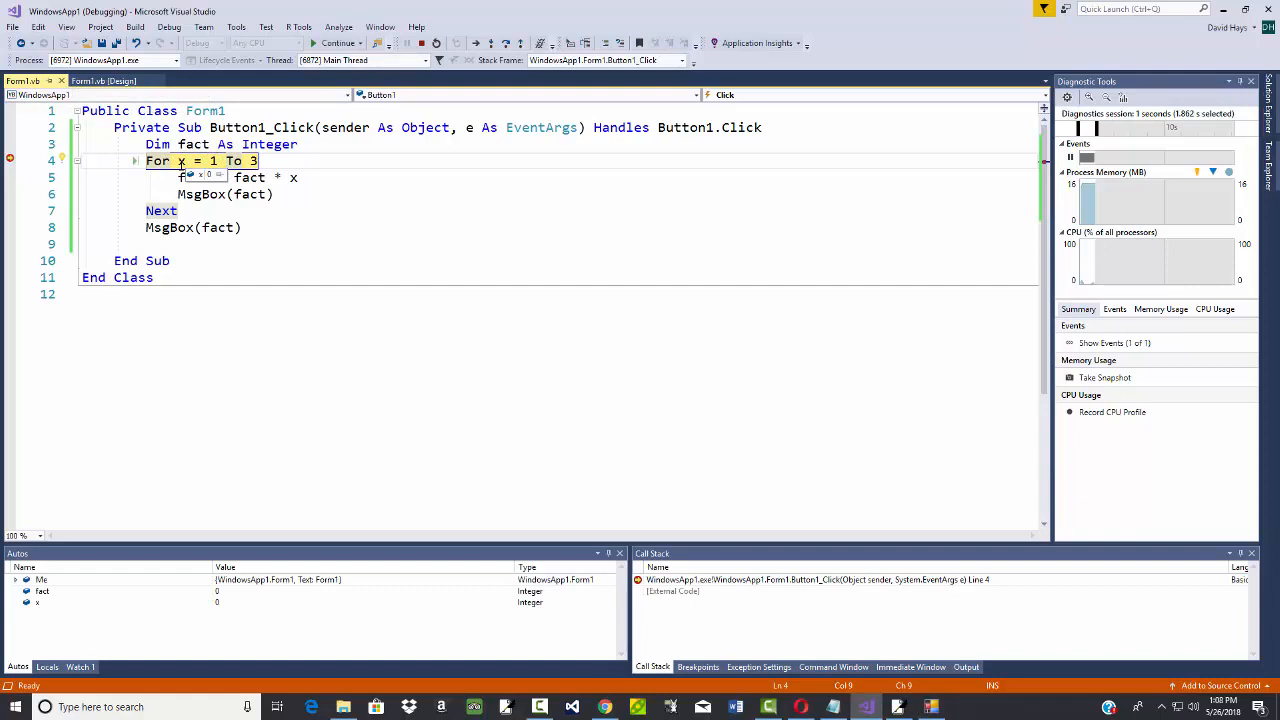
- Step Into through the loop to the MsgBox line, then continue and dismiss the 0 message
click(169, 27)
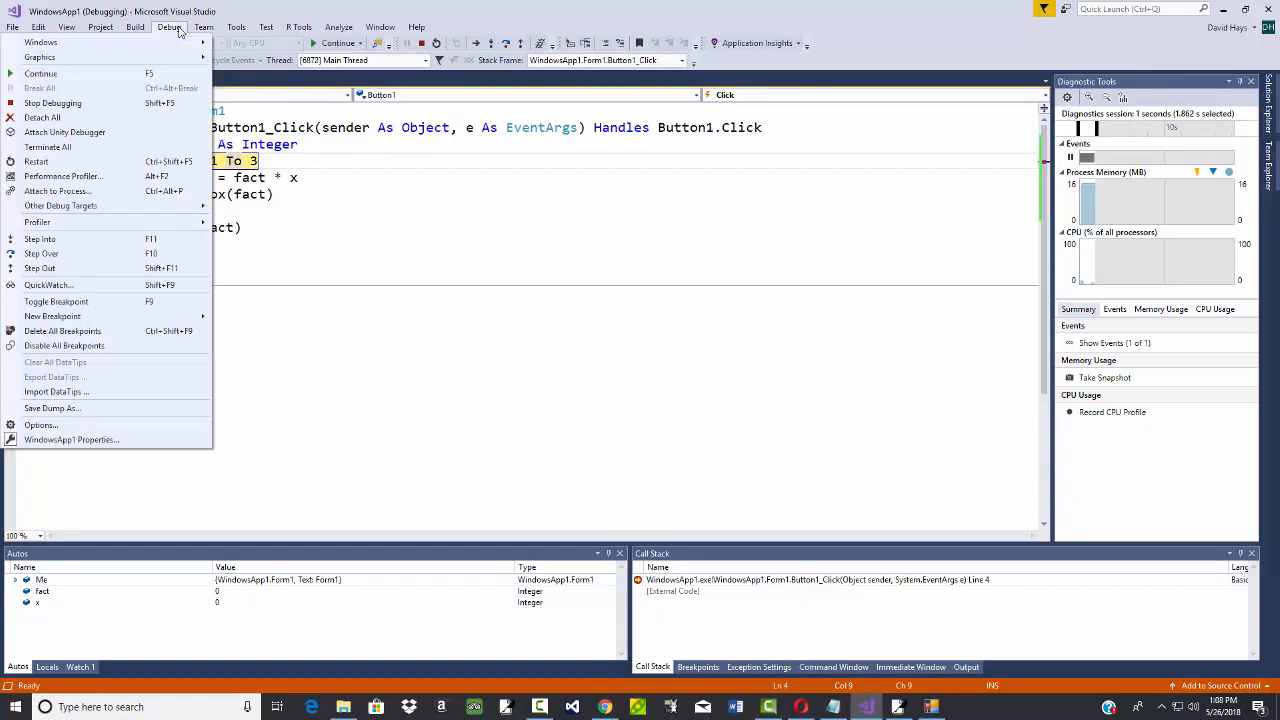
mouse_move(62, 176)
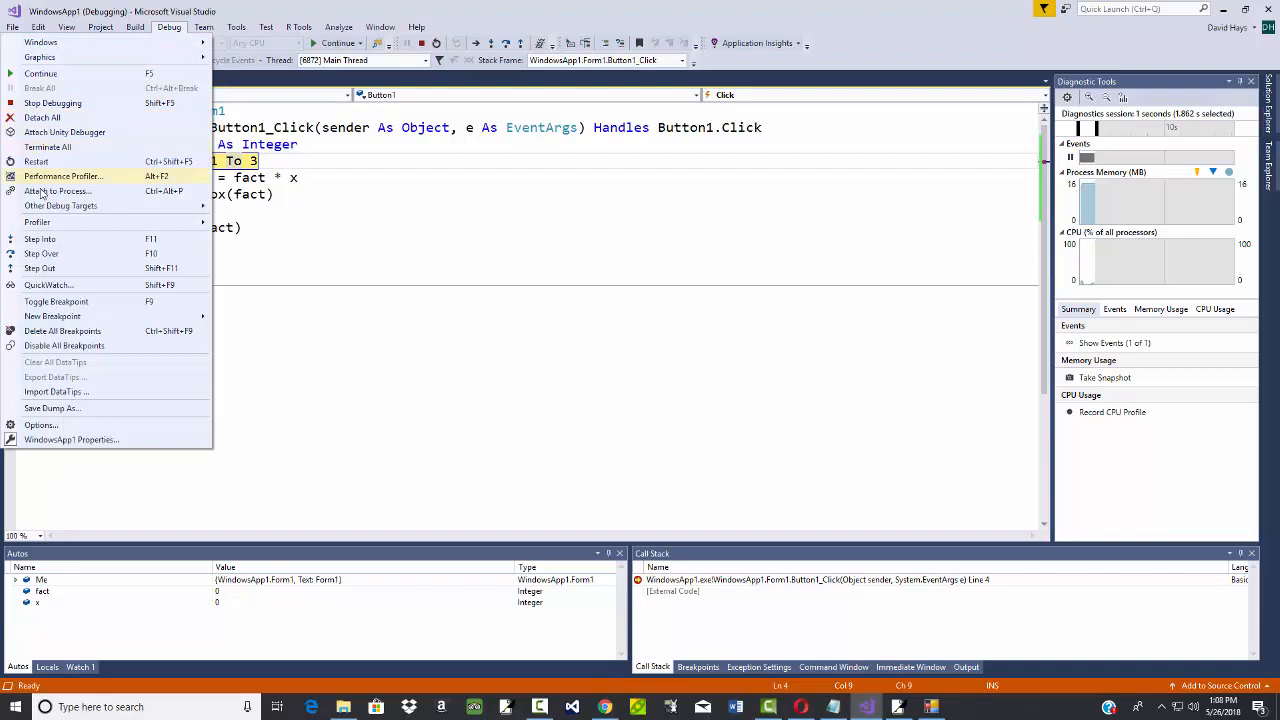
mouse_move(40, 239)
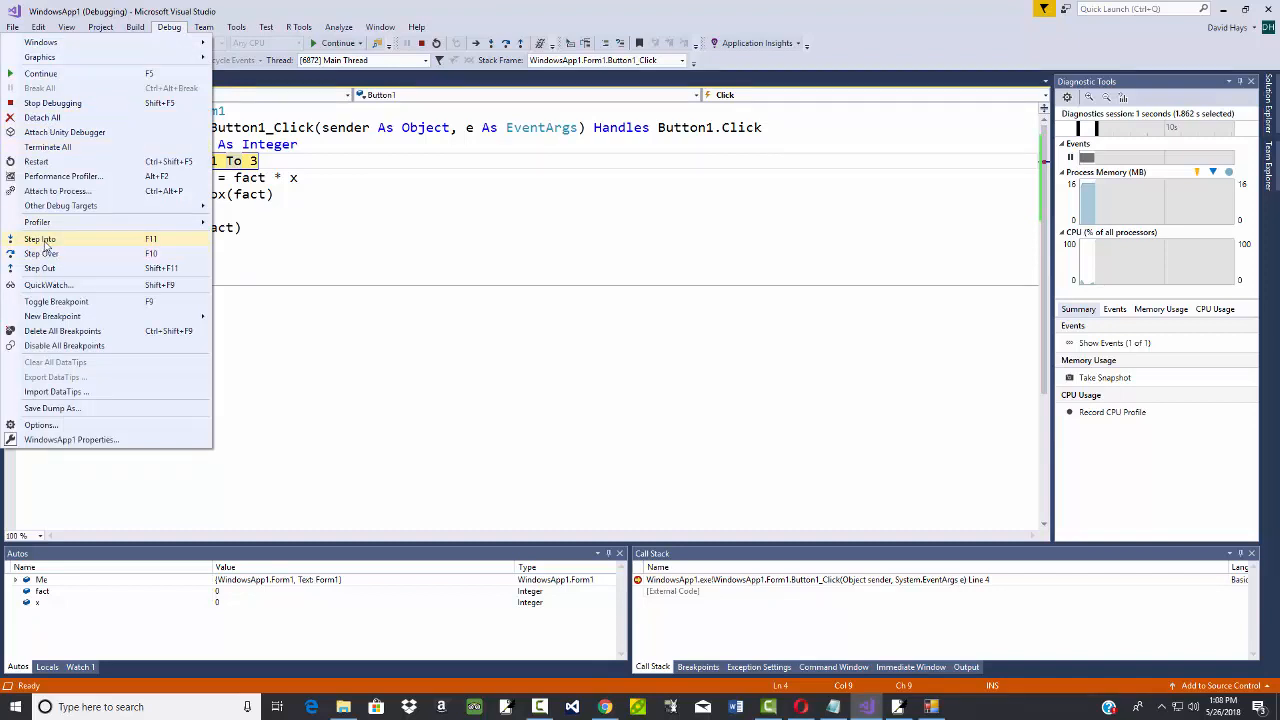
mouse_move(70, 245)
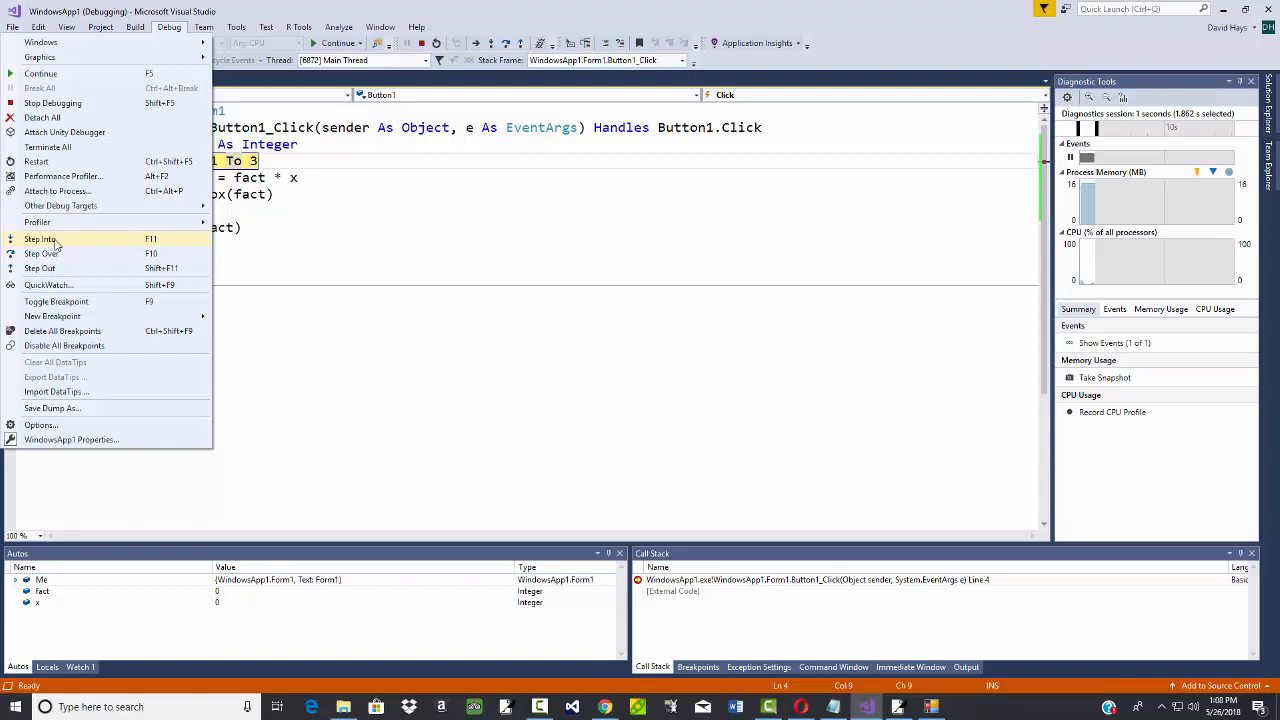
click(40, 238)
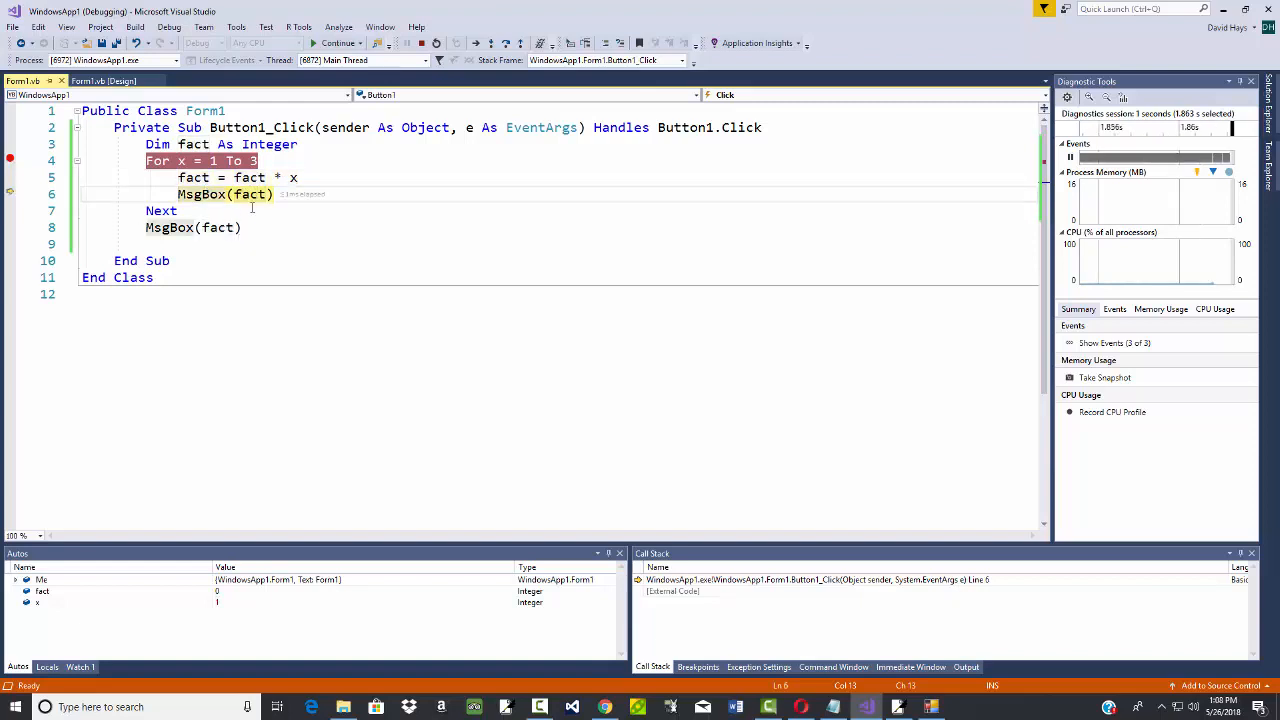
mouse_move(250, 194)
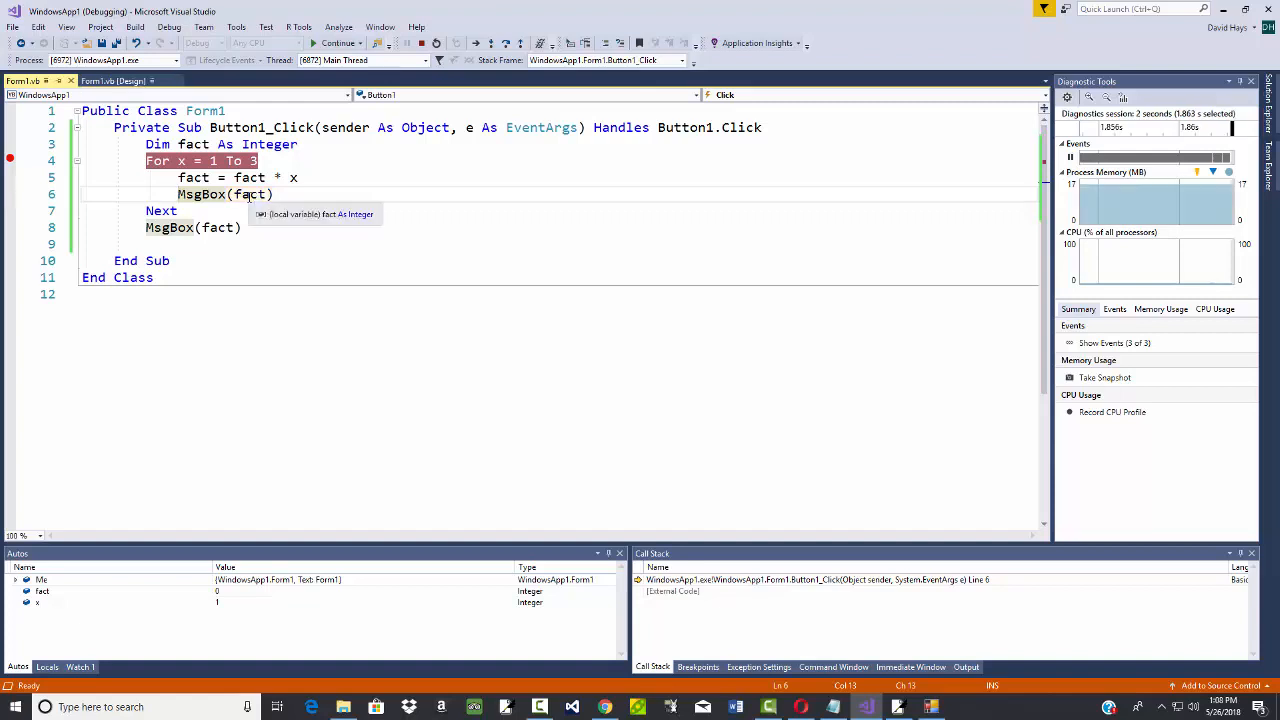
click(337, 42)
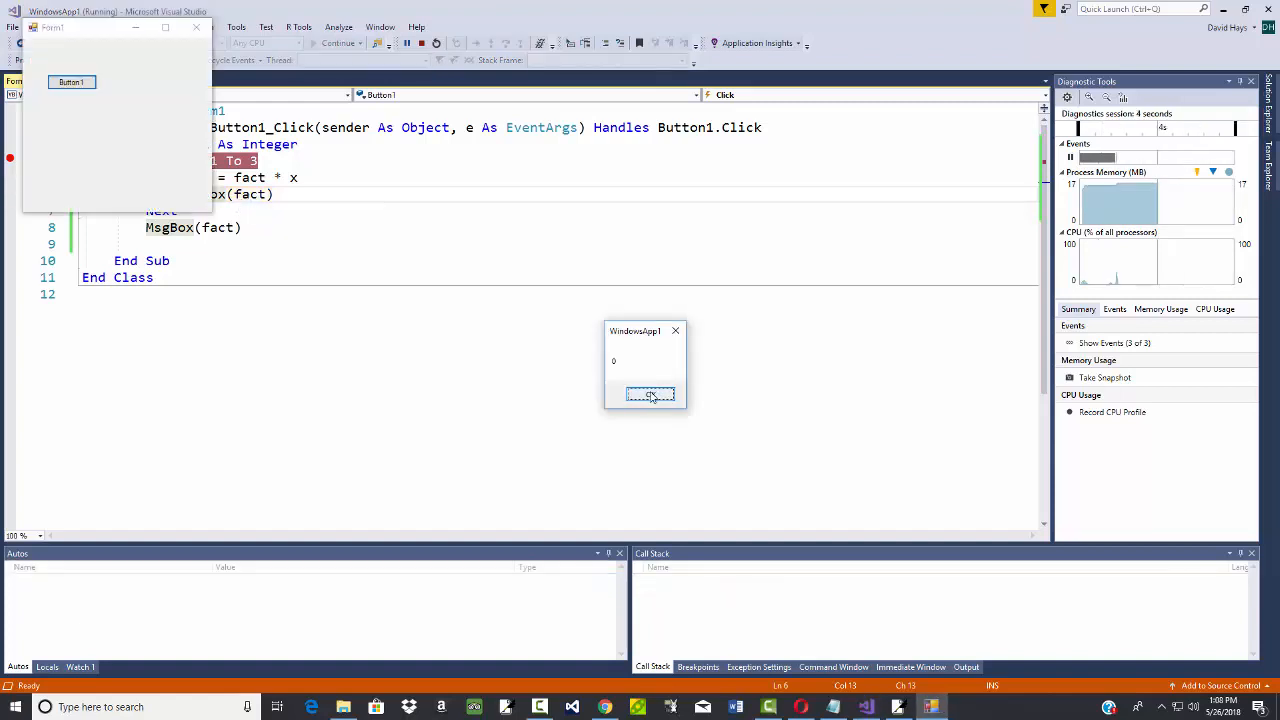
click(651, 393)
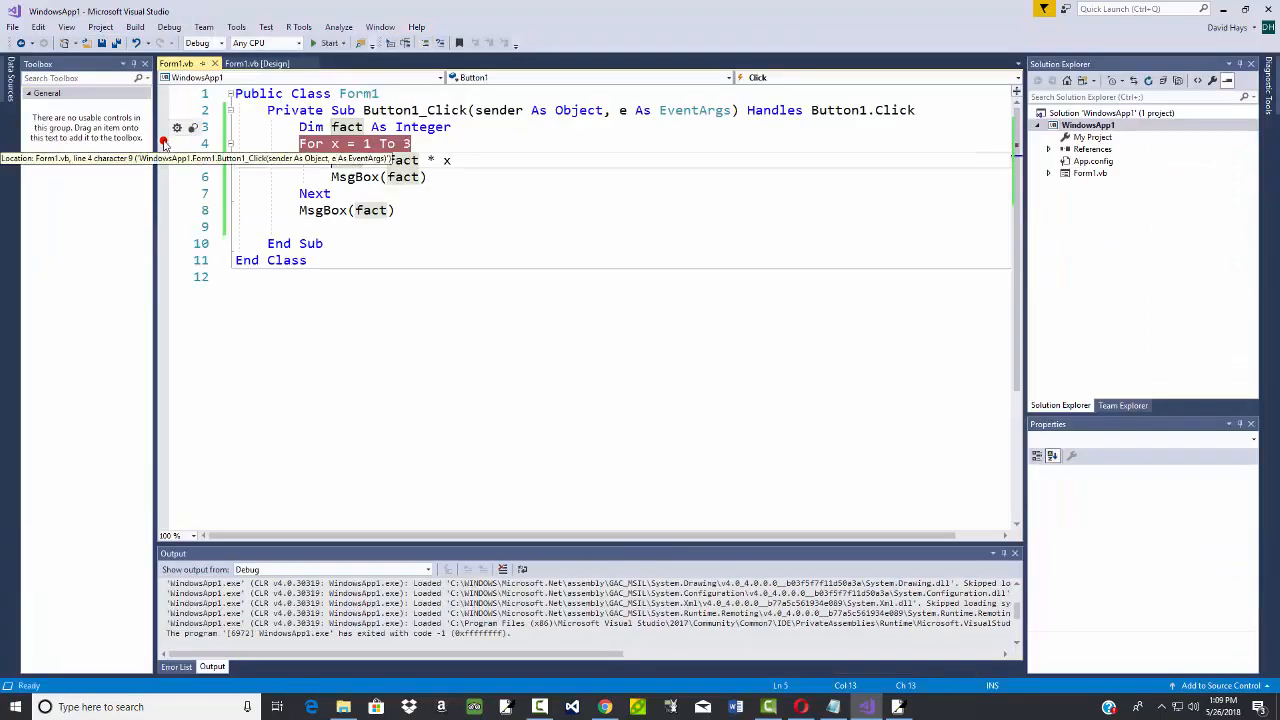
- Remove the For-line breakpoint, add fact = 1 after the Dim line, and set the loop limit to 5
click(455, 127)
text(fact = 1)
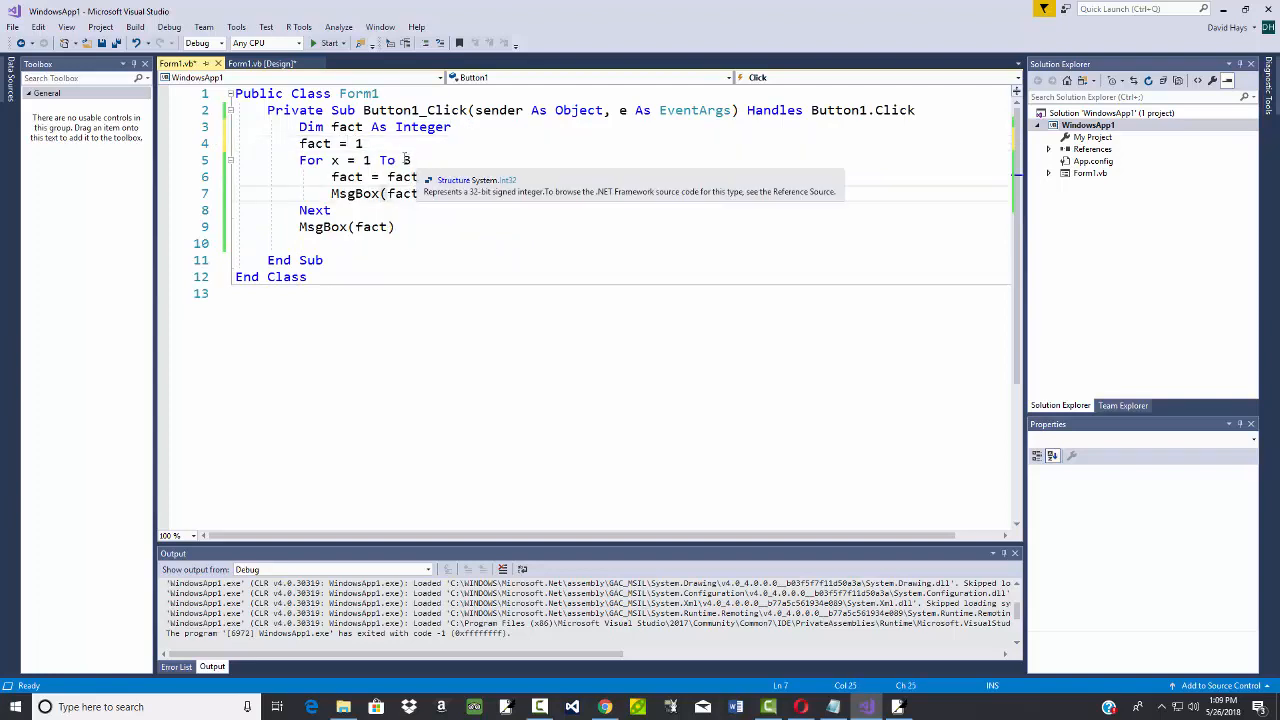
text(5)
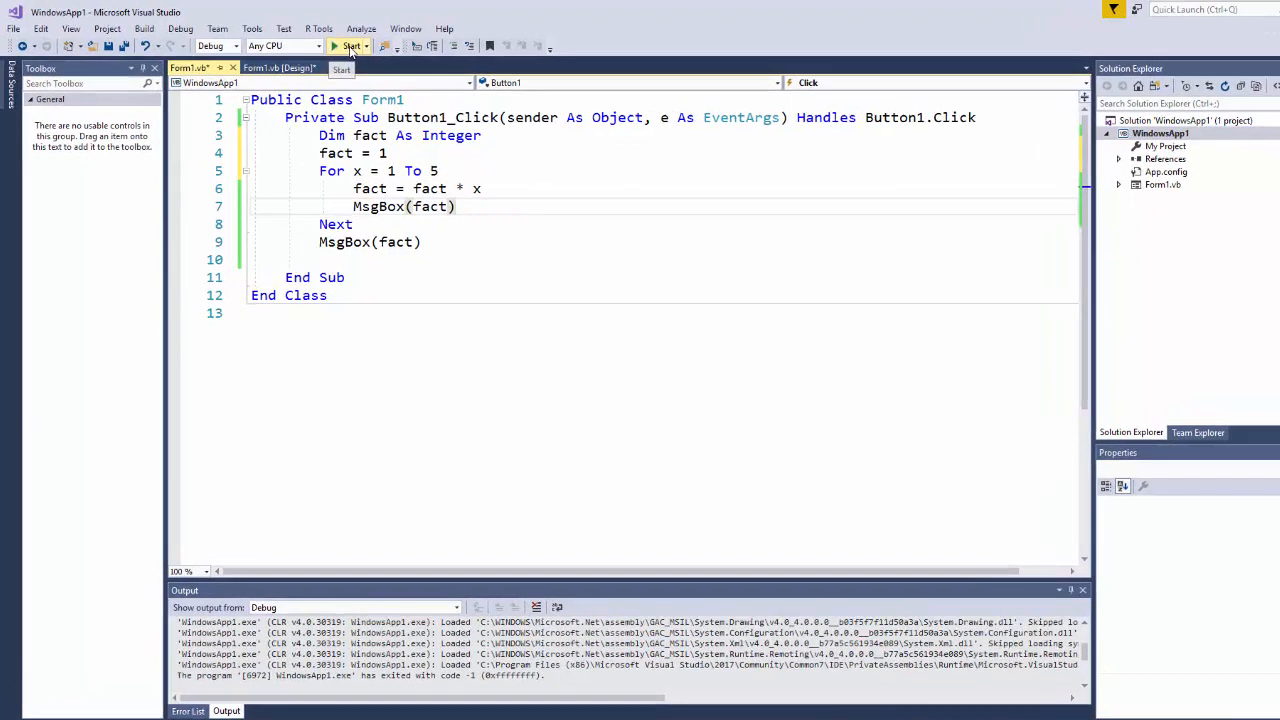
- Run the app, dismiss each loop message from 1 up to 120, and close Form1
click(351, 46)
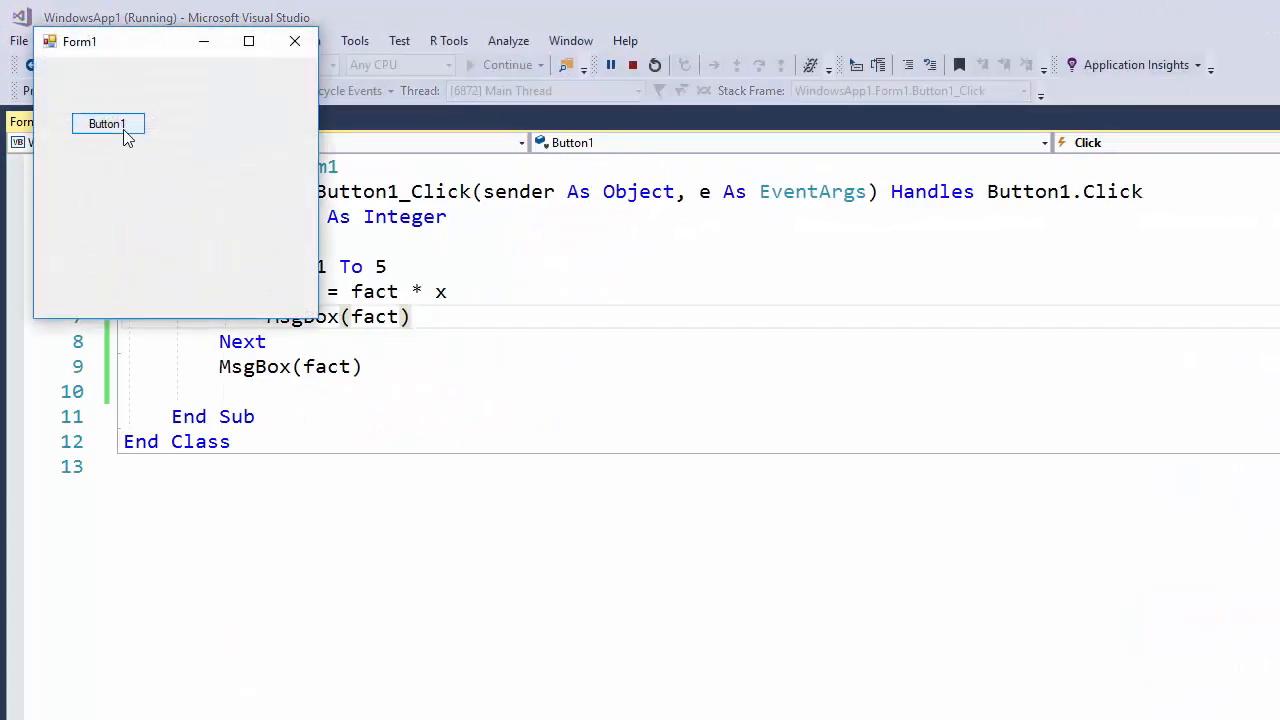
click(107, 123)
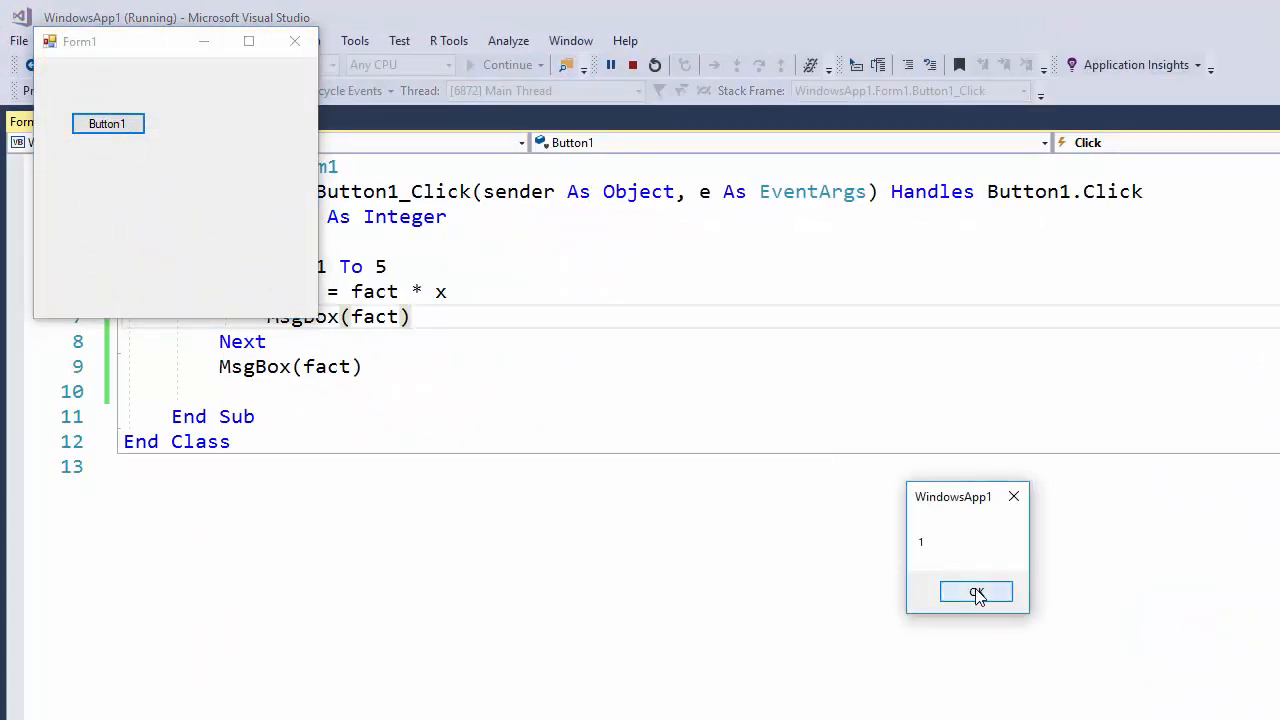
click(976, 591)
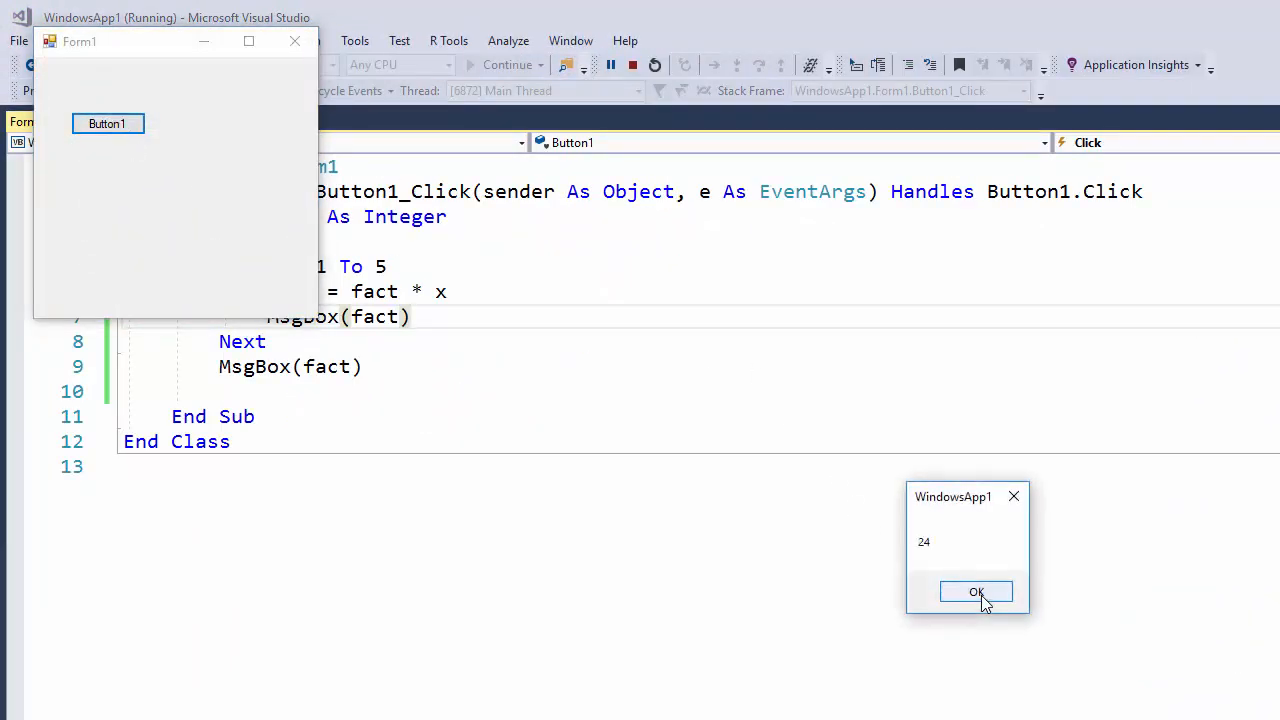
click(976, 591)
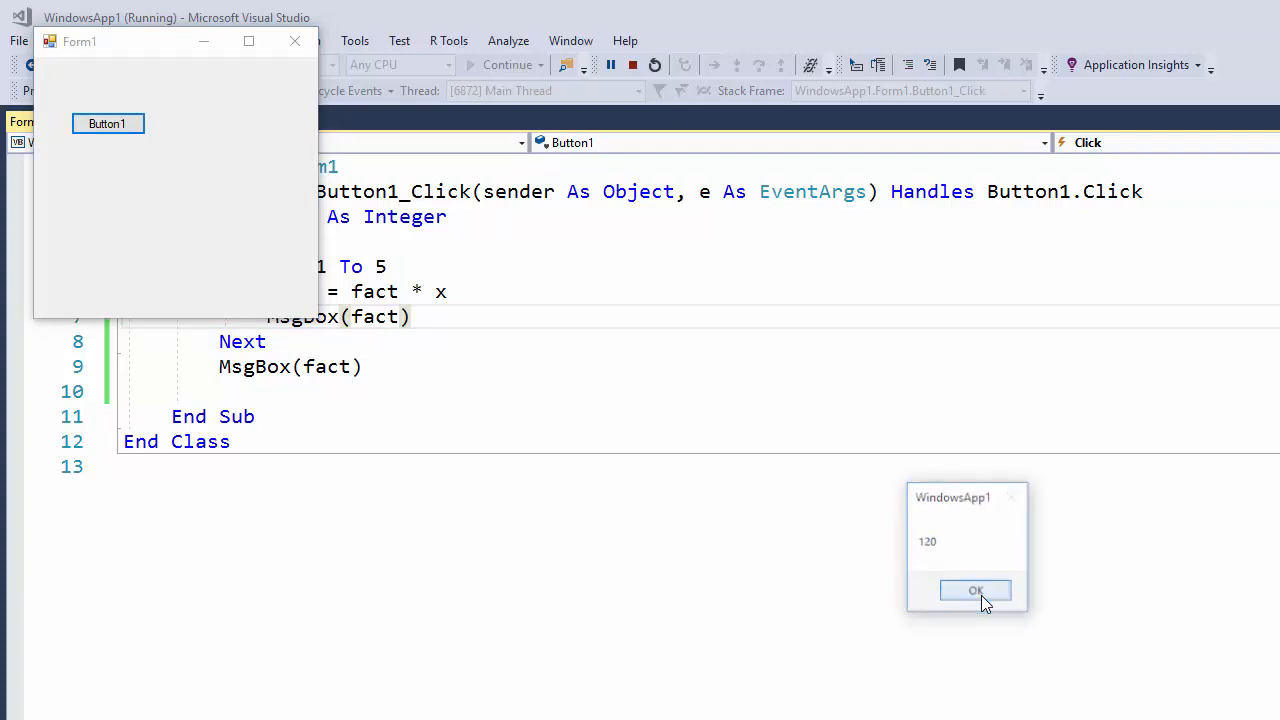
click(975, 590)
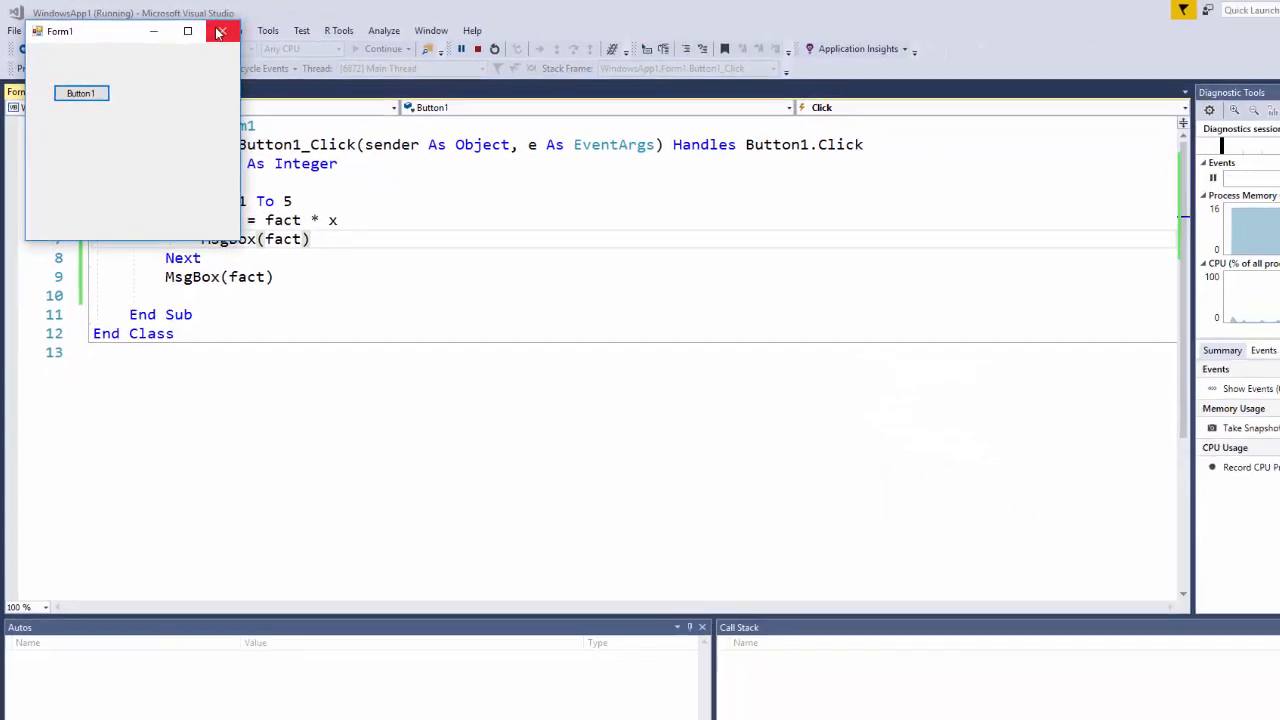
click(221, 31)
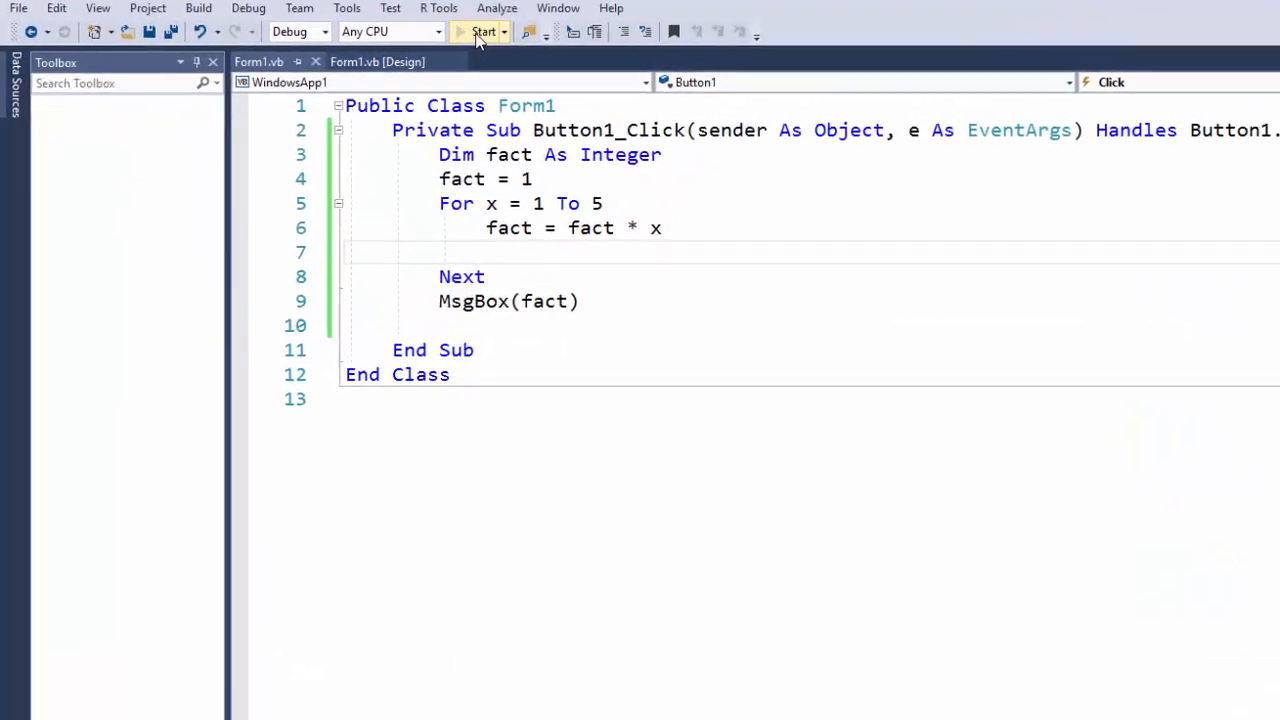
- Rerun the app and dismiss the single message showing 120
click(483, 31)
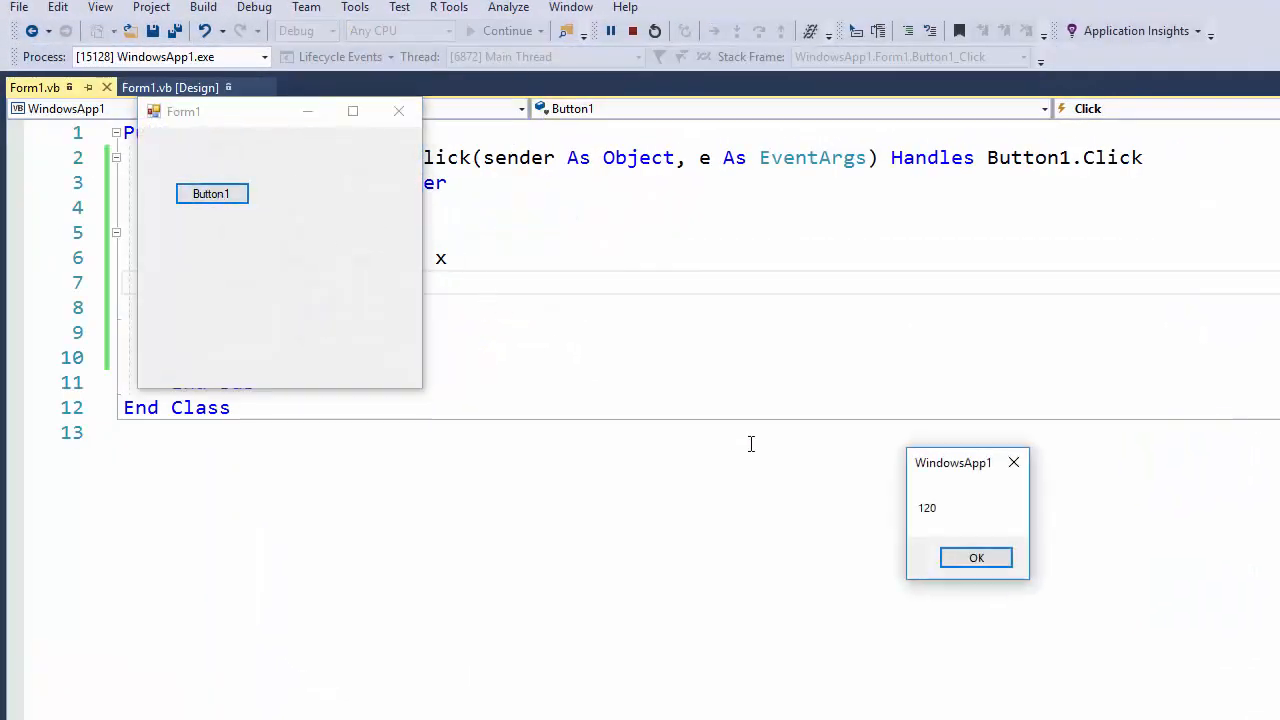
click(976, 557)
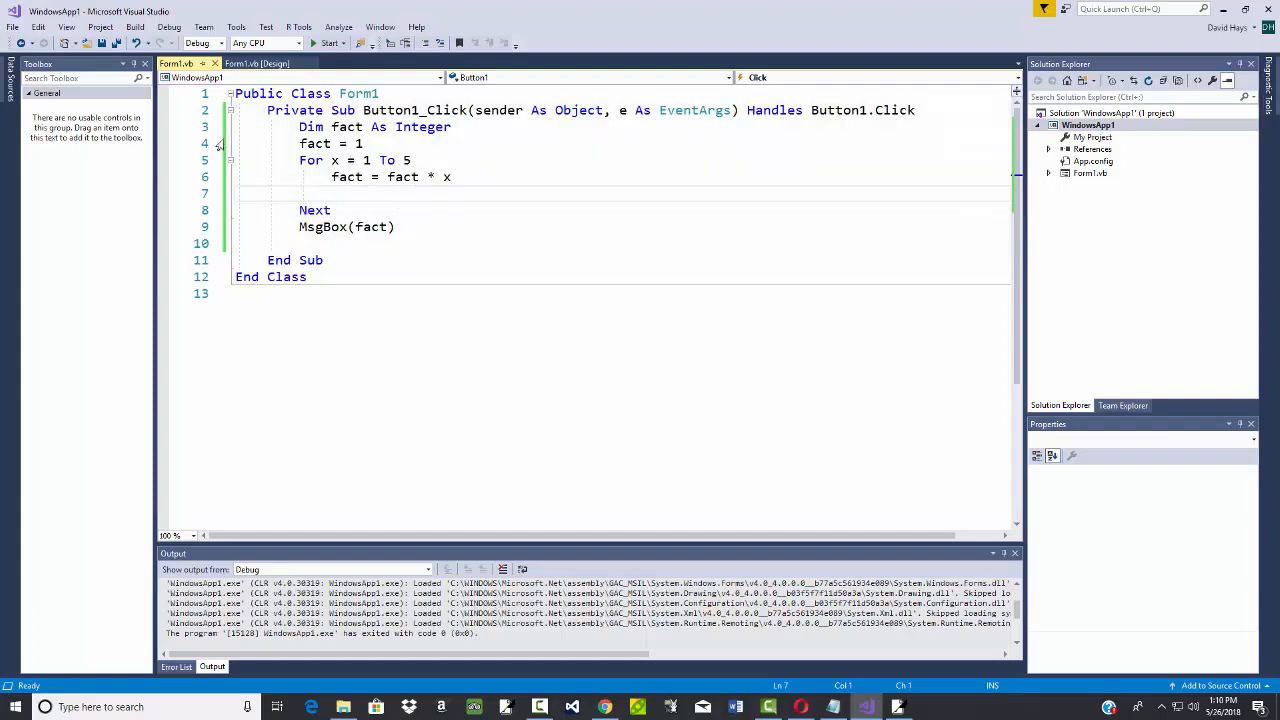
mouse_move(347, 176)
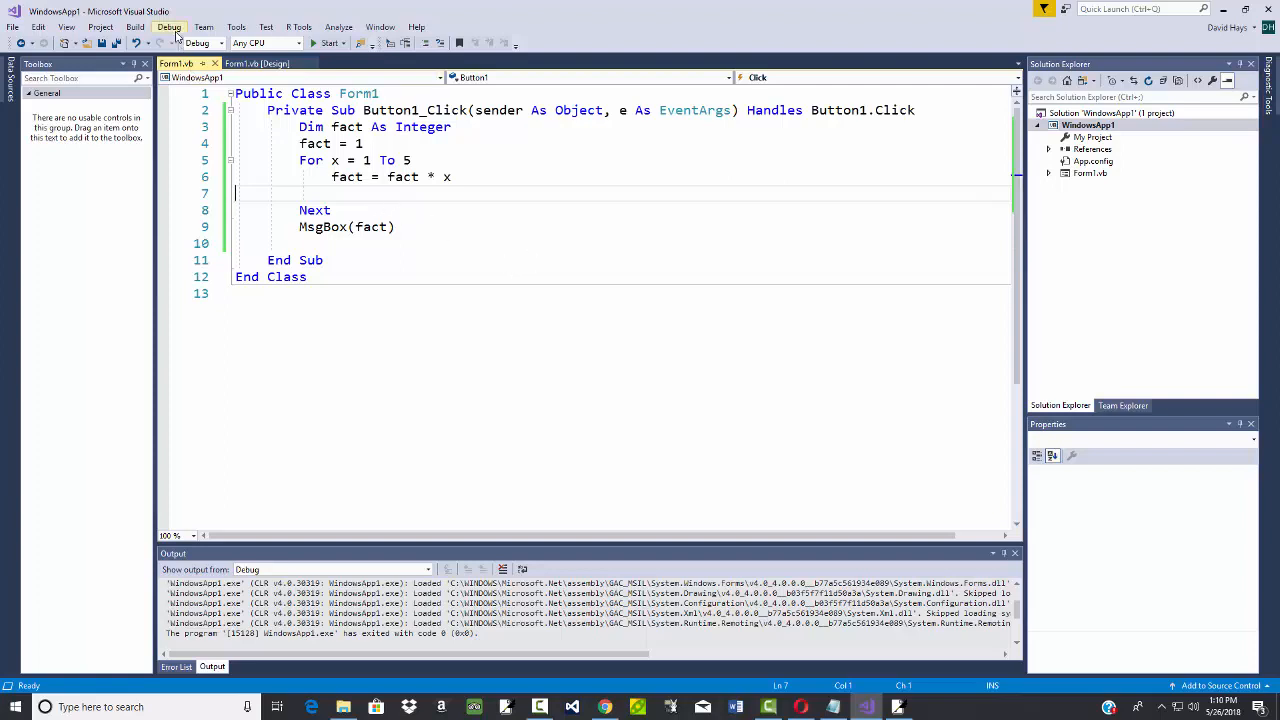
click(169, 27)
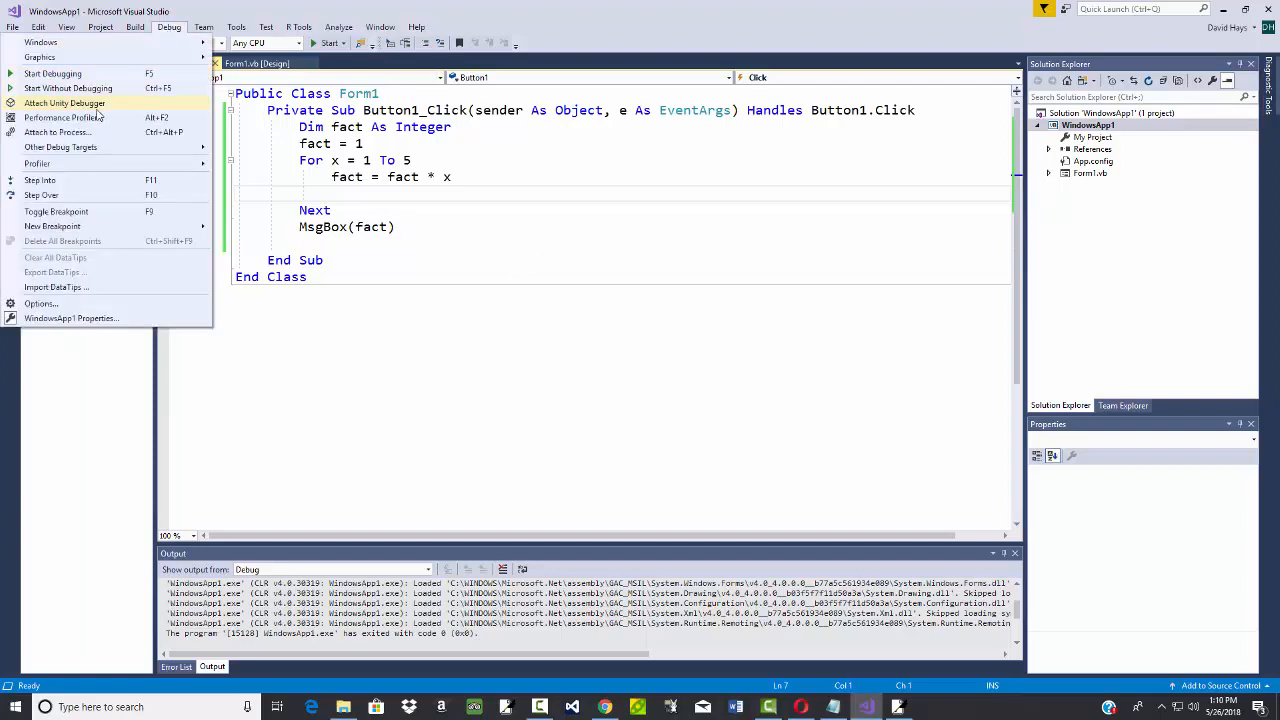
mouse_move(65, 195)
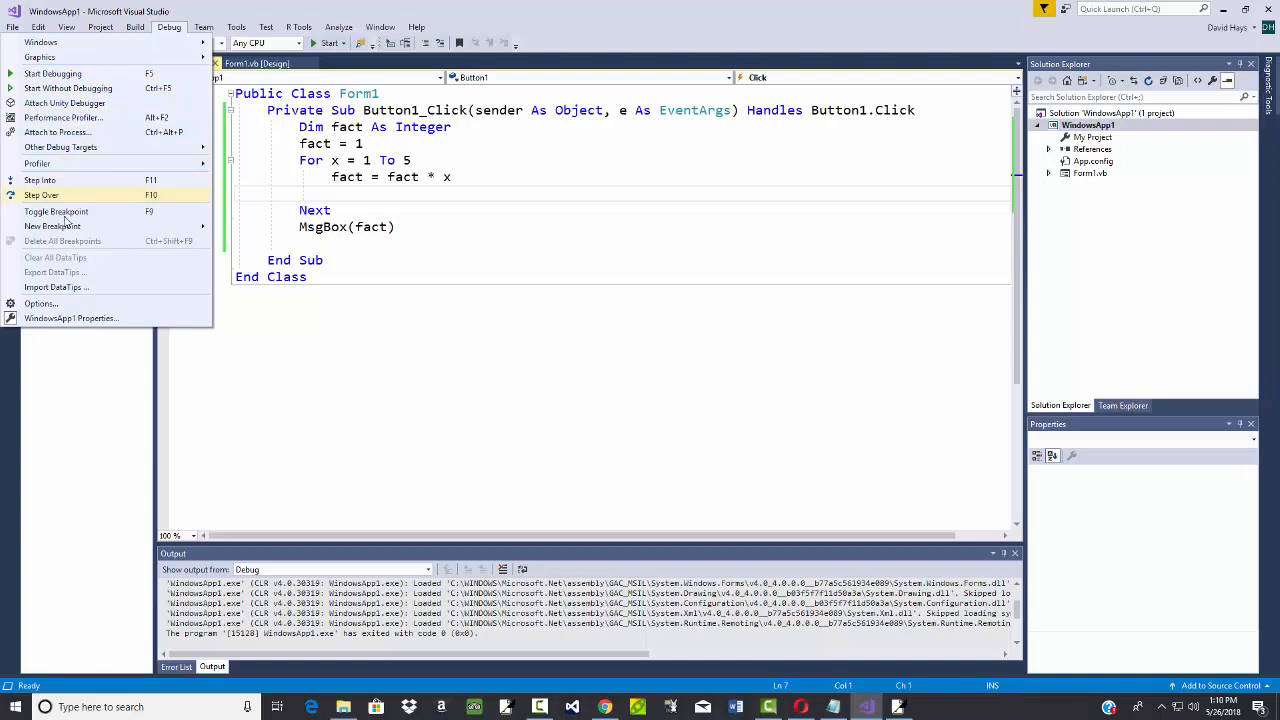
mouse_move(72, 163)
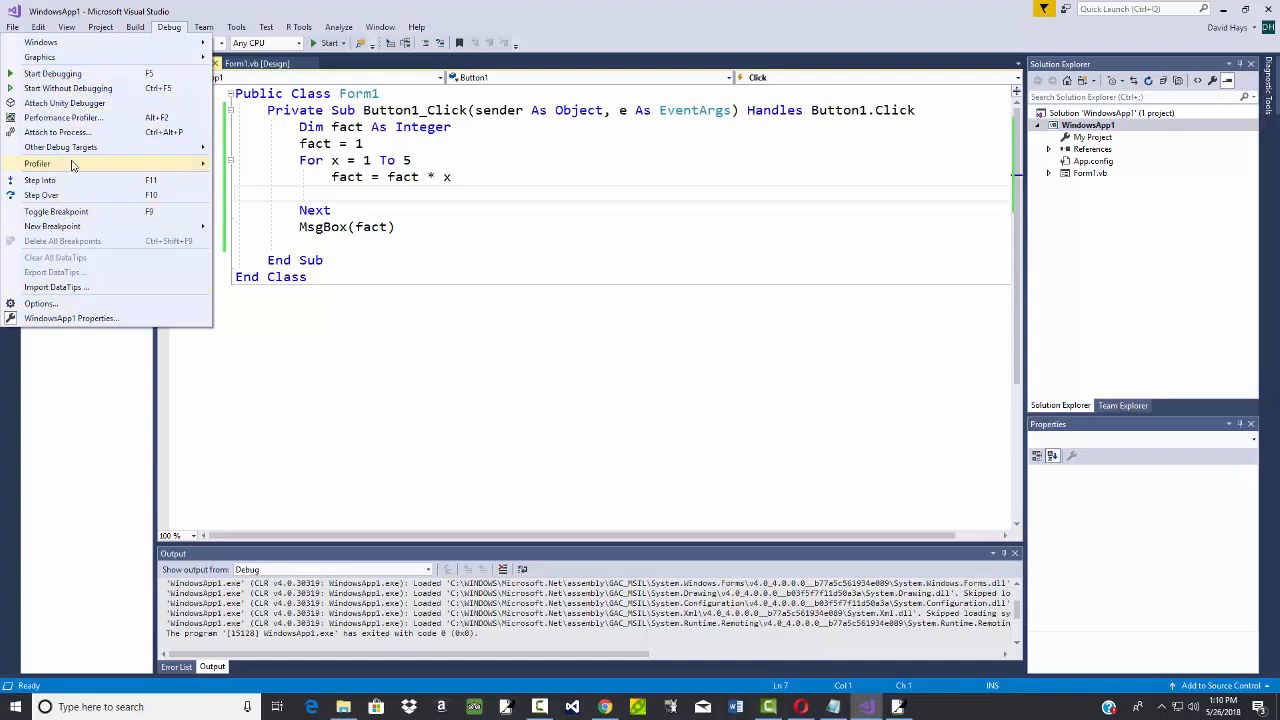
mouse_move(65, 225)
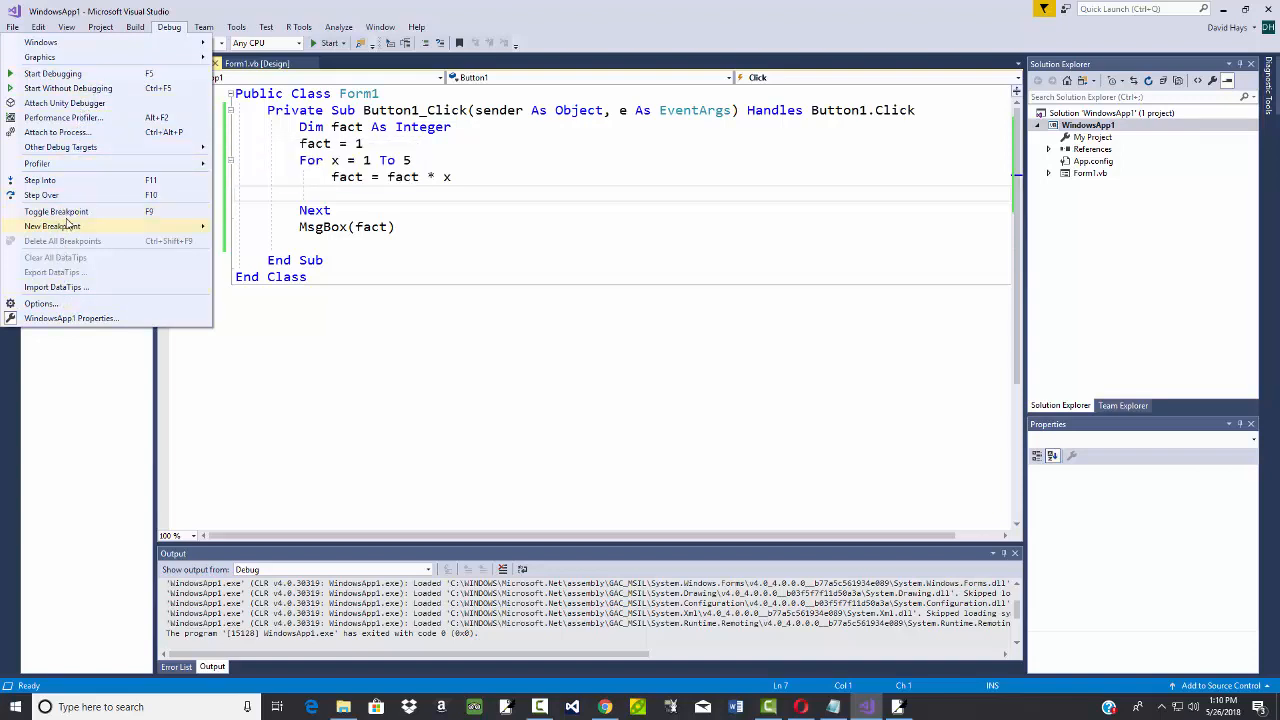
mouse_move(56, 195)
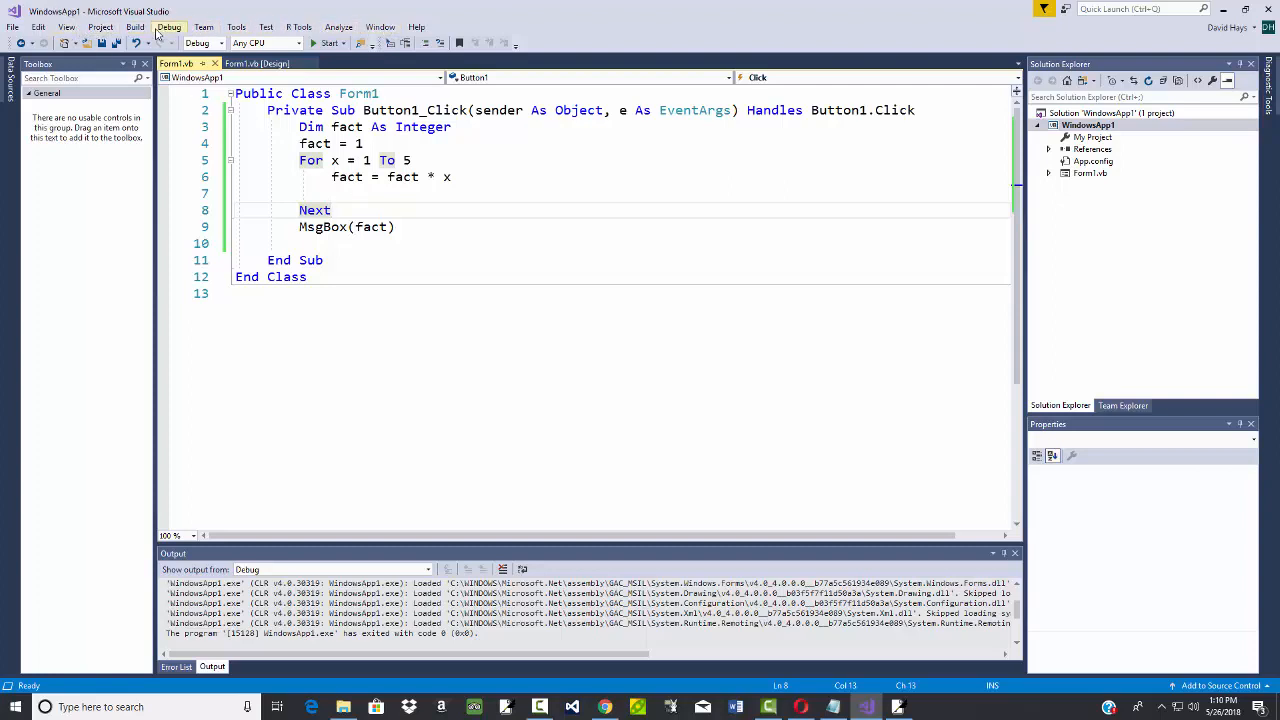
mouse_move(338, 27)
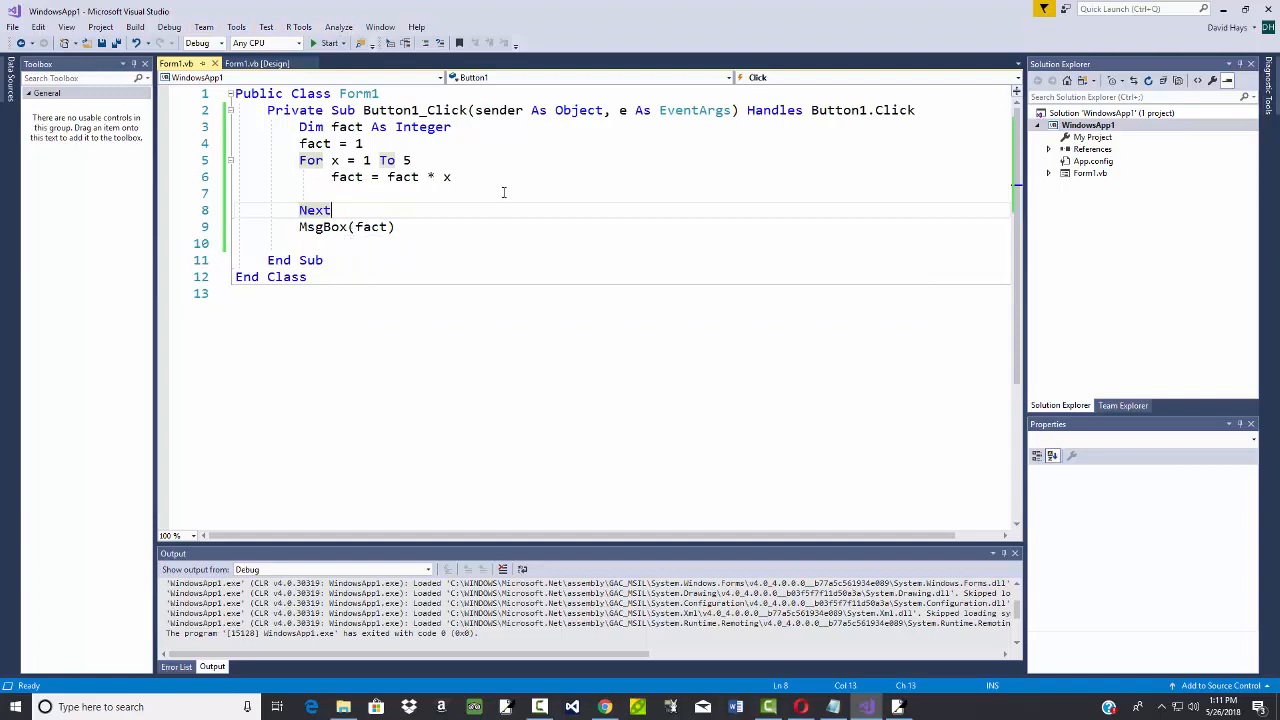
mouse_move(387, 199)
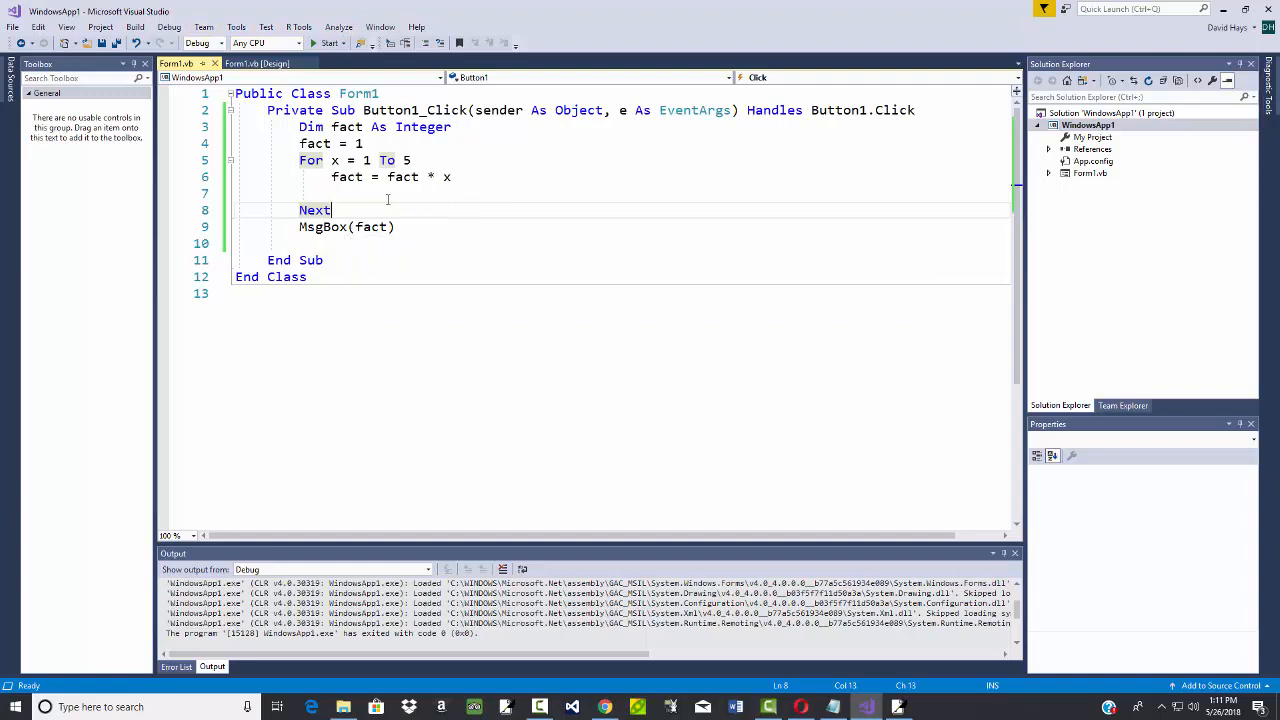
mouse_move(375, 226)
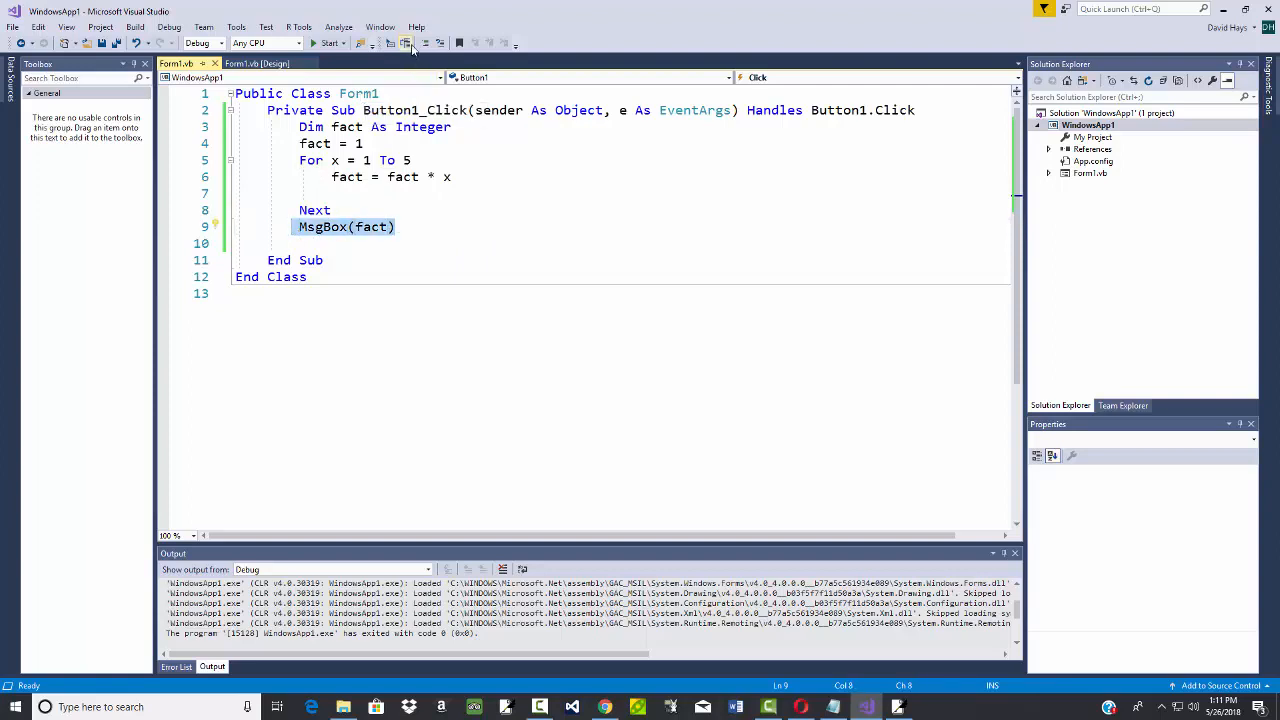
mouse_move(406, 44)
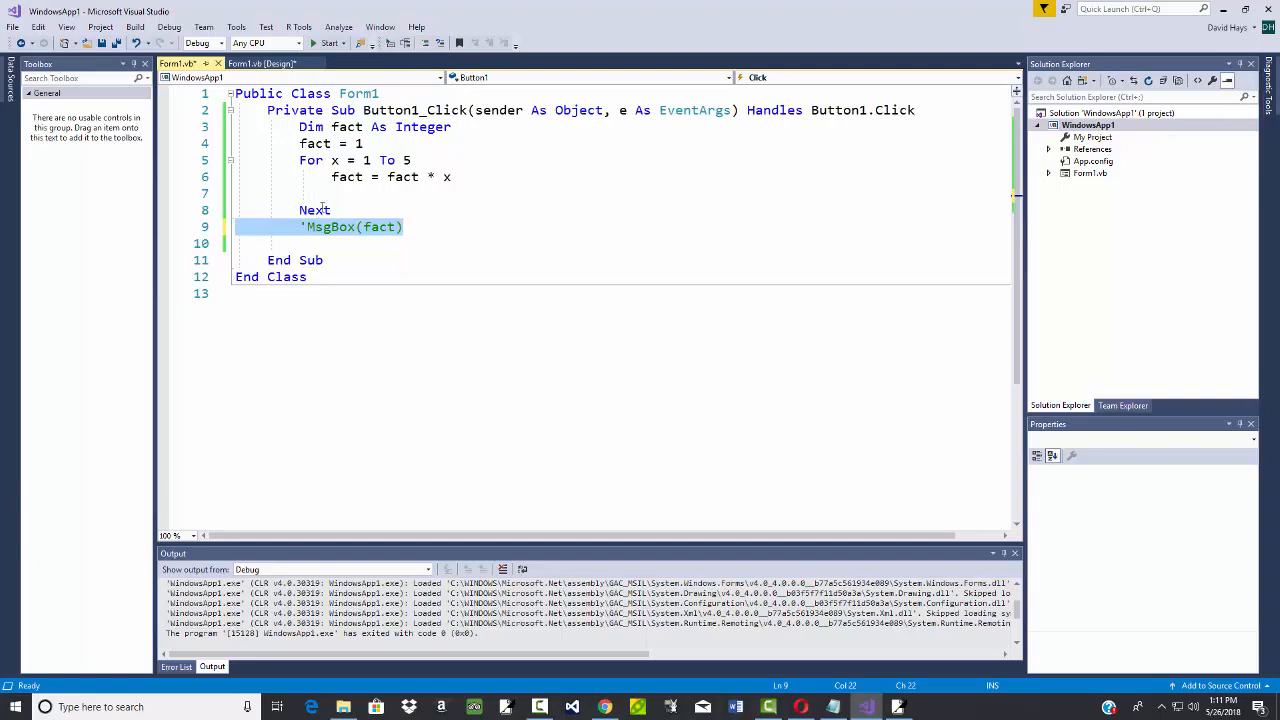
mouse_move(440, 42)
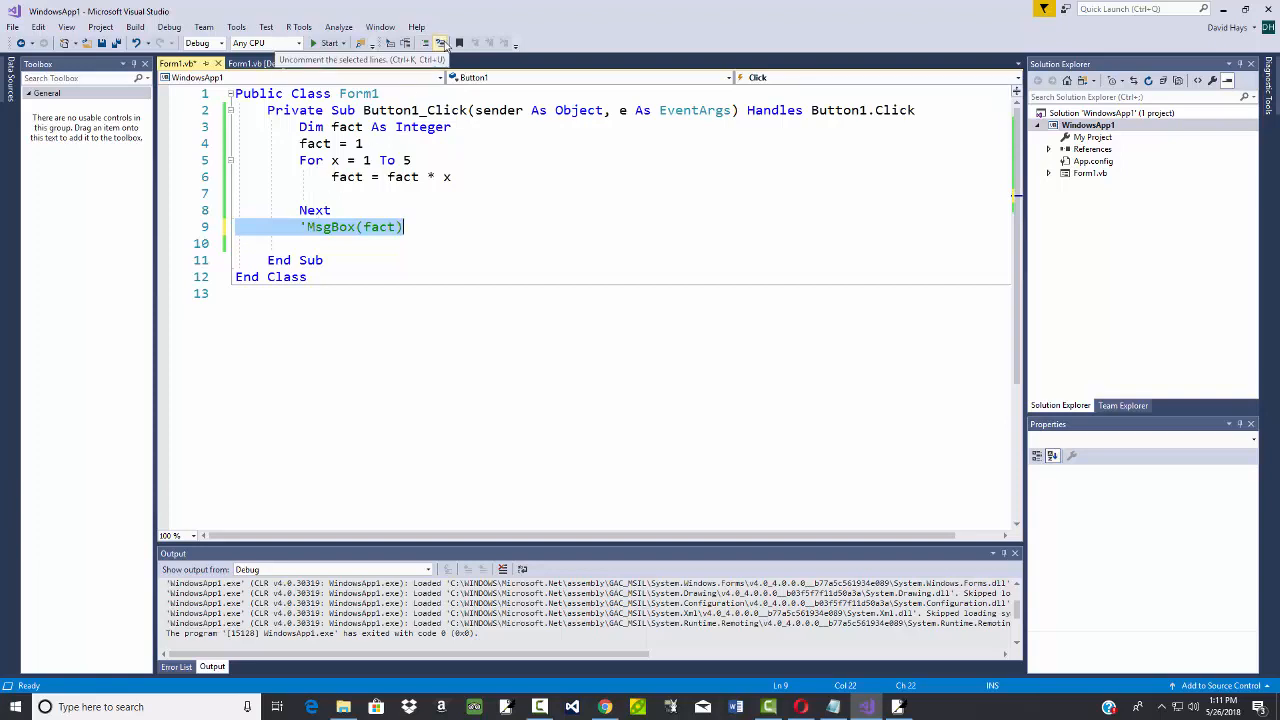
click(440, 43)
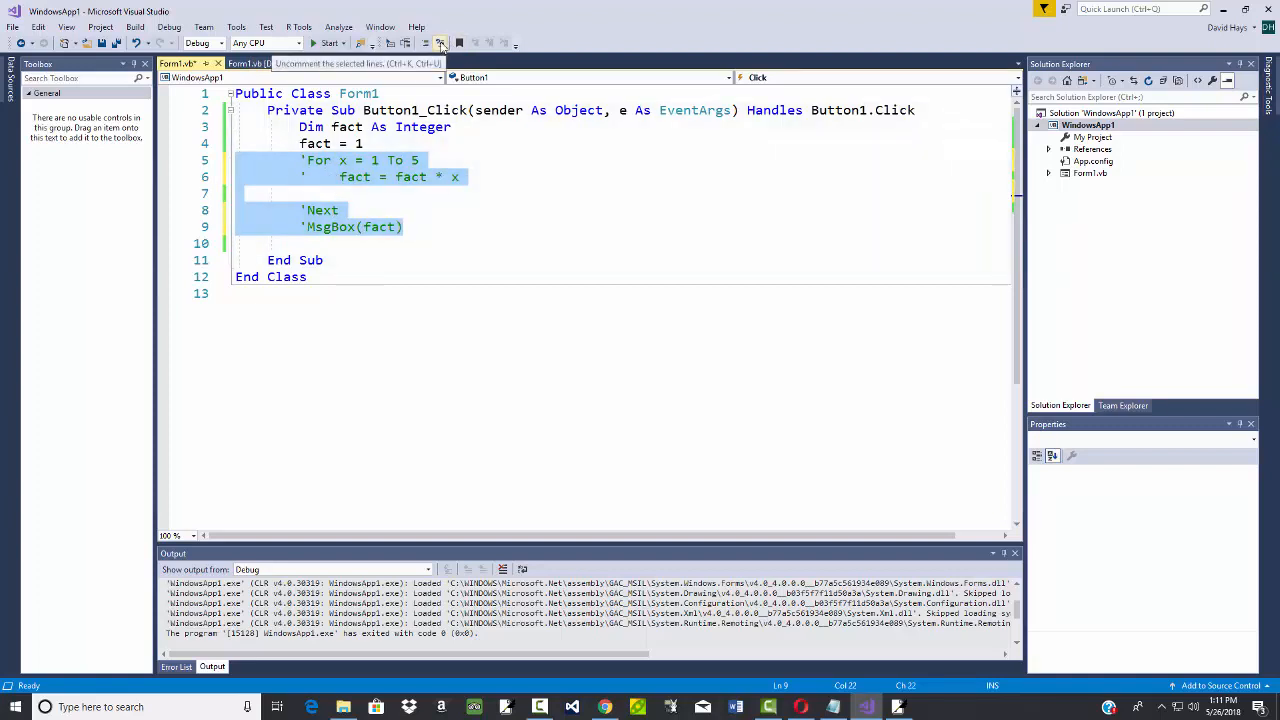
click(439, 42)
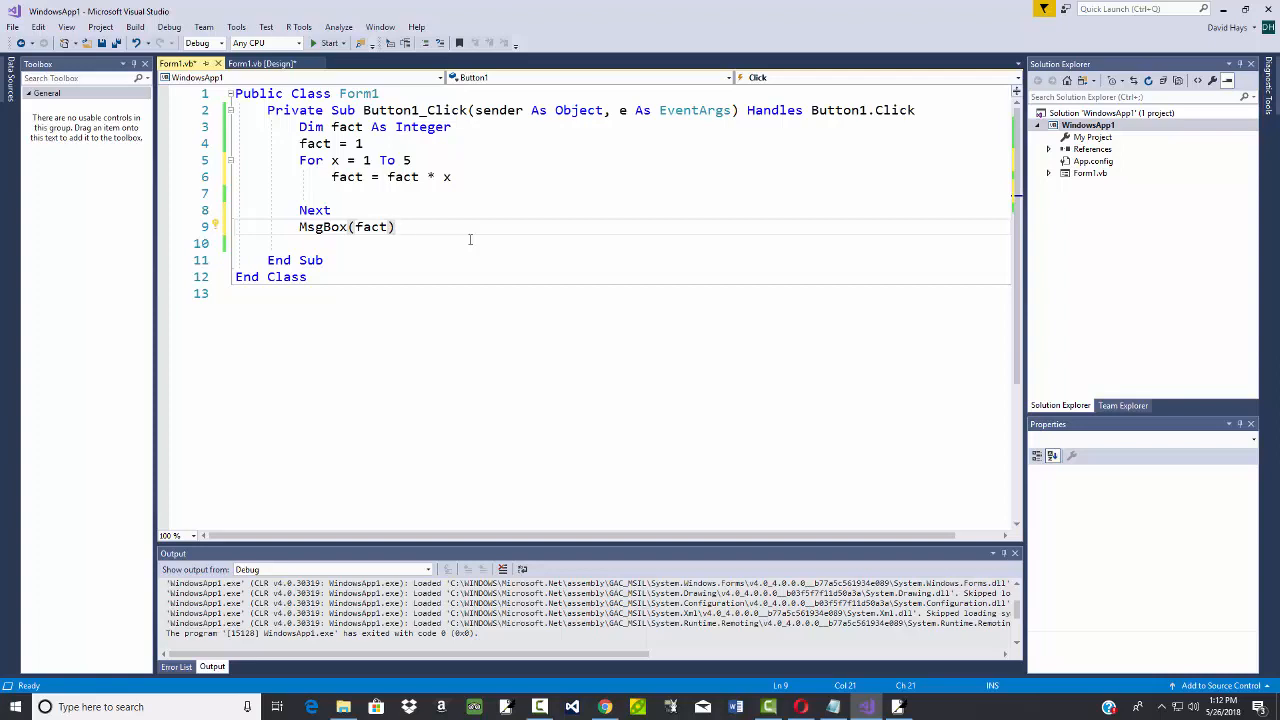
mouse_move(455, 231)
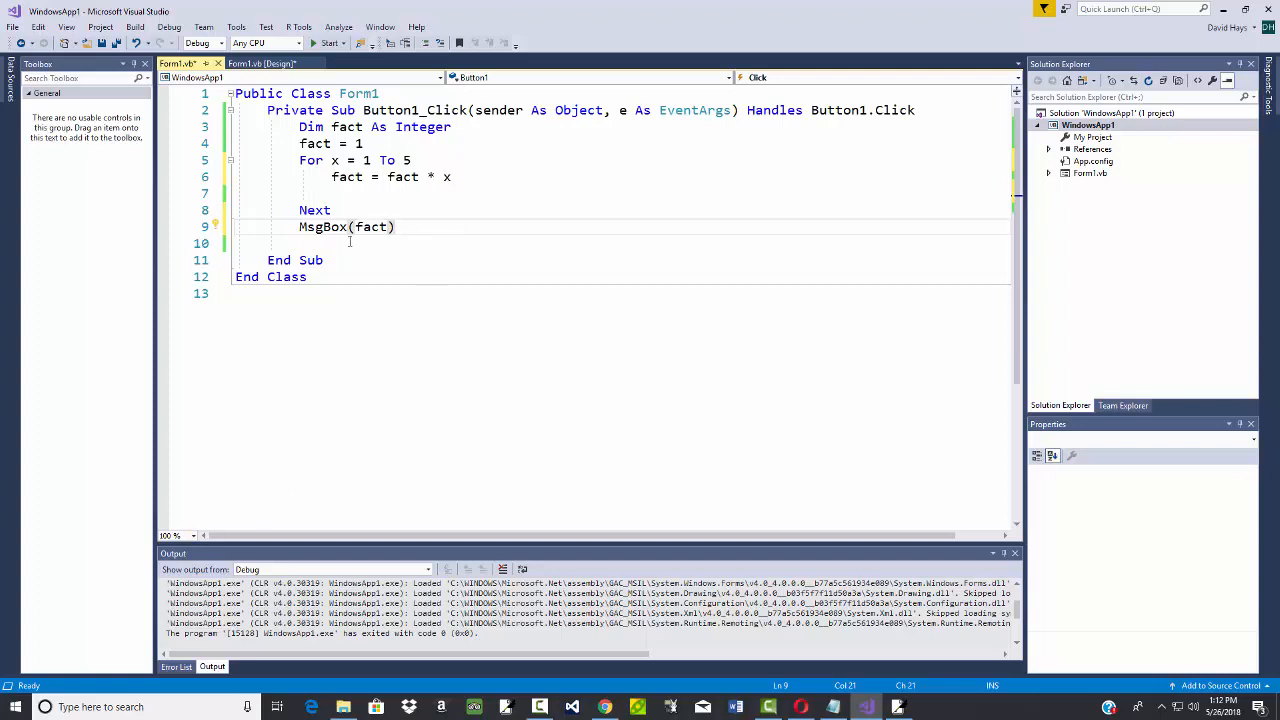
mouse_move(446, 177)
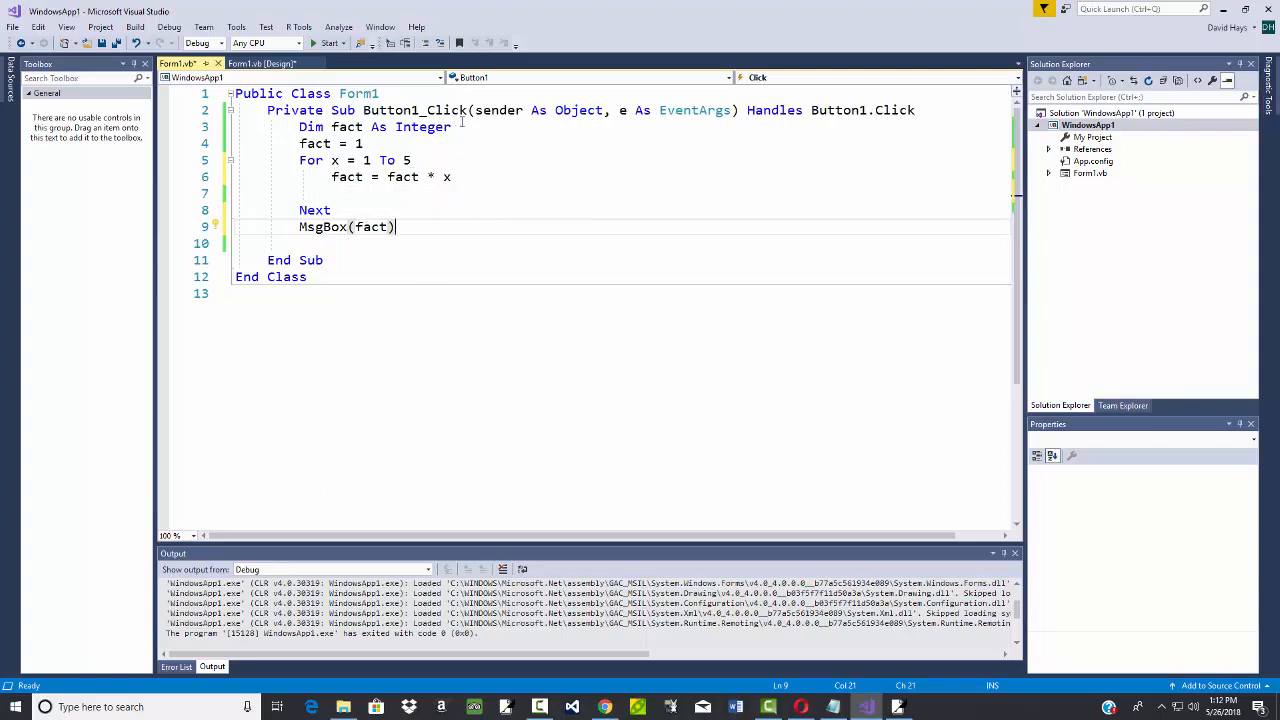
click(470, 127)
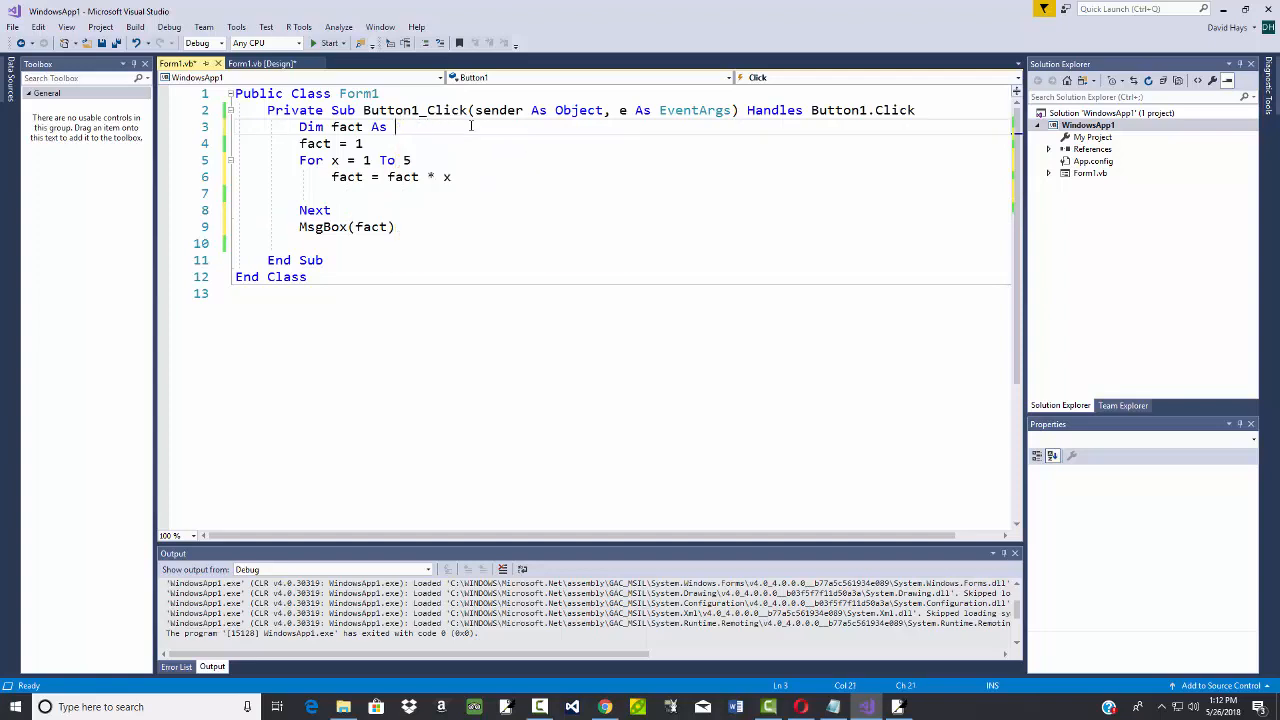
text(String)
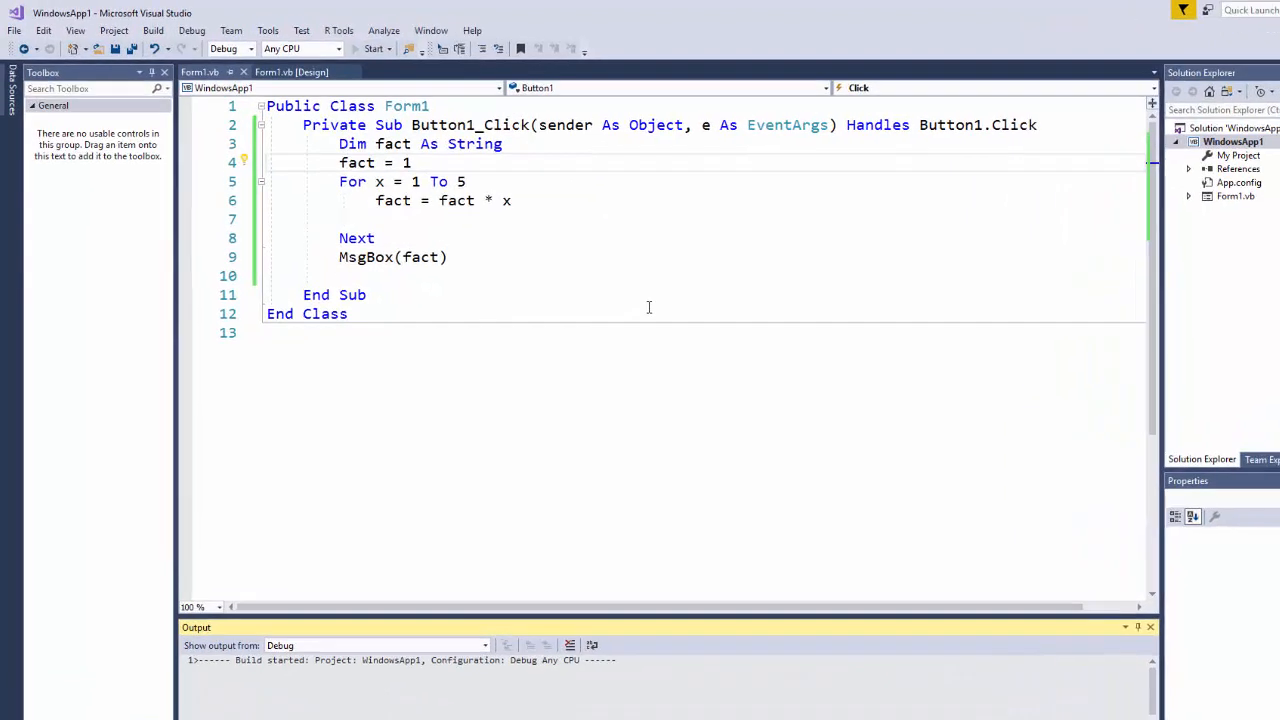
click(371, 48)
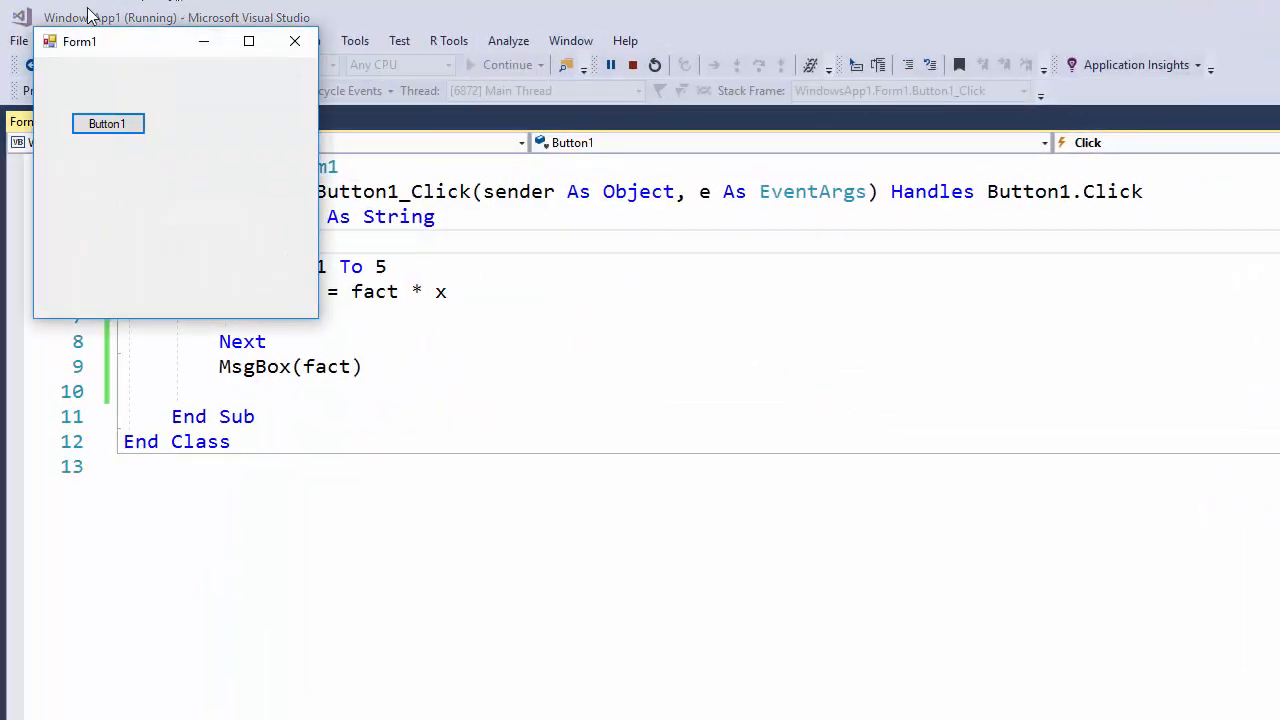
click(107, 123)
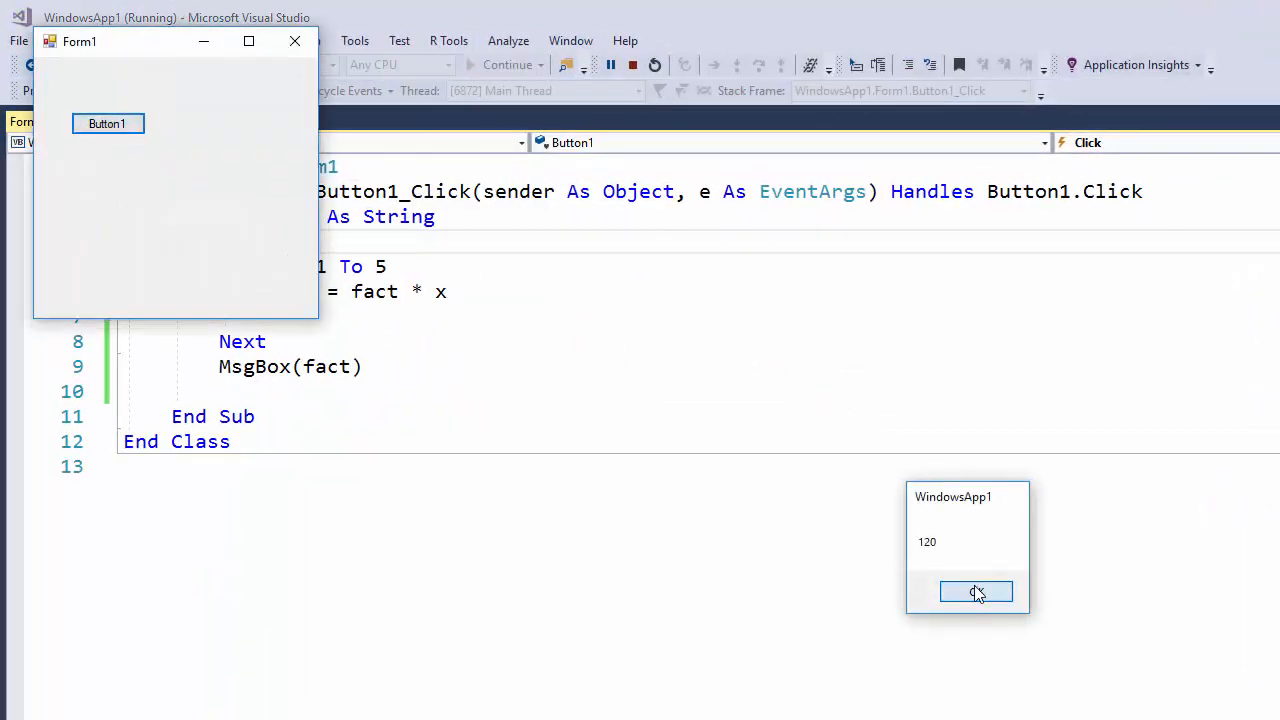
click(976, 591)
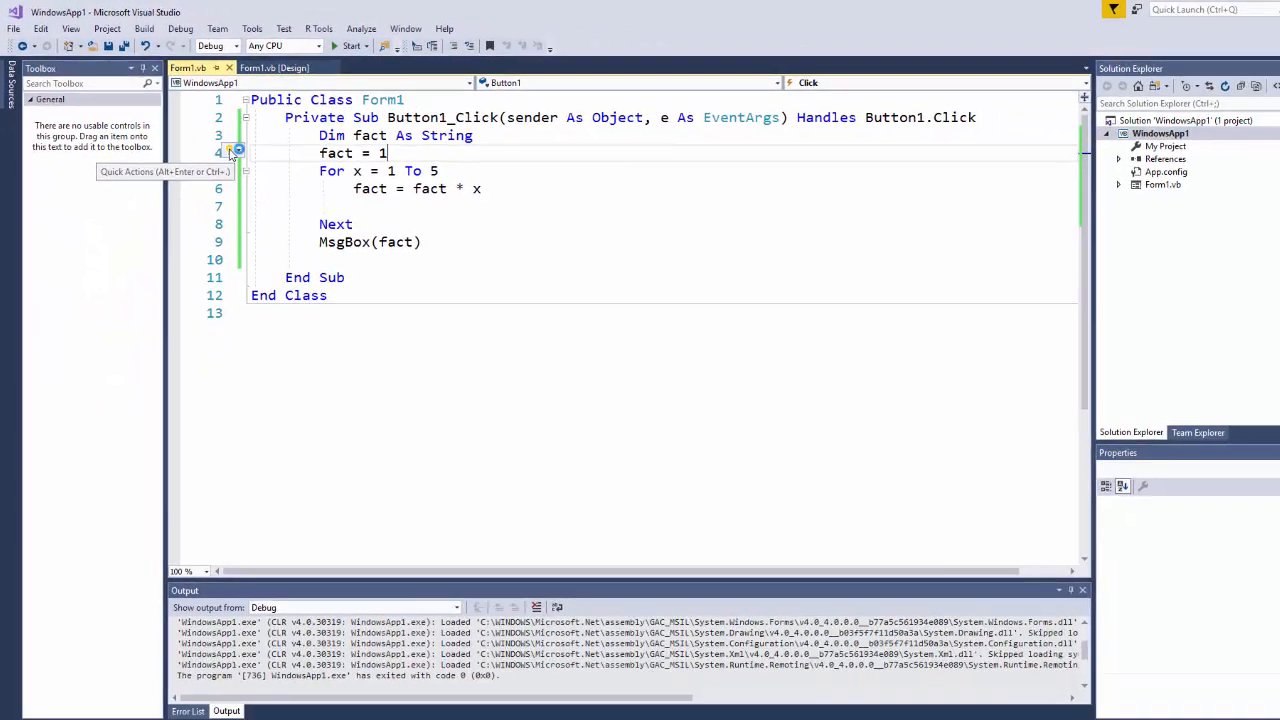
click(215, 141)
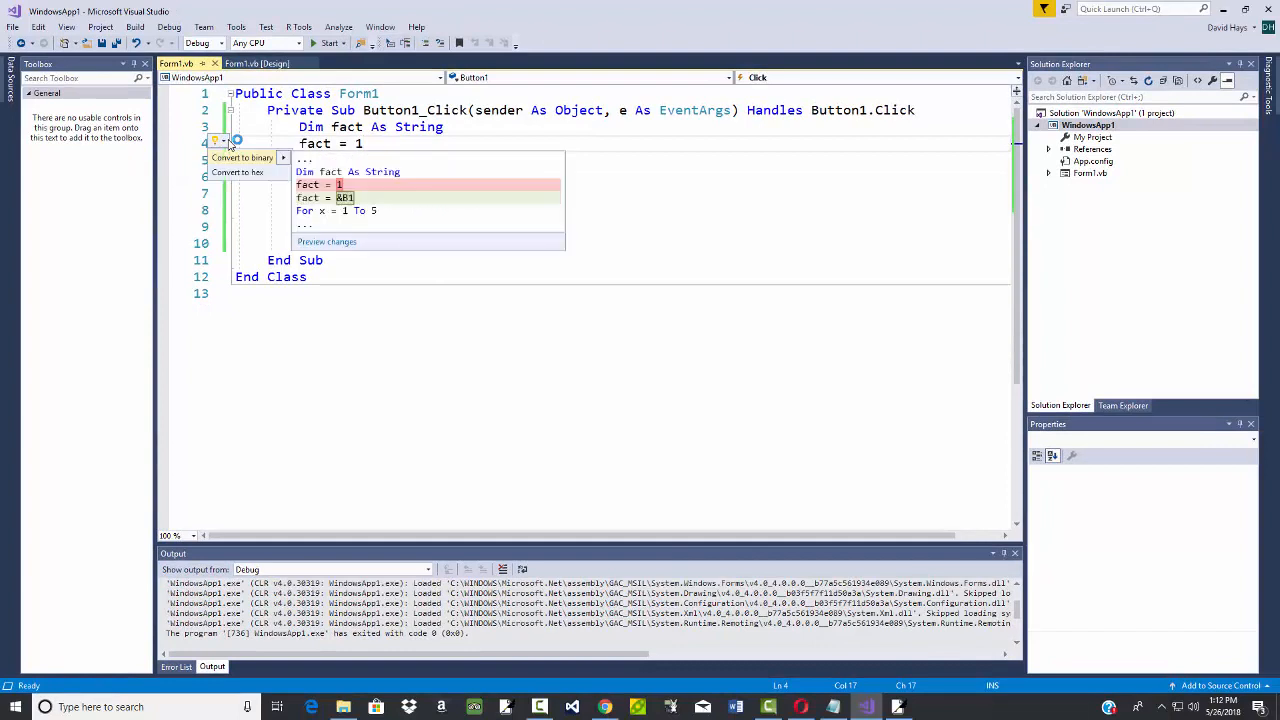
mouse_move(390, 135)
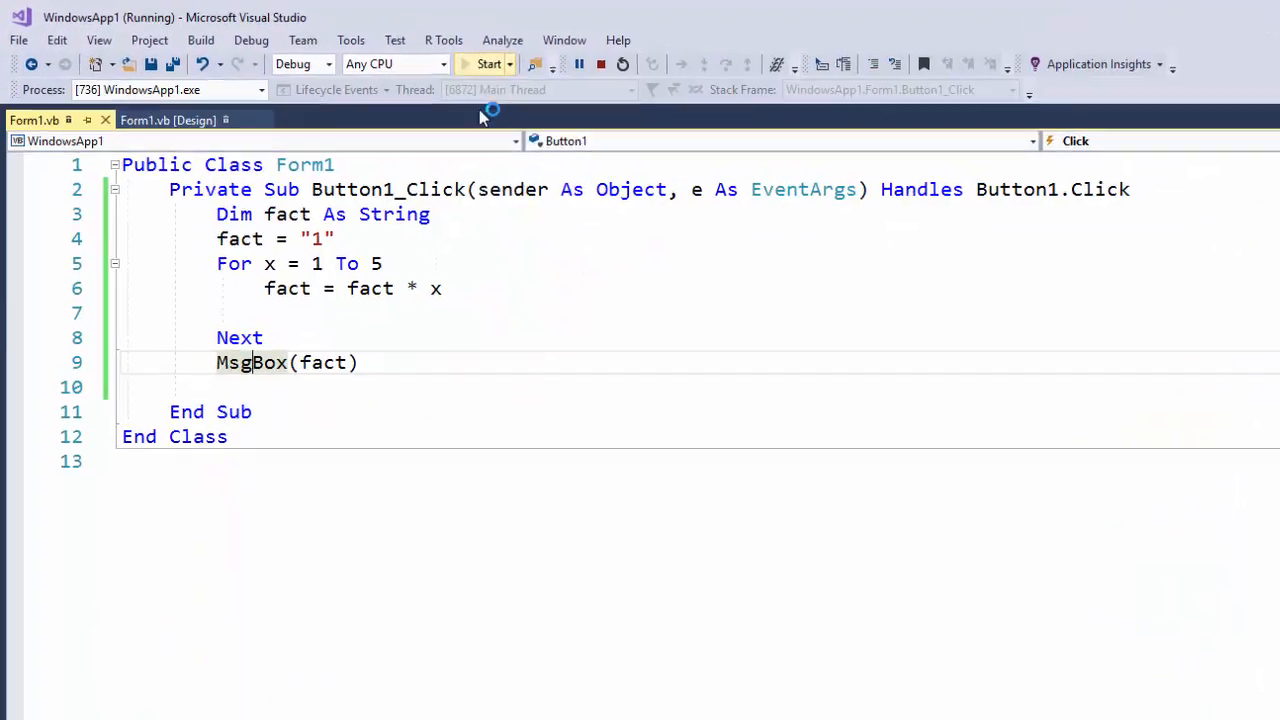
click(315, 331)
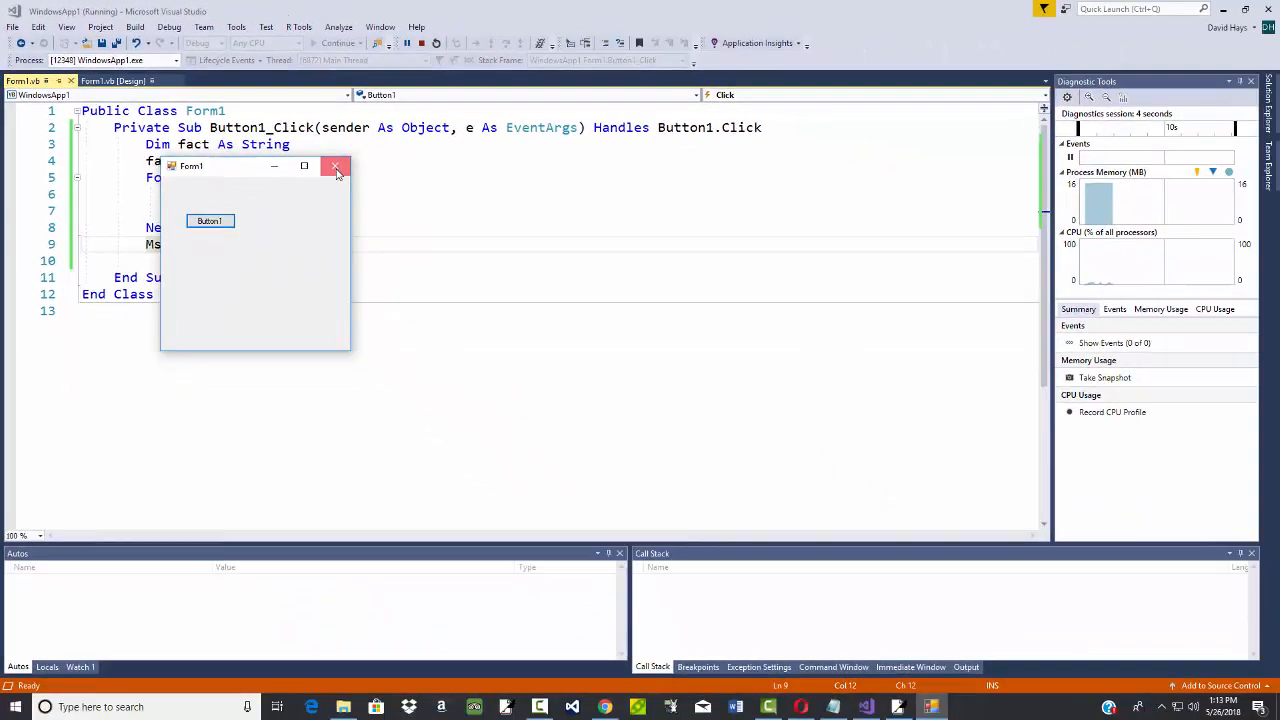
click(335, 166)
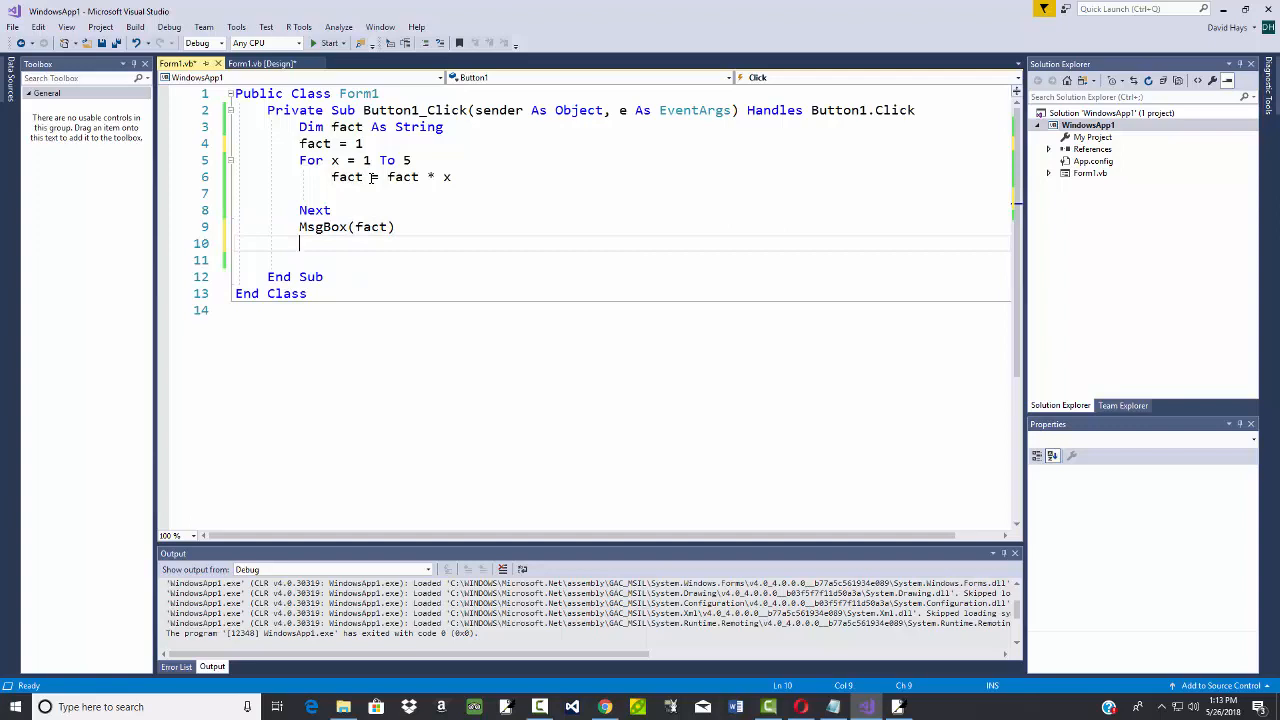
- Add fact = fact / 0 below MsgBox, run, and dismiss the 120 result
text(fact = fact)
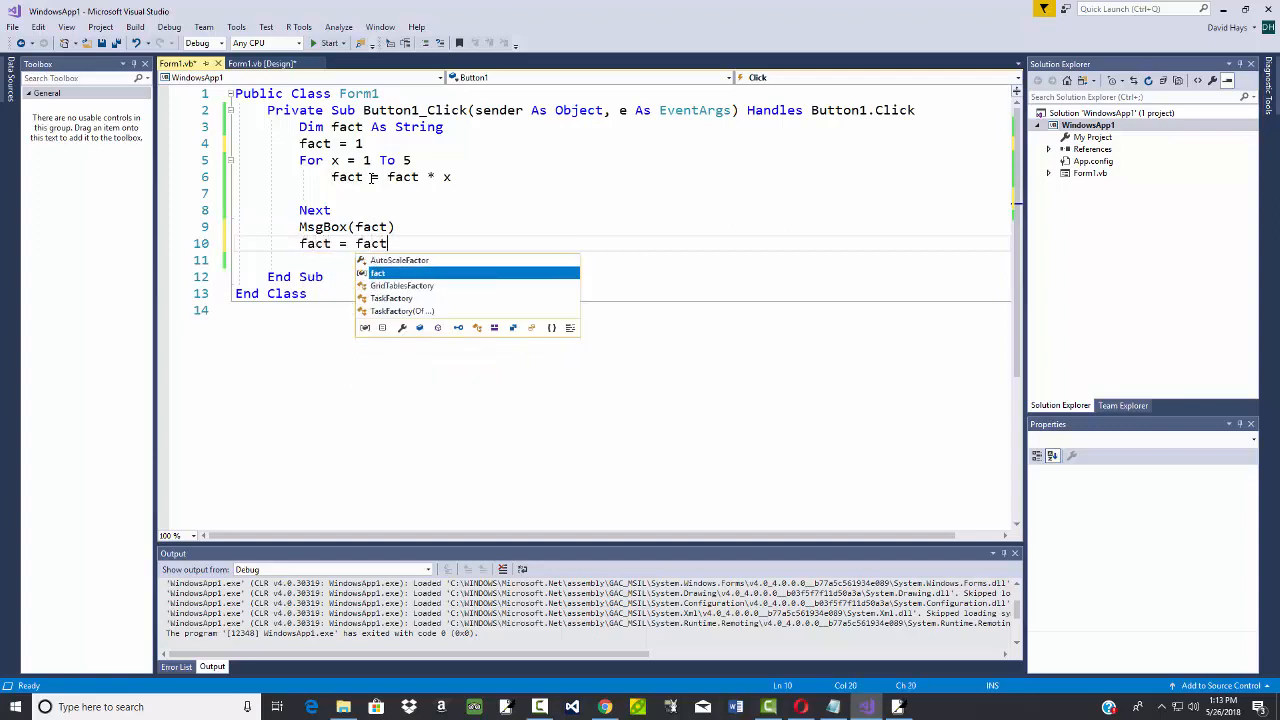
text(/ 0)
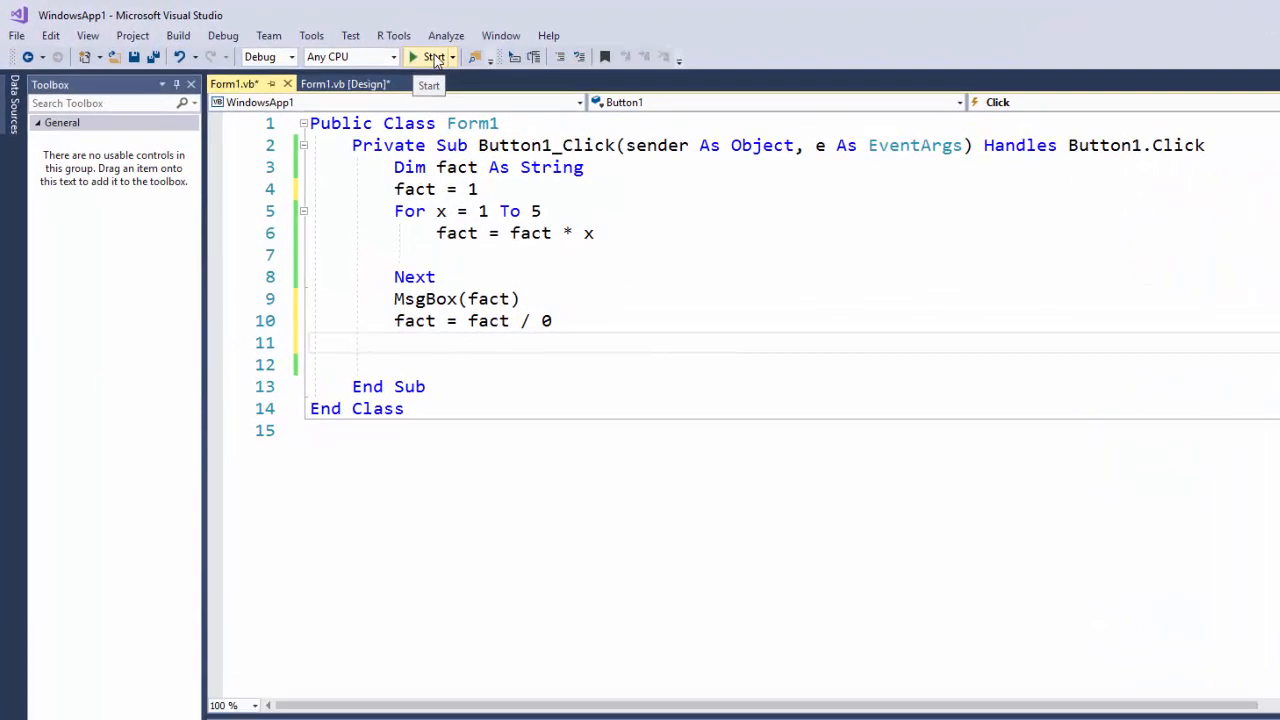
click(413, 56)
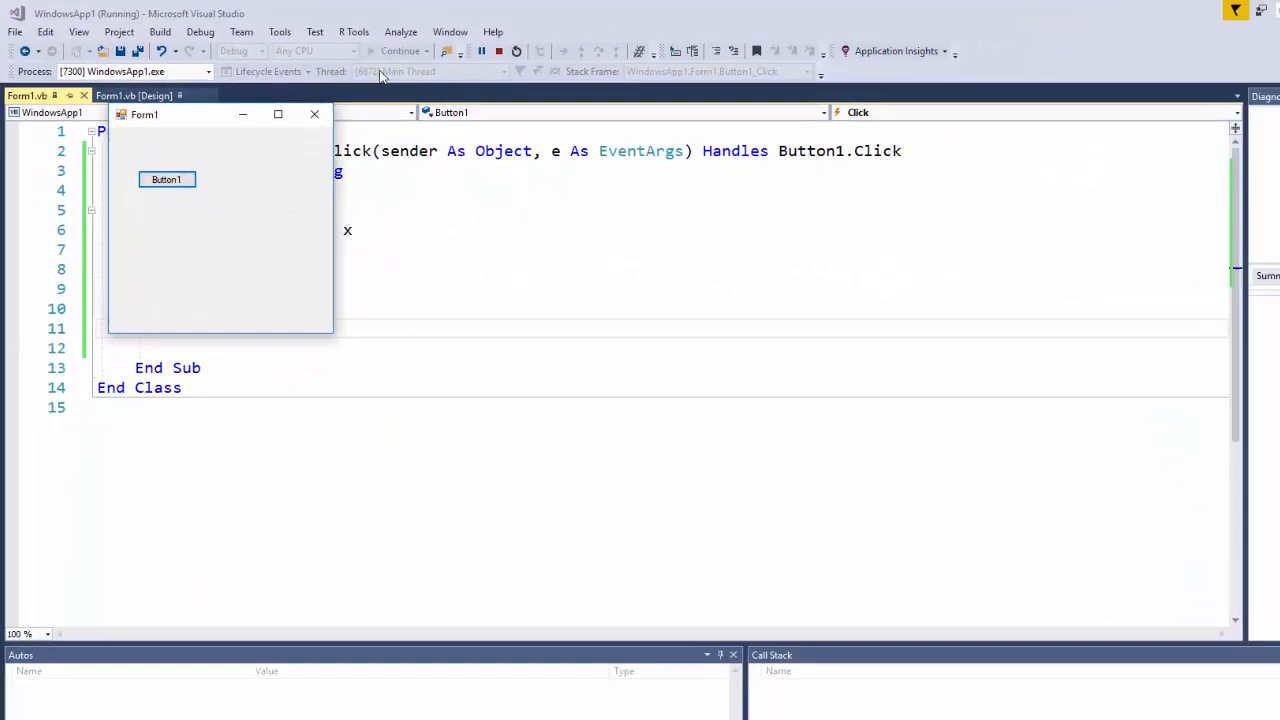
click(166, 179)
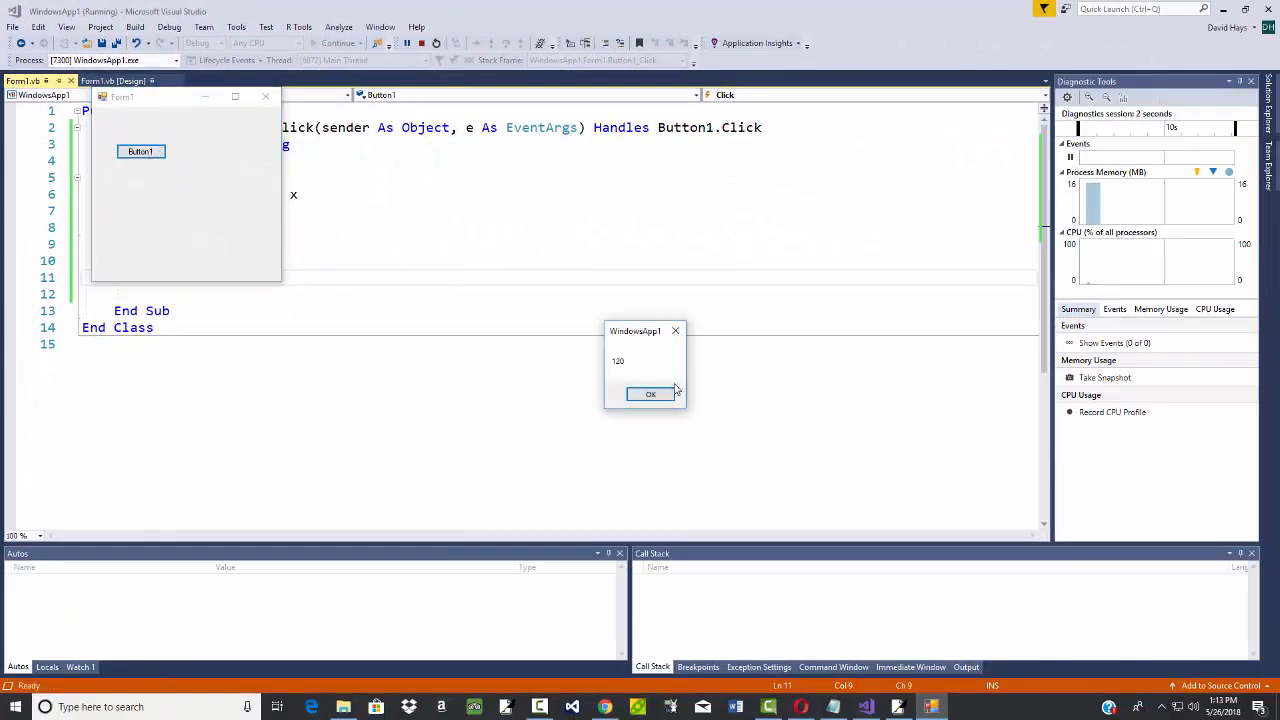
click(650, 393)
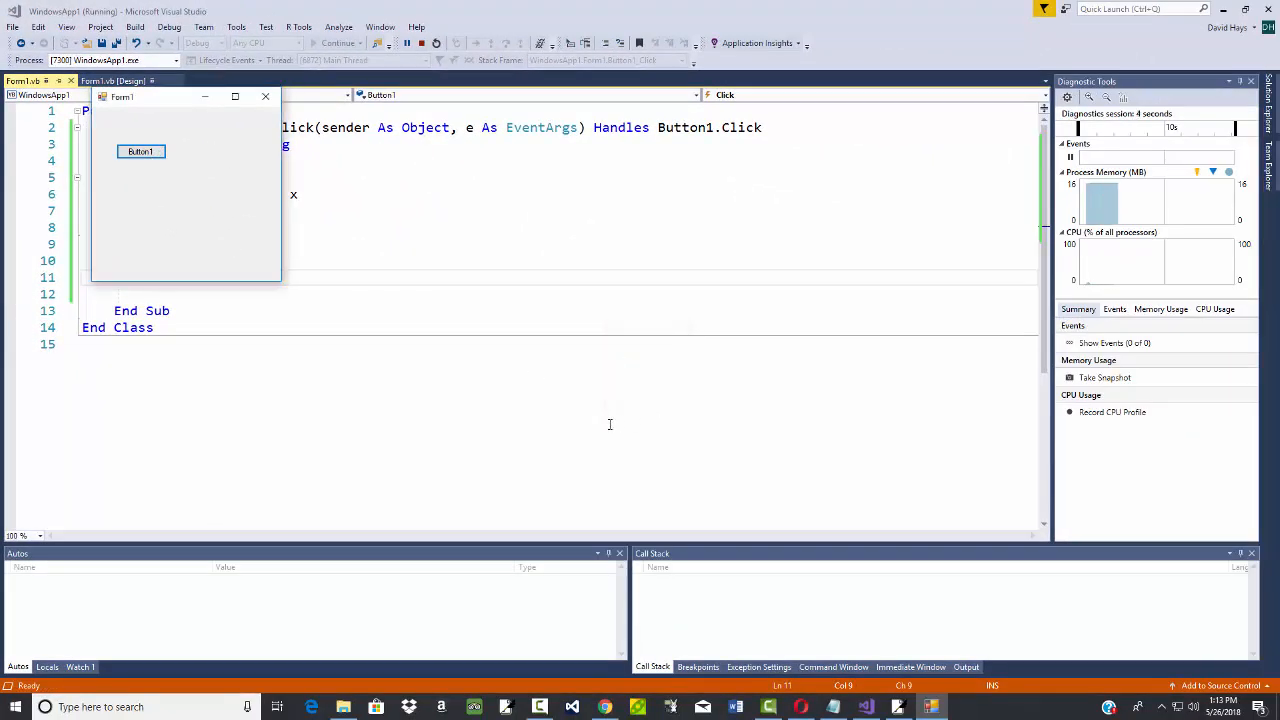
mouse_move(291, 194)
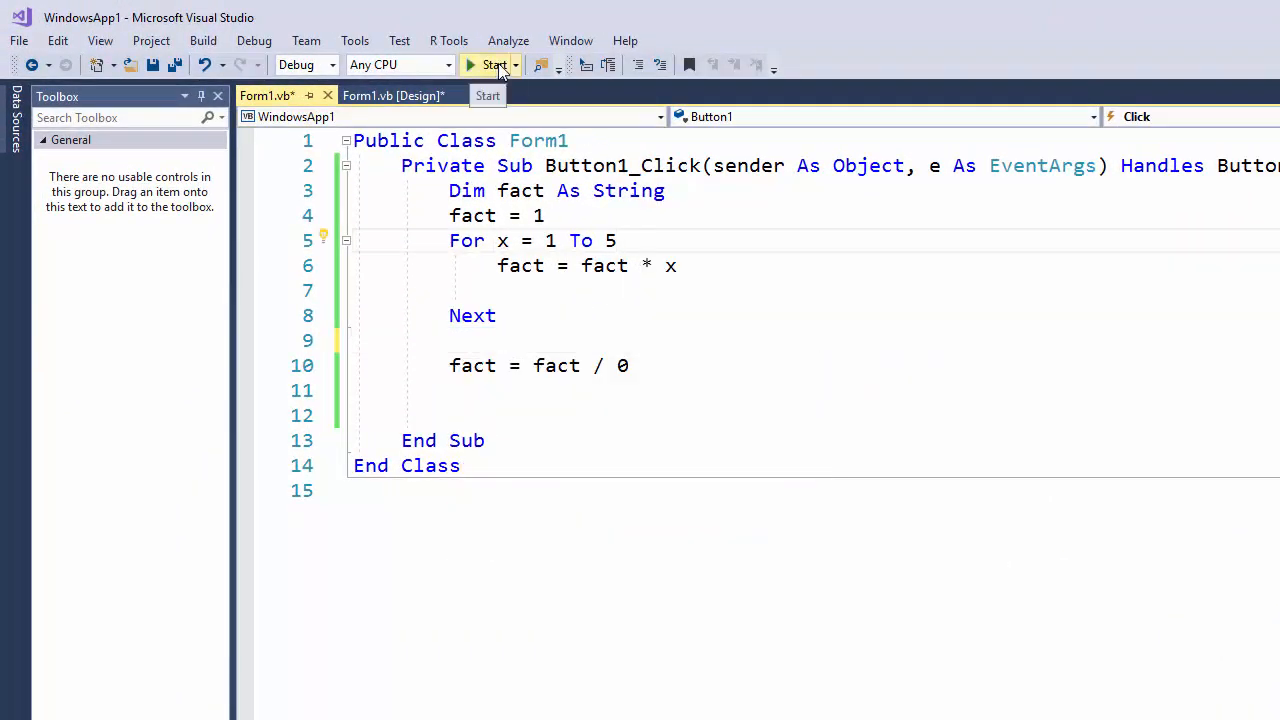
- Rerun without the MsgBox line, close Form1, and add a blank line after the division
click(490, 65)
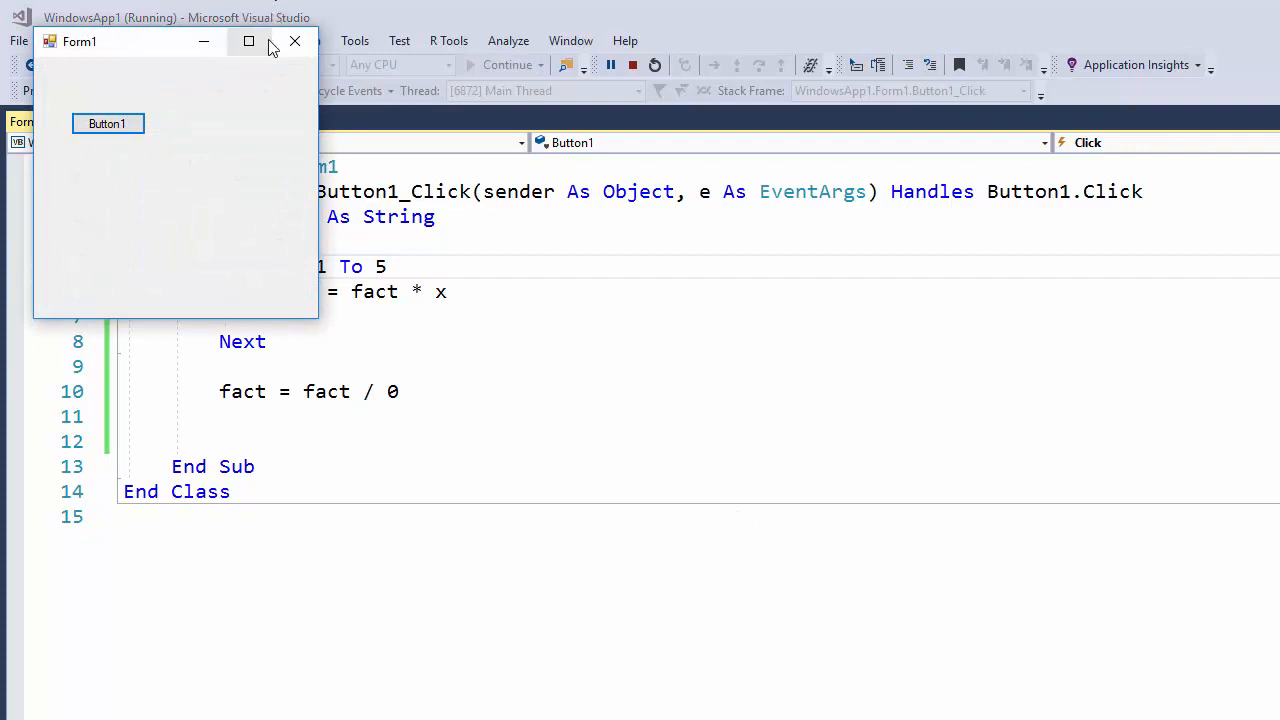
click(295, 41)
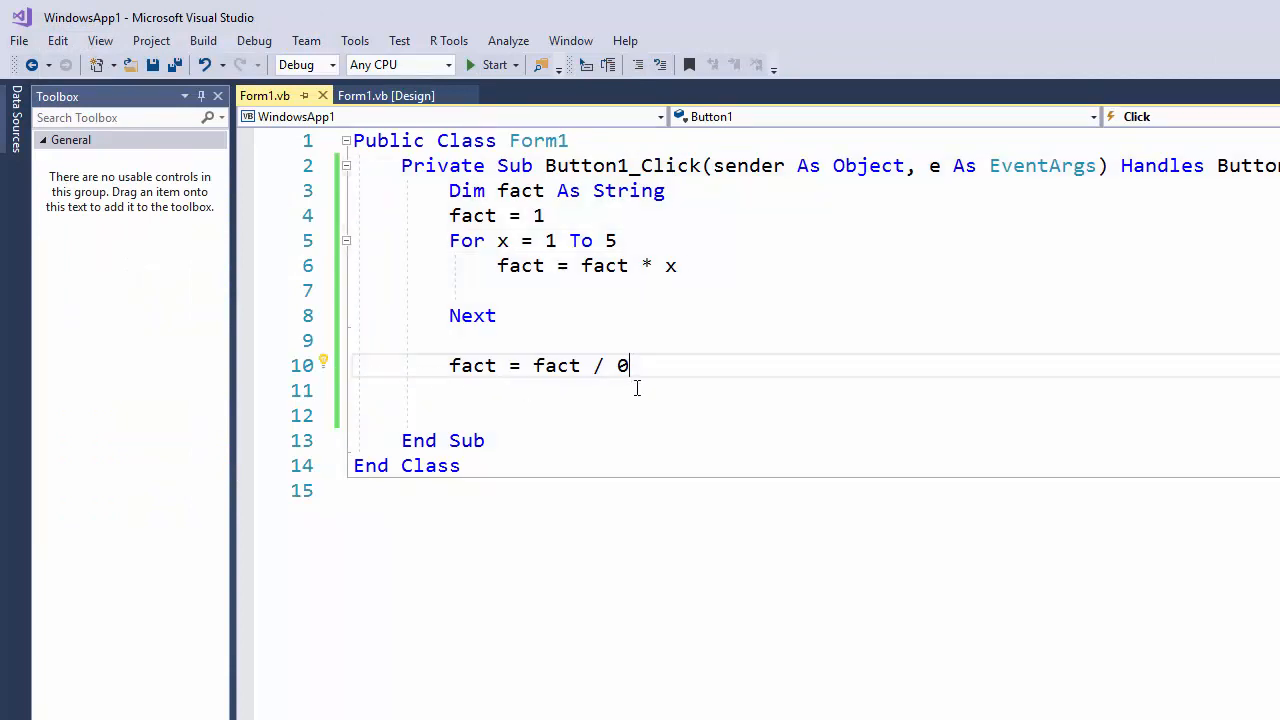
key(enter)
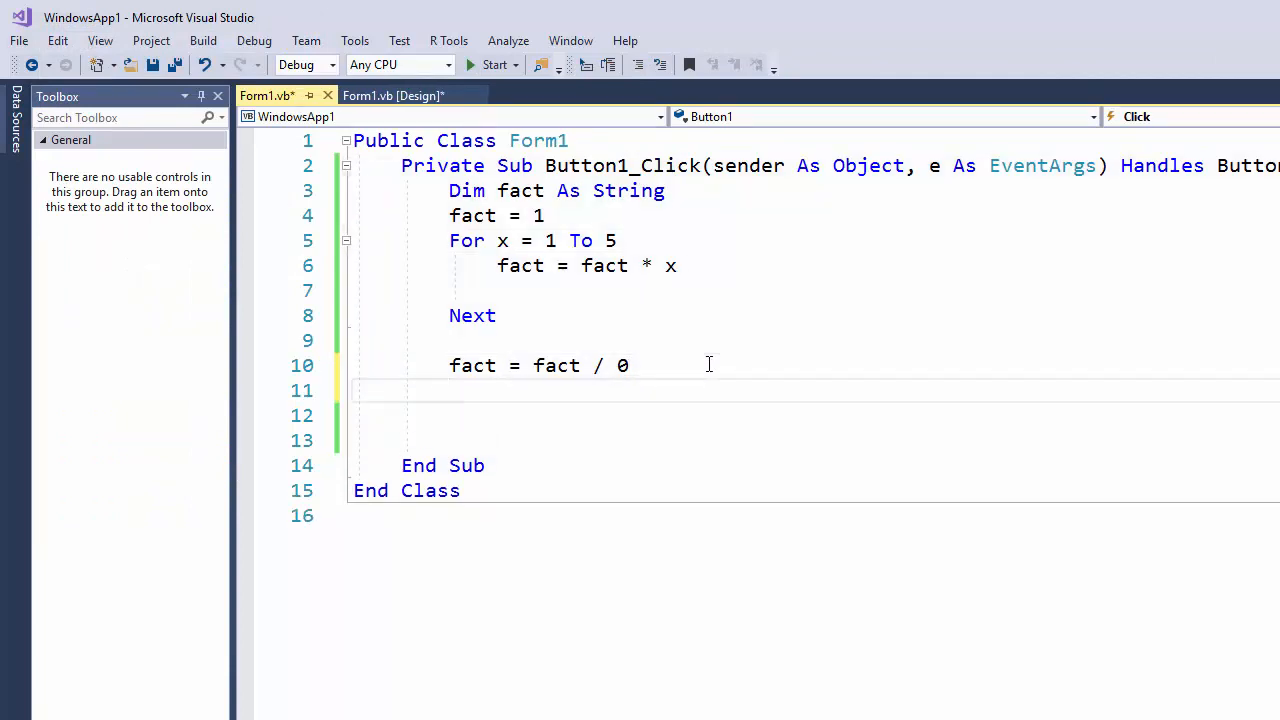
- Change fact from String to Integer, run, and click Button1 to hit the OverflowException
double_click(628, 190)
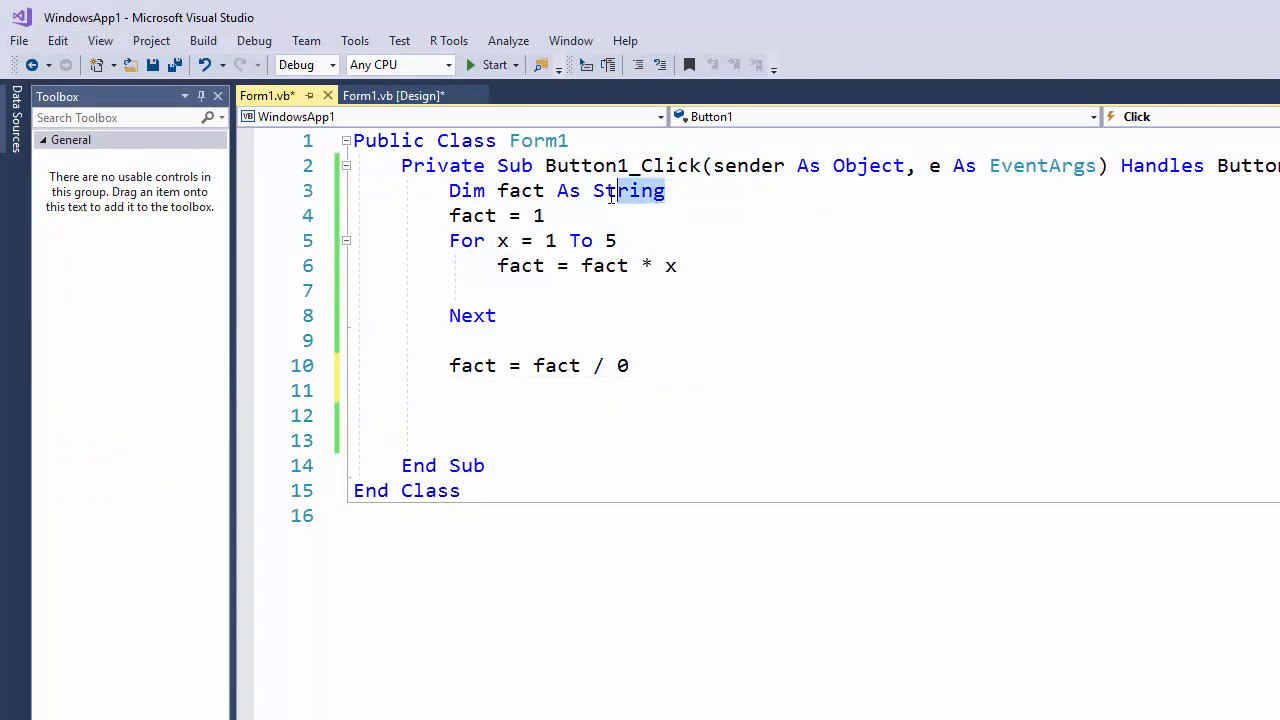
text(Intege)
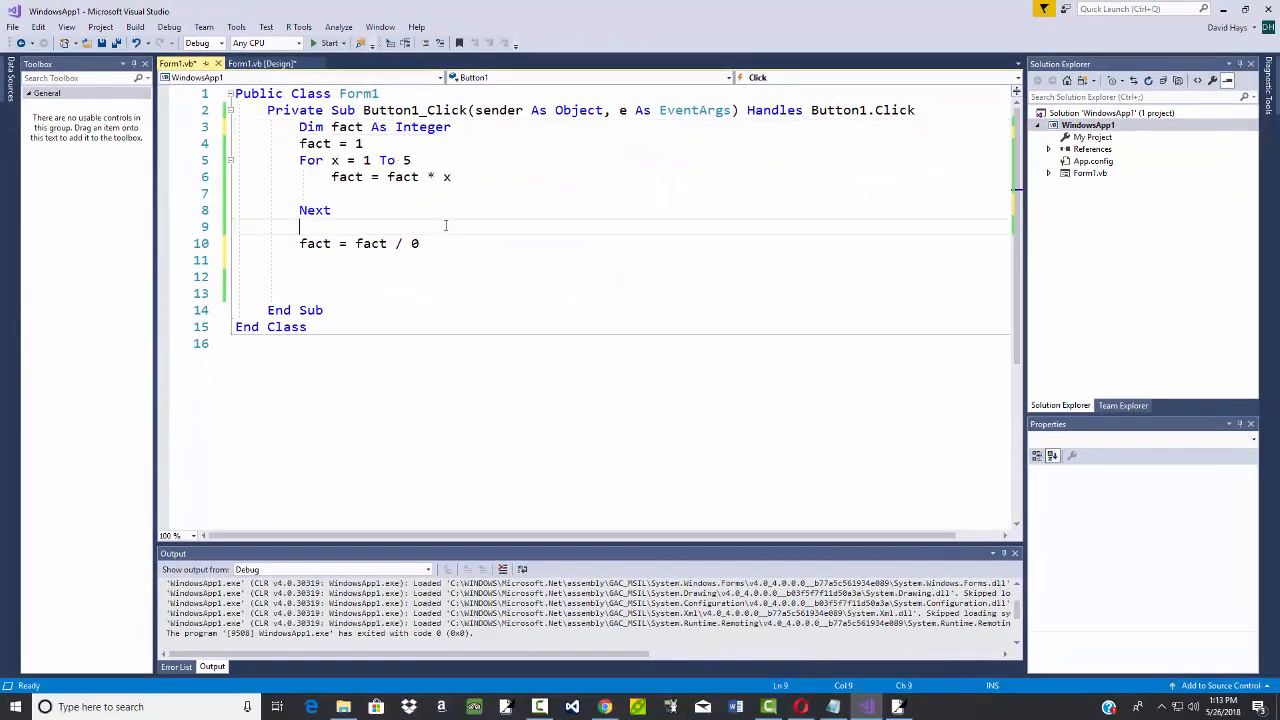
click(328, 42)
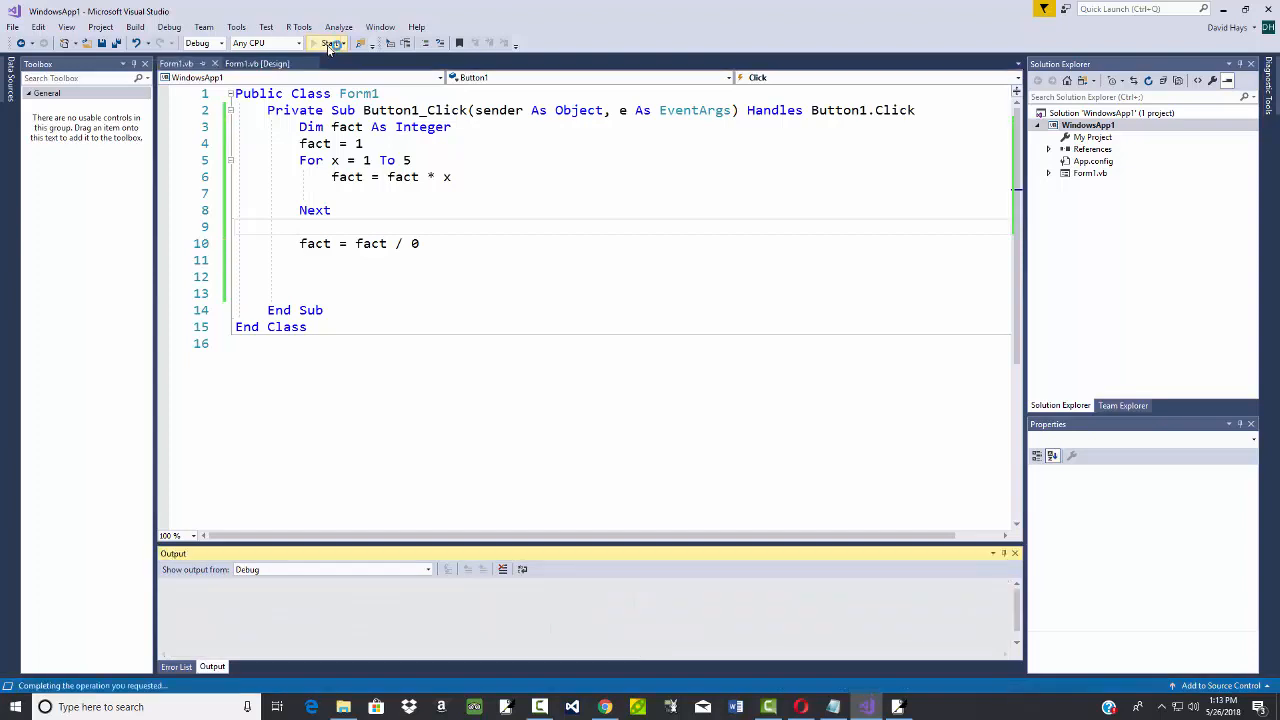
click(330, 43)
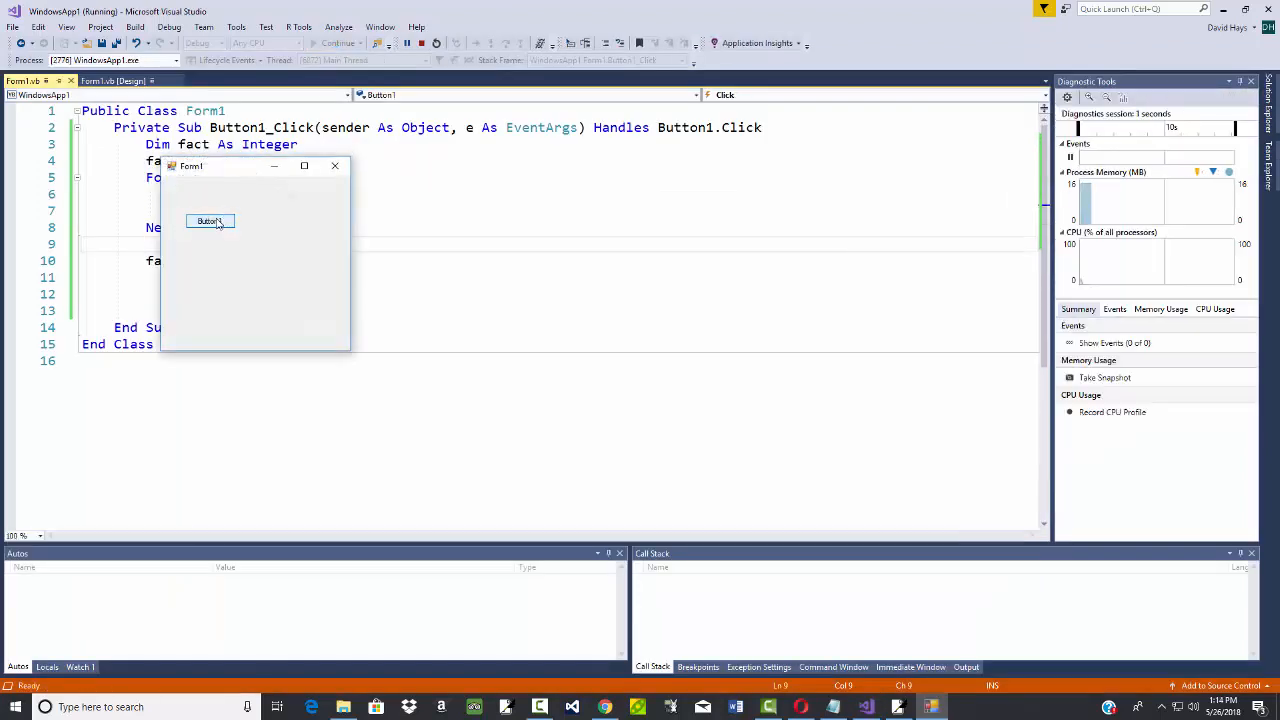
click(209, 221)
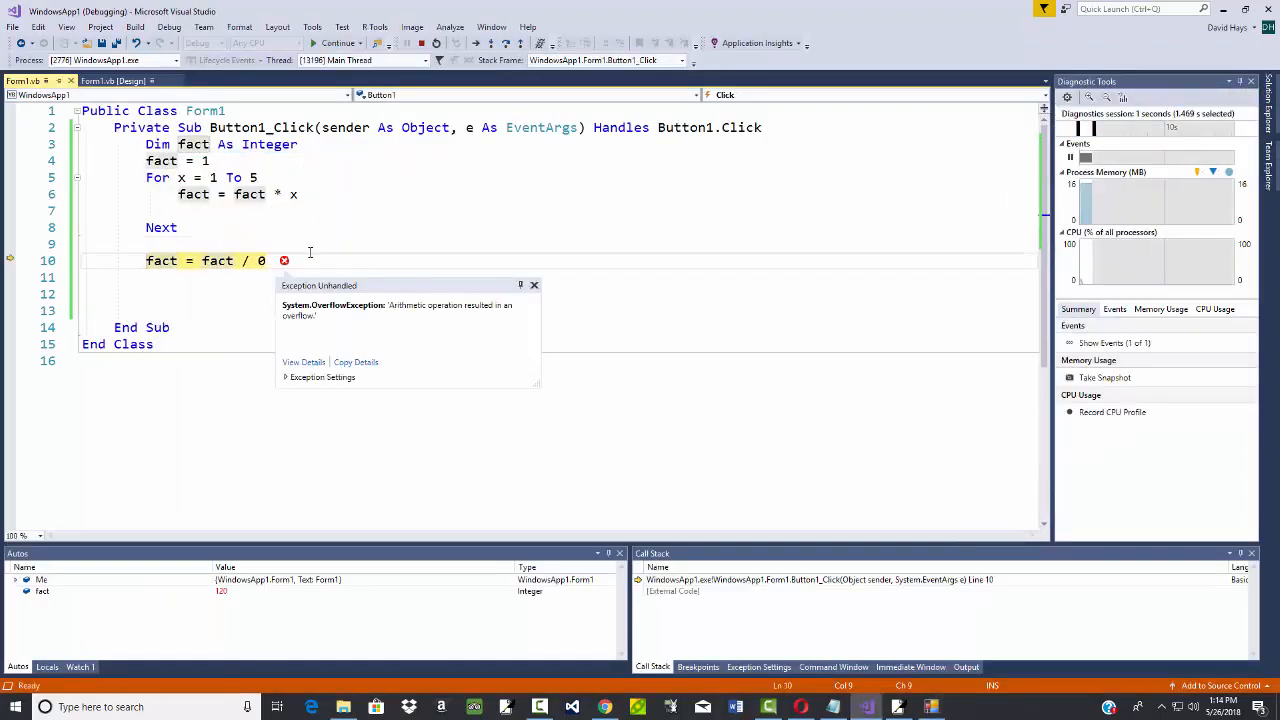
mouse_move(217, 260)
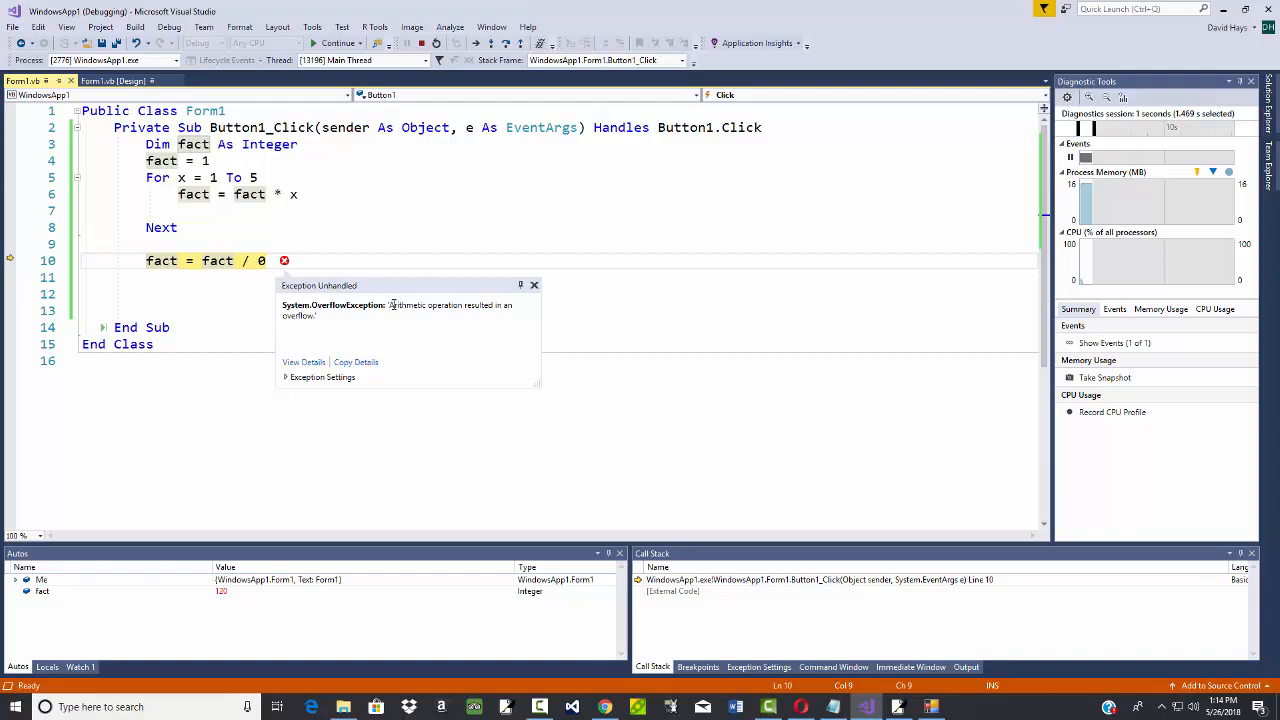
mouse_move(297, 347)
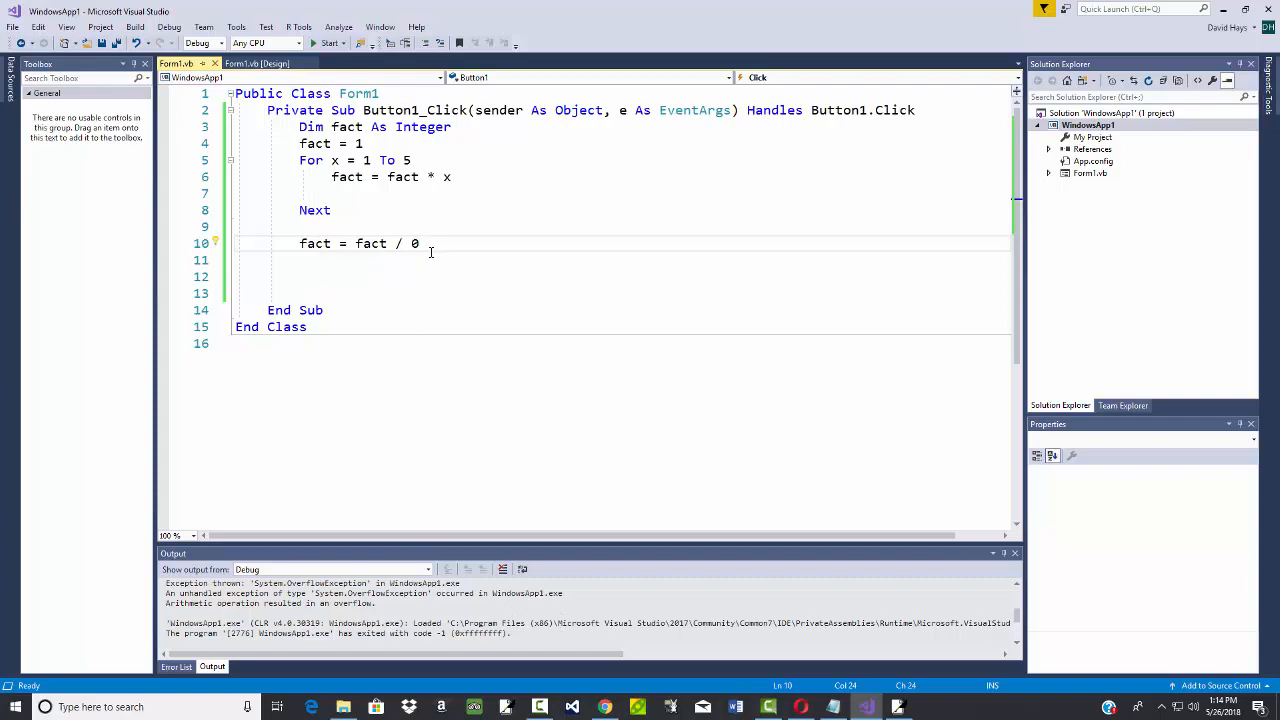
mouse_move(314, 243)
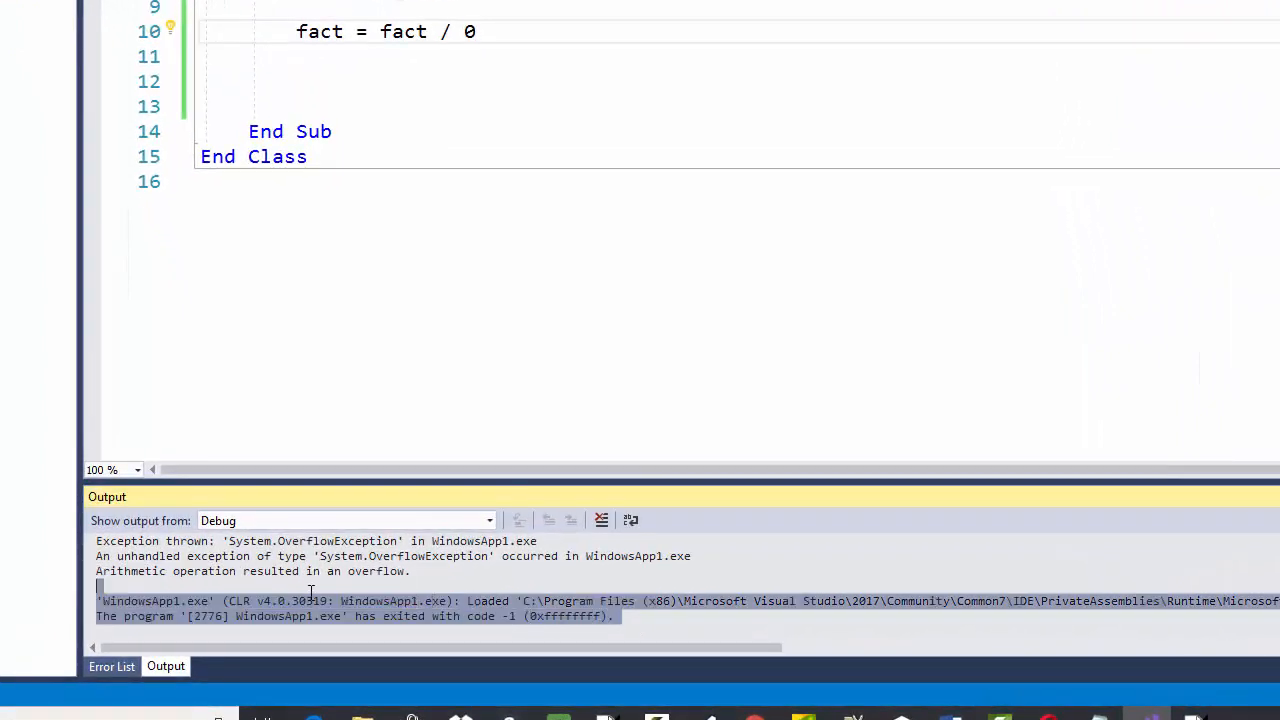
- Select the assembly-load and exit-code -1 lines in Output, then stop debugging
drag(172, 571, 410, 571)
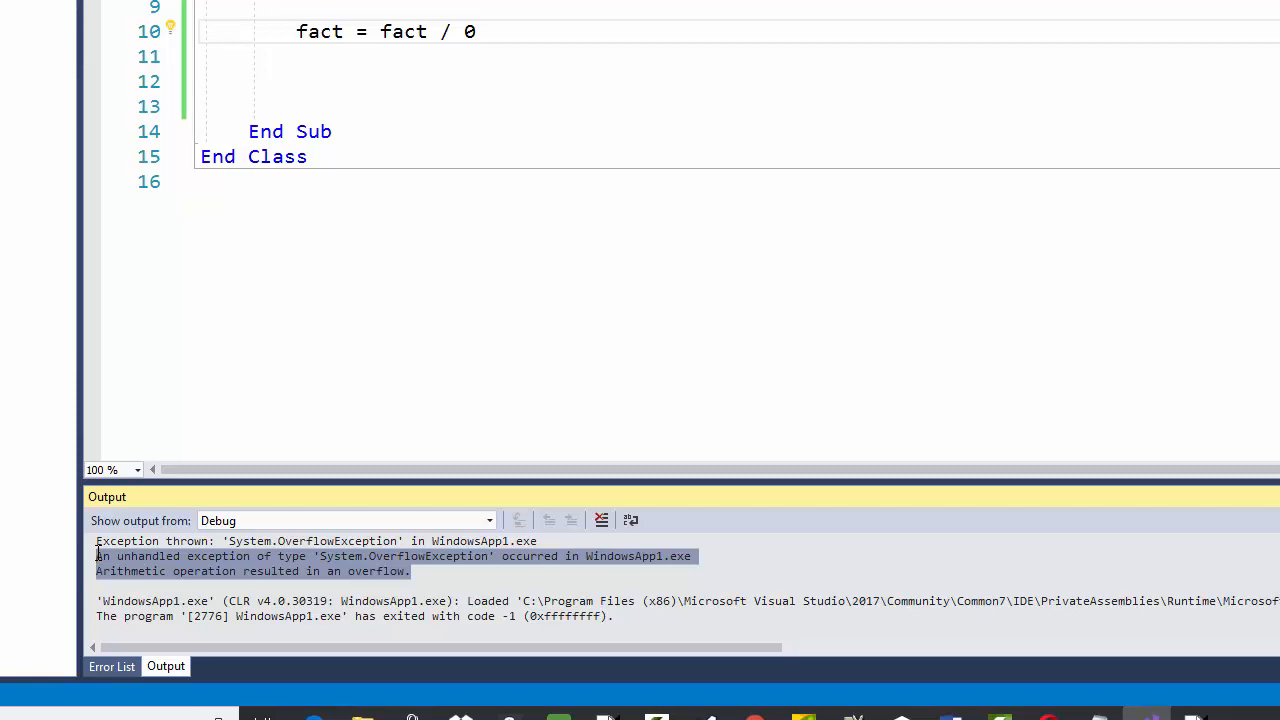
click(714, 66)
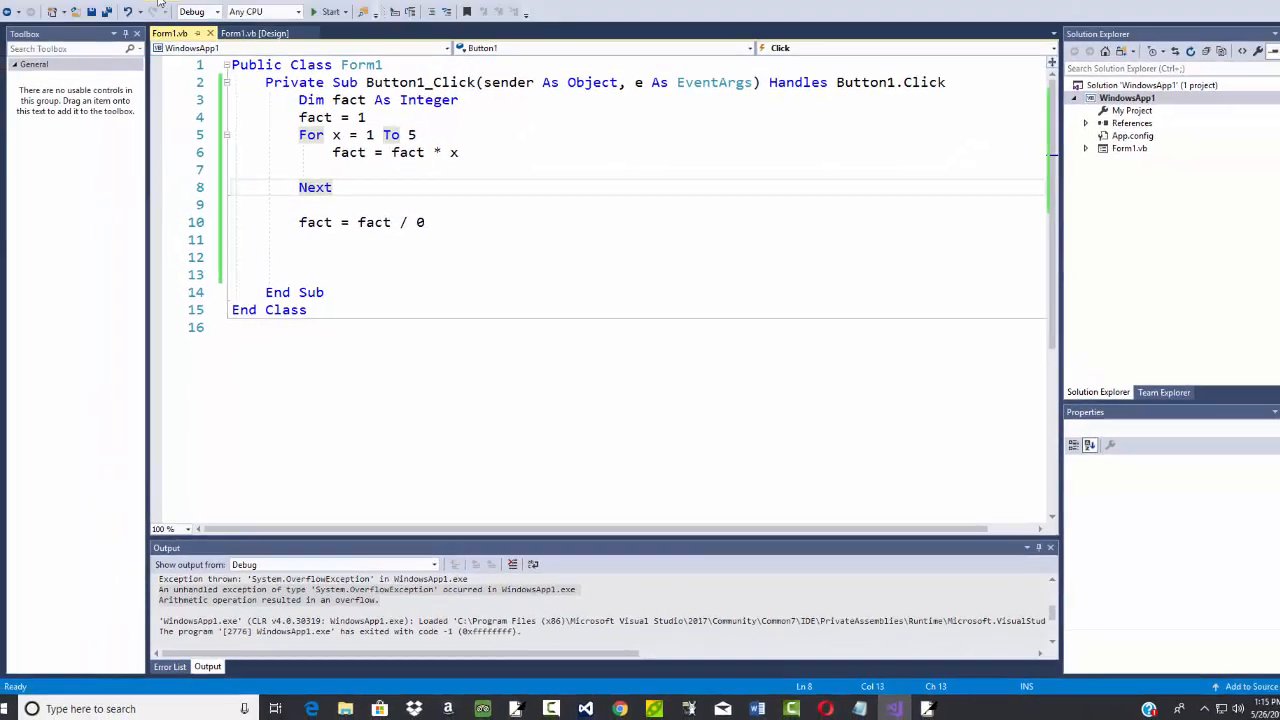
- Open the Debug menu
click(191, 11)
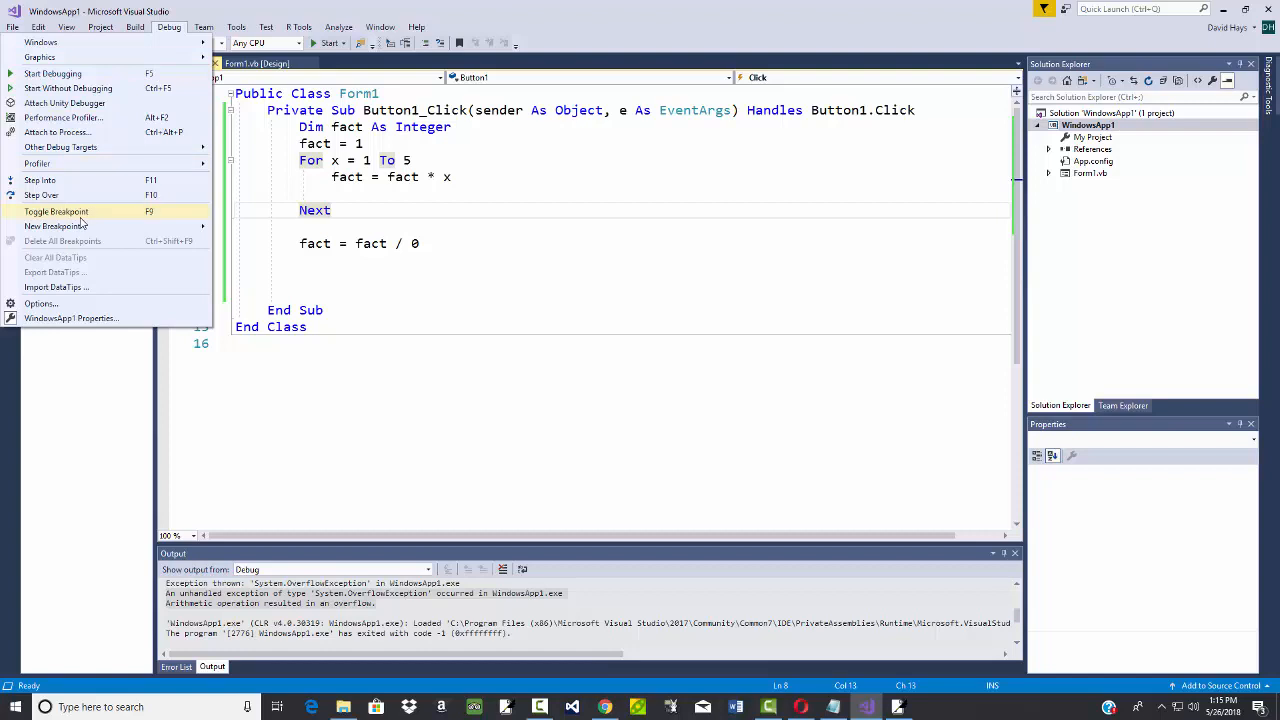